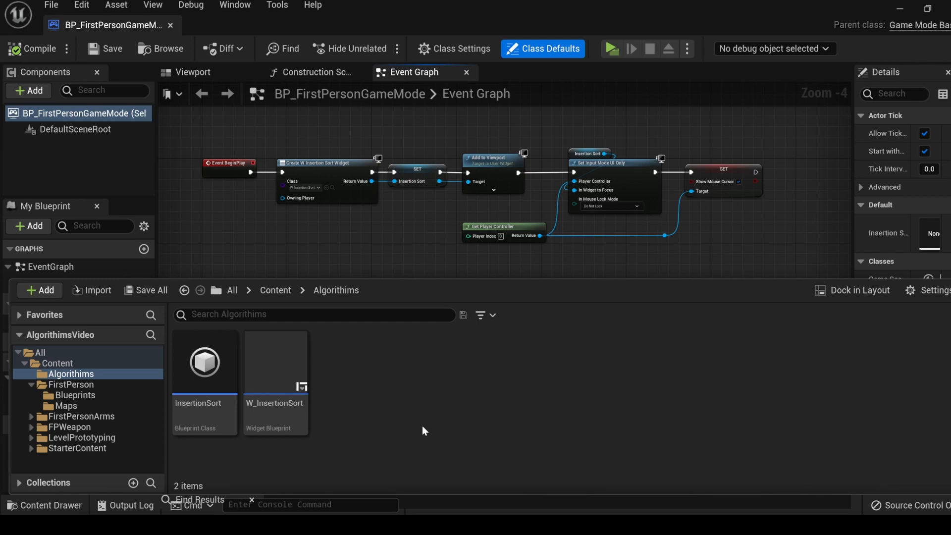
mouse_move(310, 466)
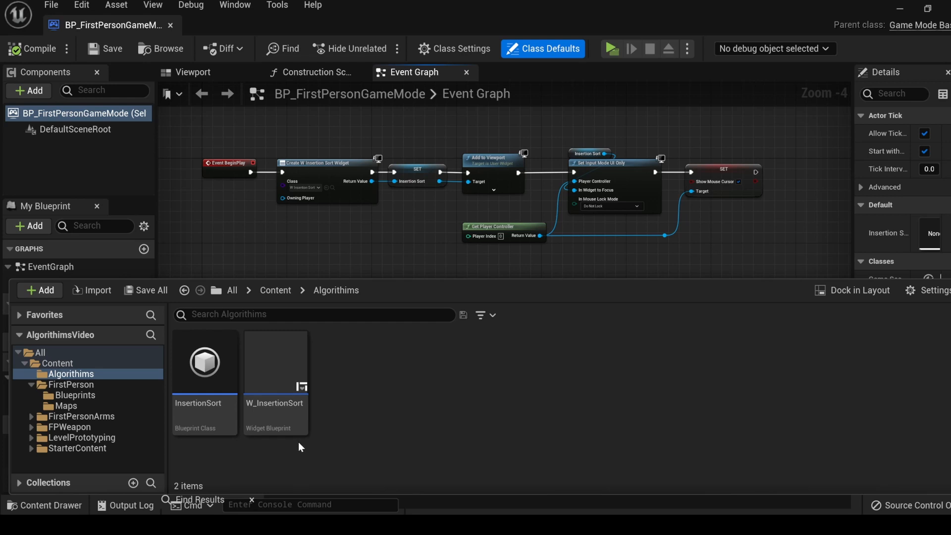
mouse_move(303, 451)
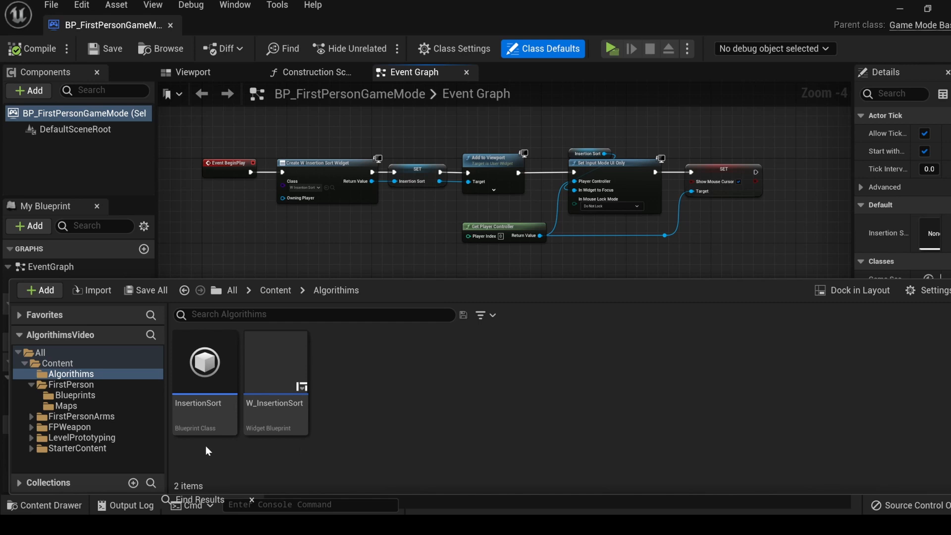
mouse_move(206, 448)
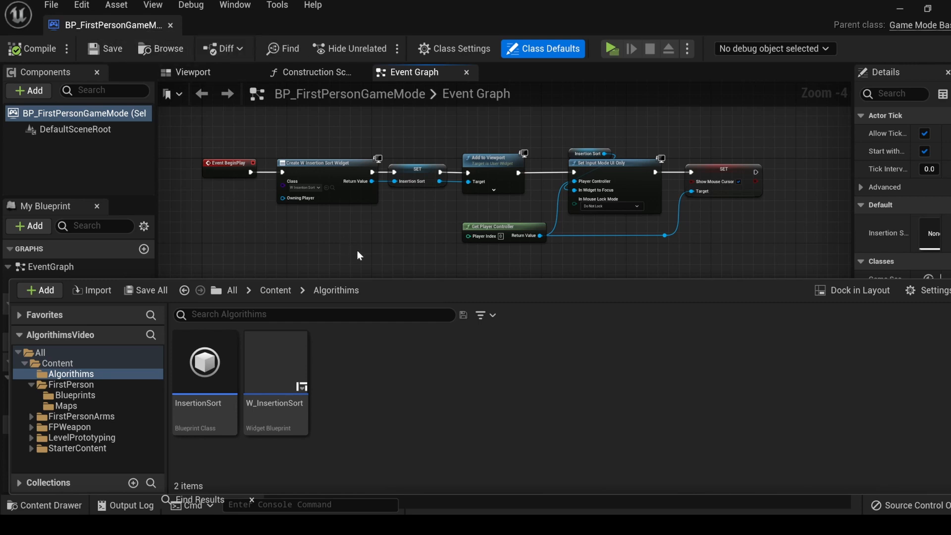
mouse_move(390, 258)
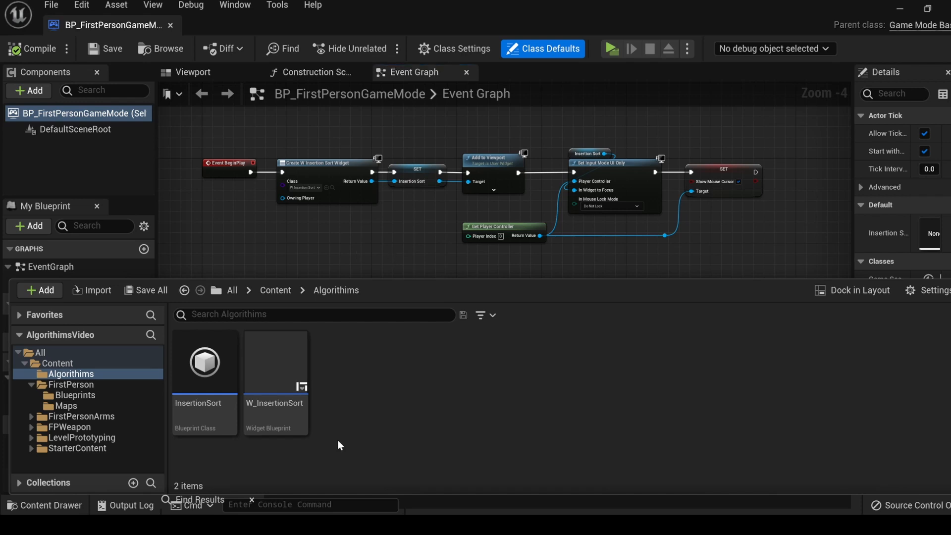
mouse_move(204, 361)
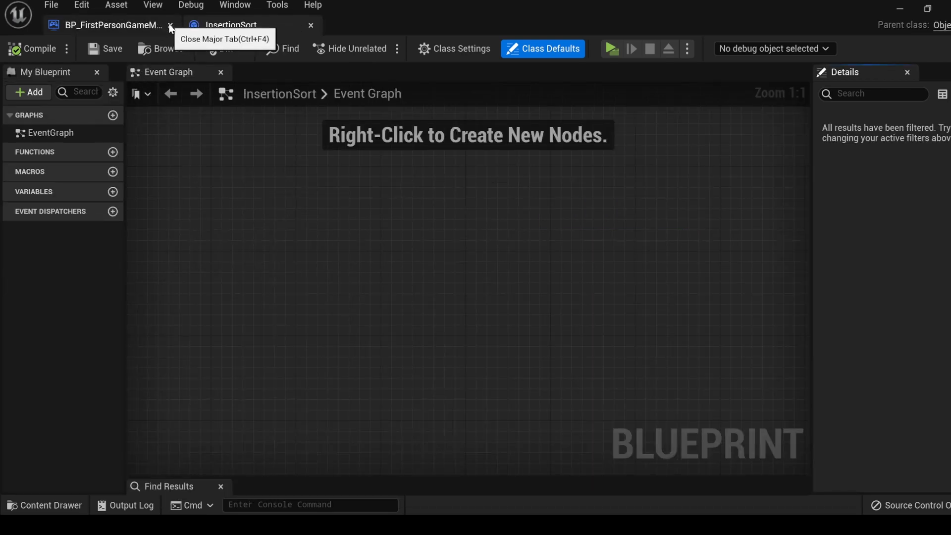
Step: Close the game mode blueprint and add an integer variable named array set up as an array container
click(170, 25)
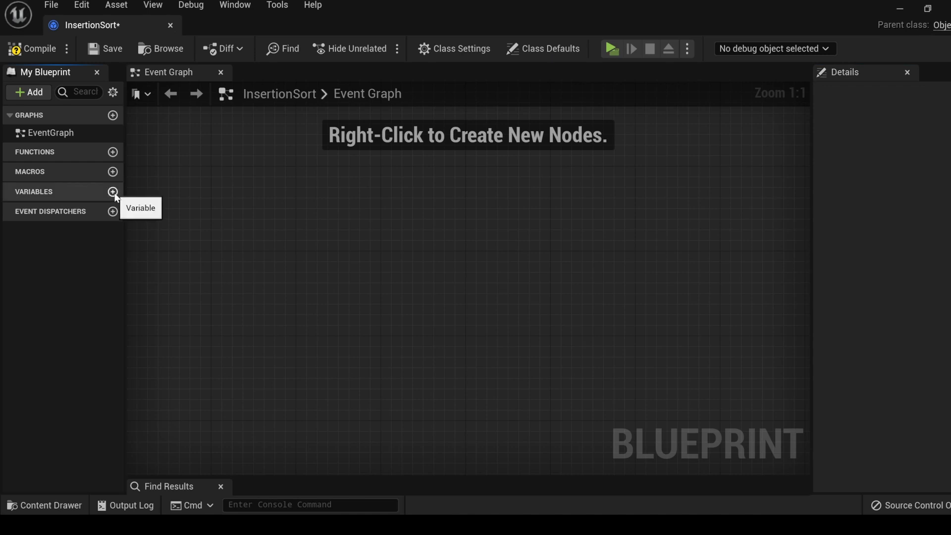
click(112, 191)
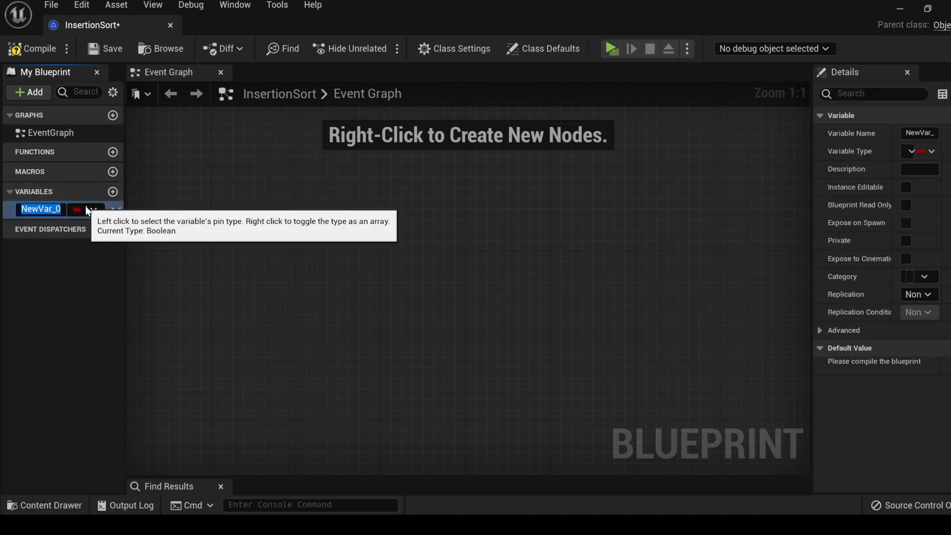
text(ar)
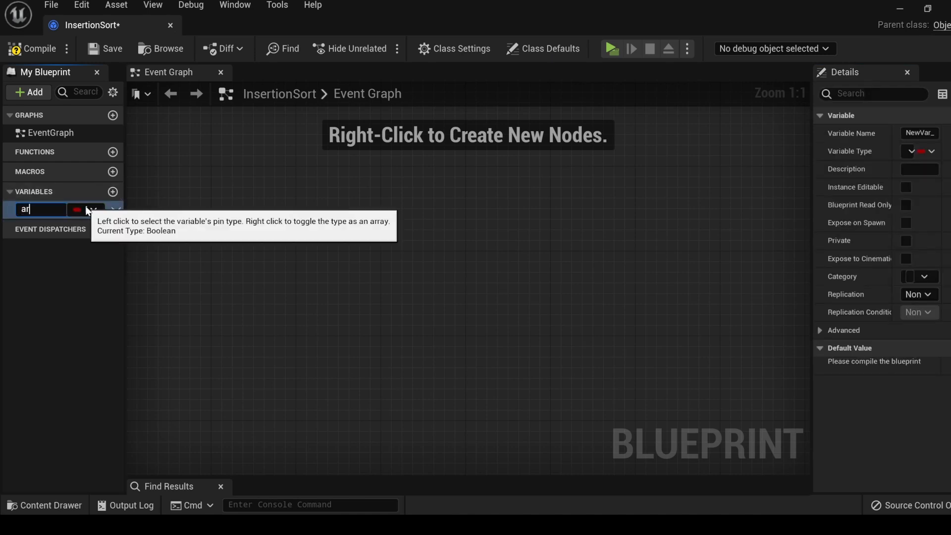
click(76, 210)
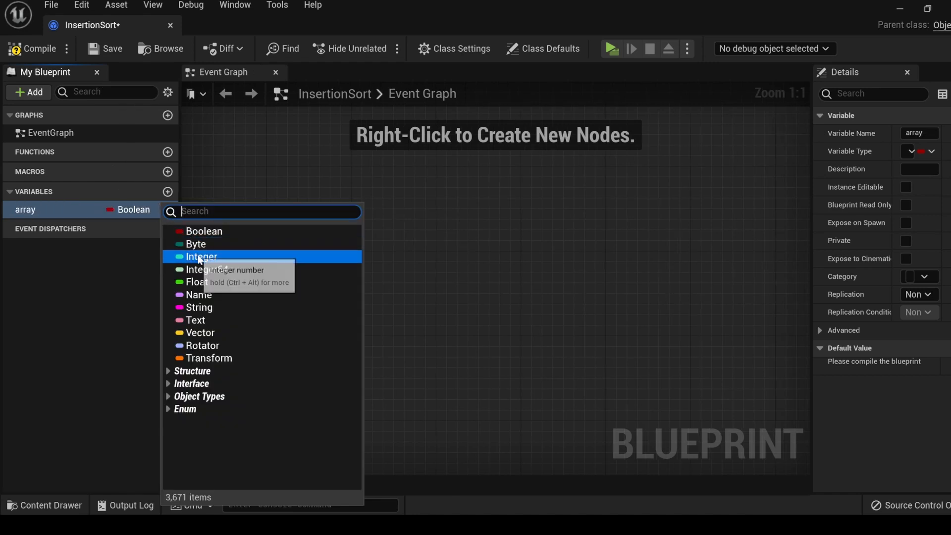
click(201, 256)
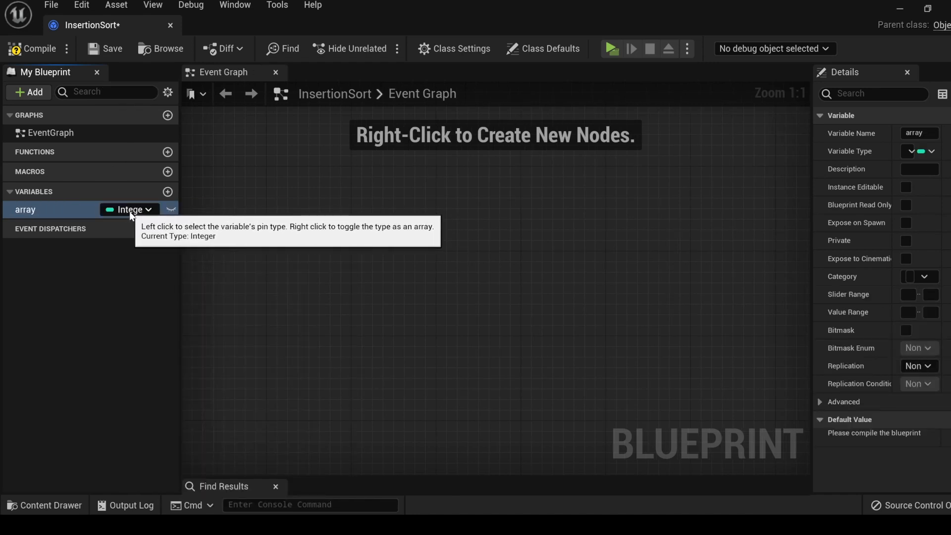
right_click(109, 209)
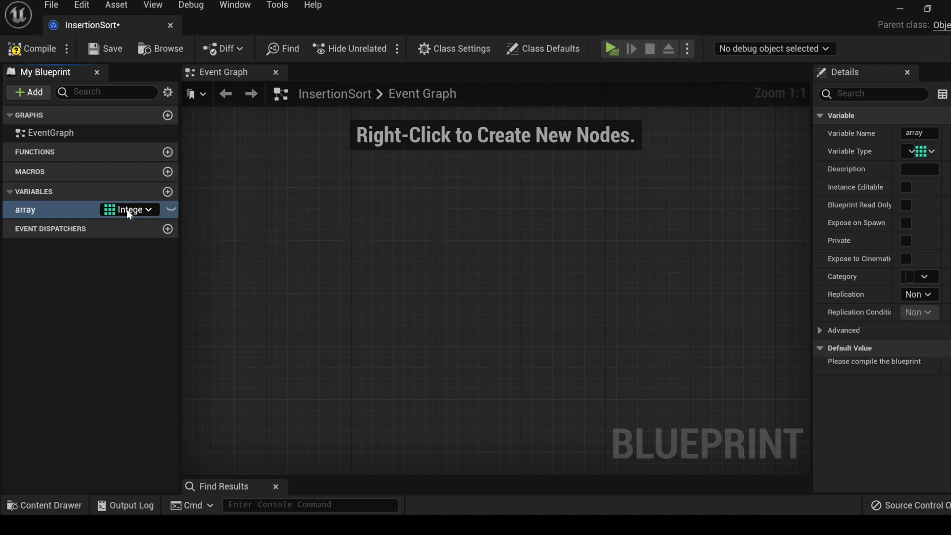
mouse_move(110, 209)
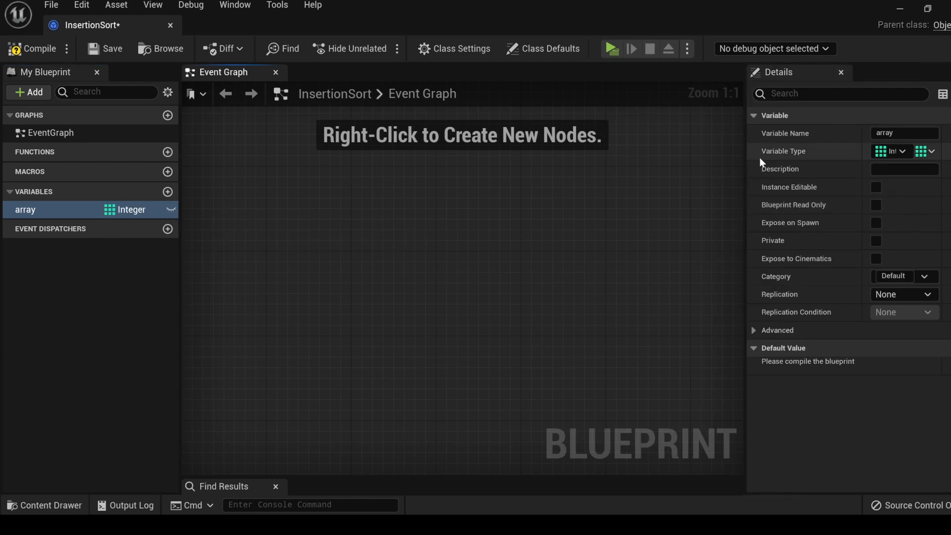
mouse_move(927, 151)
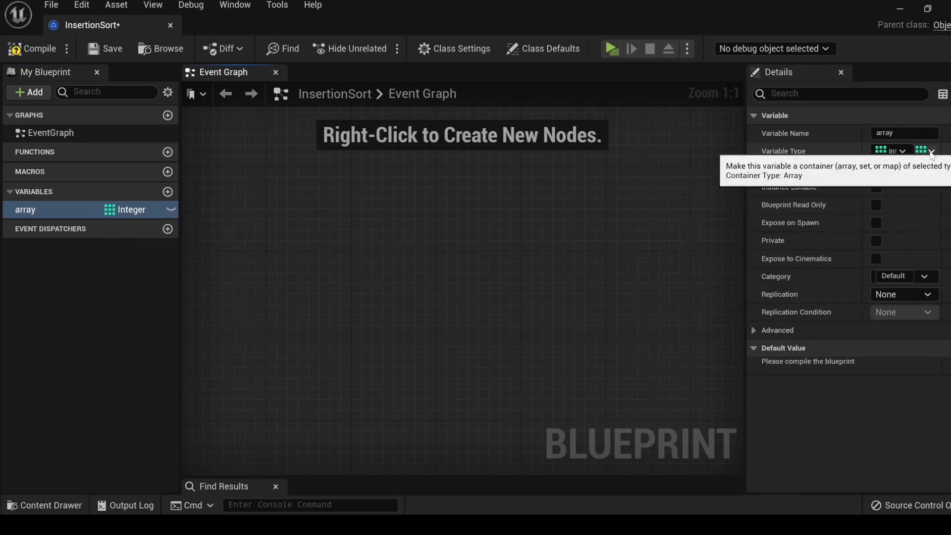
click(931, 150)
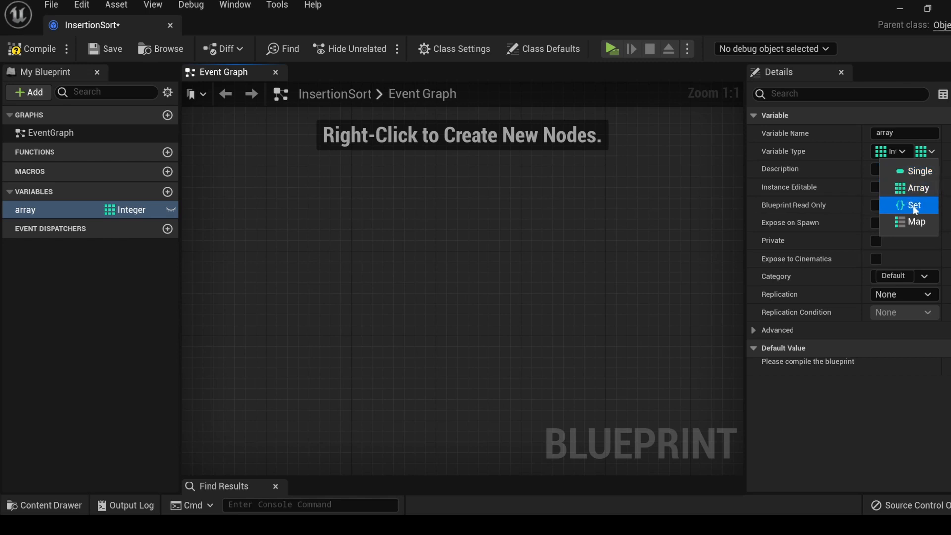
mouse_move(918, 223)
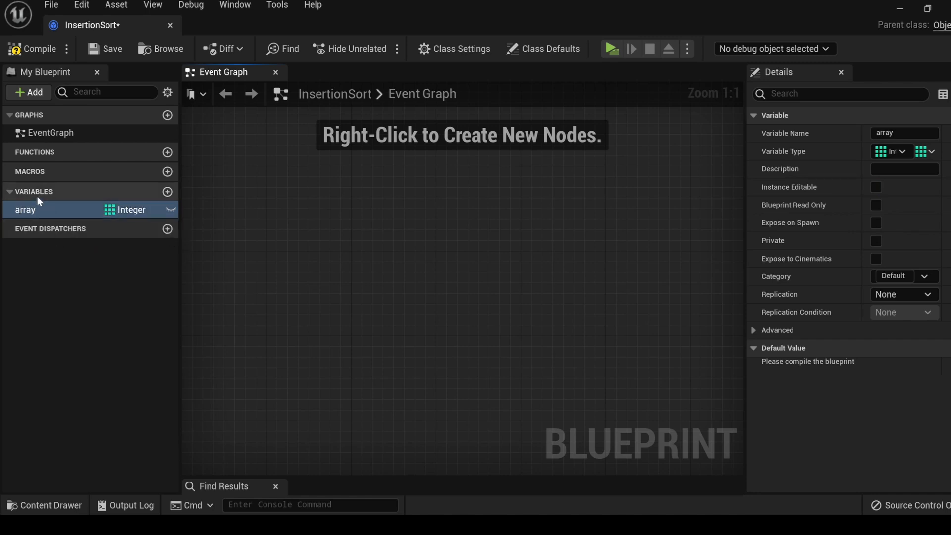
mouse_move(127, 209)
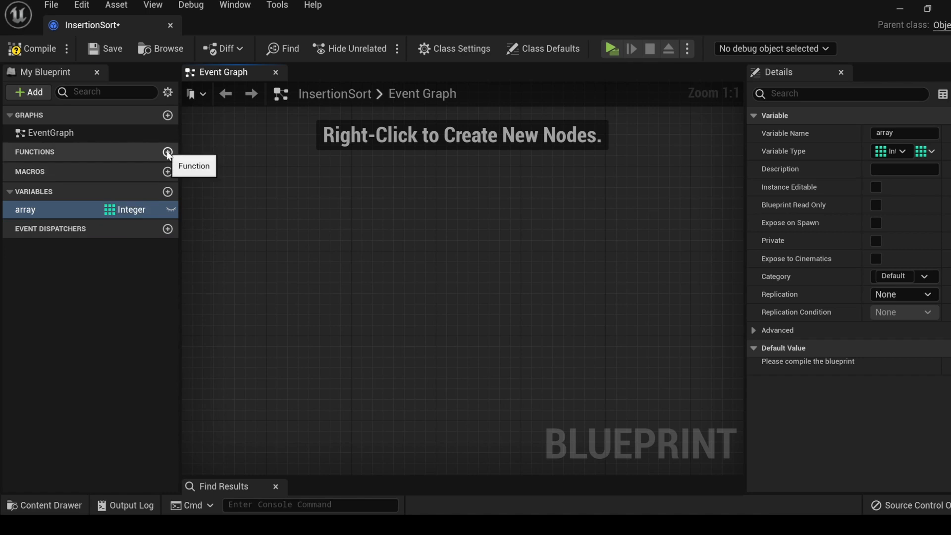
Step: Create an Add Num function with an array Add node fed by the array variable getter
click(167, 152)
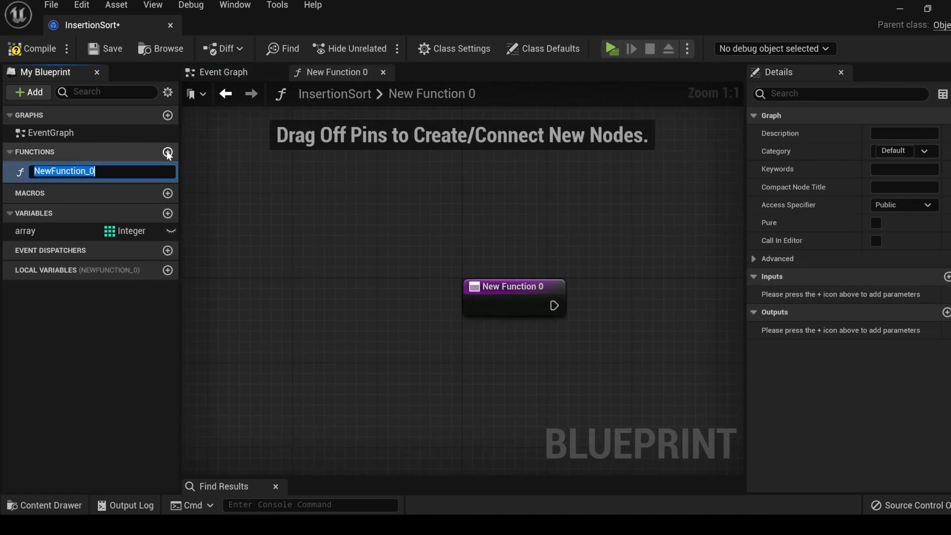
text(Add Num)
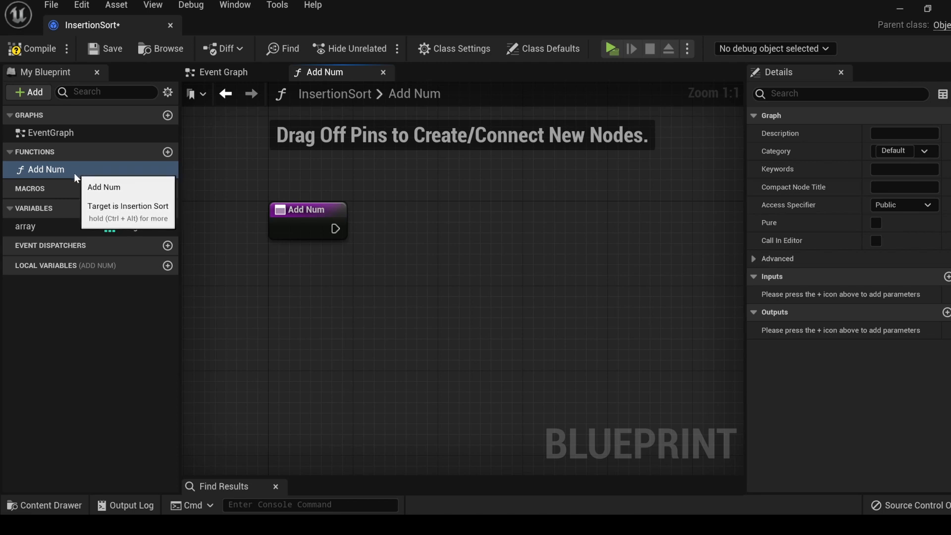
mouse_move(210, 280)
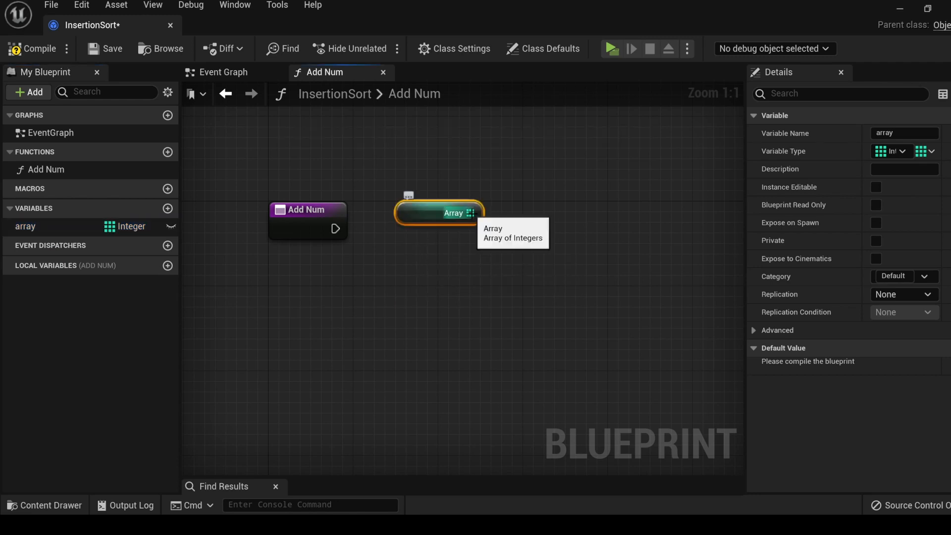
drag(475, 213, 515, 221)
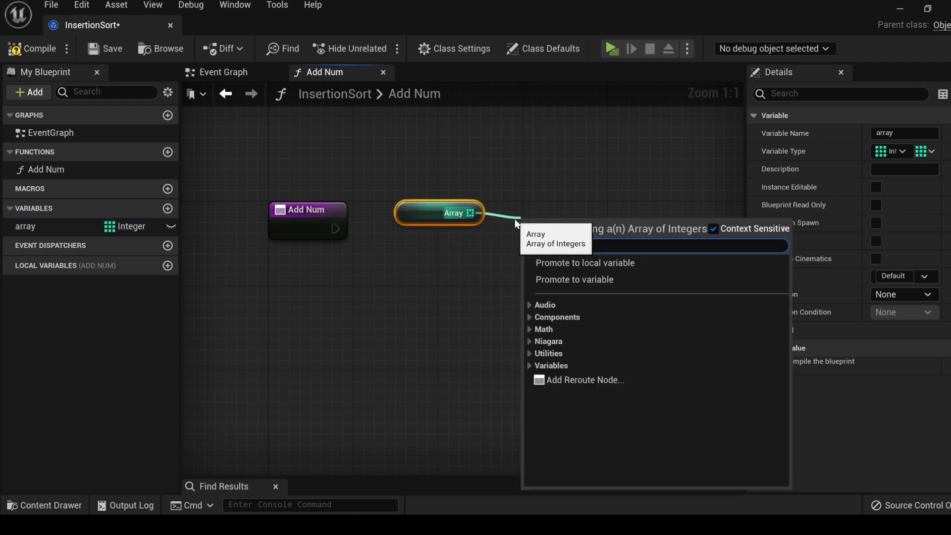
text(array)
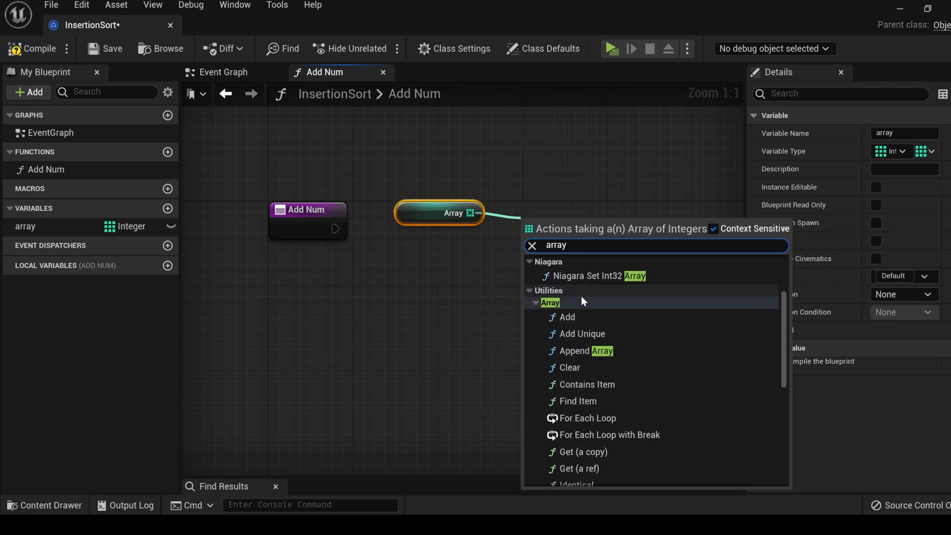
mouse_move(577, 314)
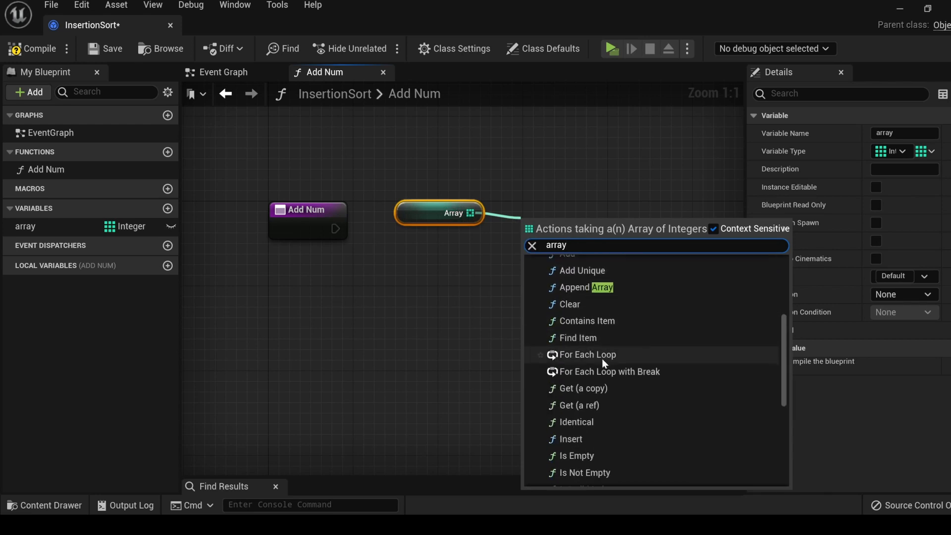
scroll(down, 3)
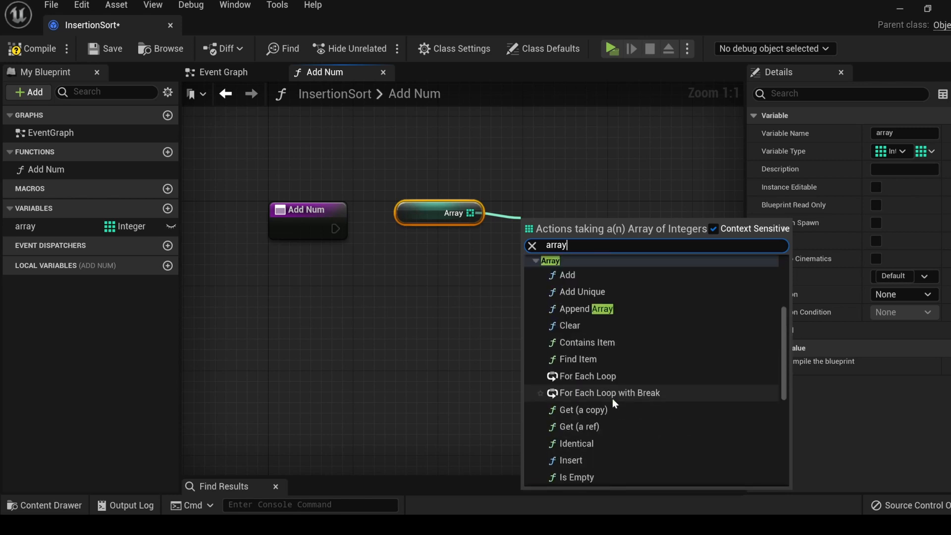
mouse_move(576, 359)
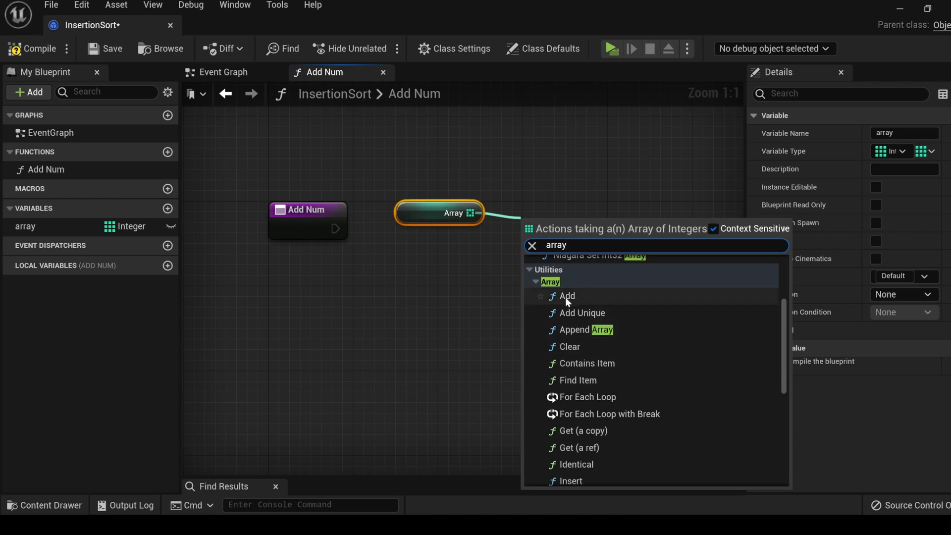
click(566, 296)
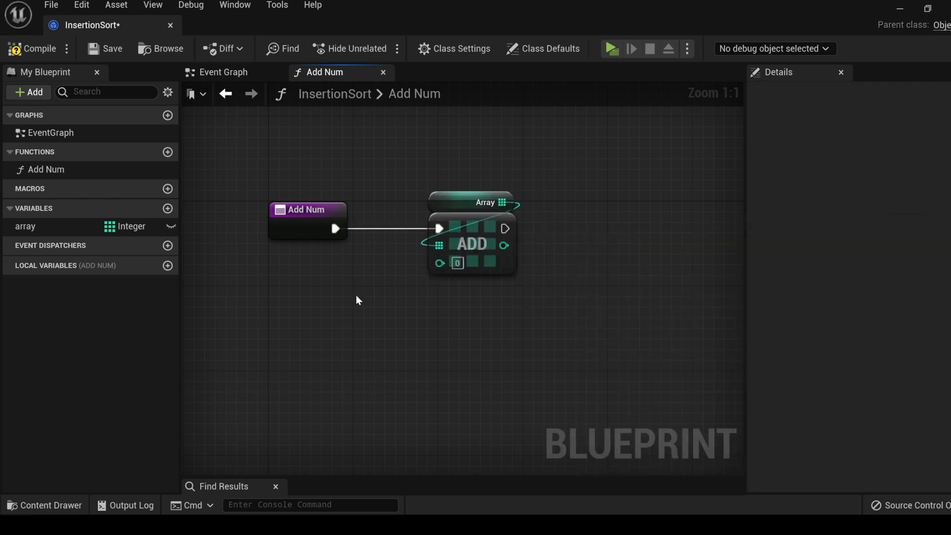
Step: Give Add Num an integer New Number input wired to the Add node, ending in a Return Node
click(306, 209)
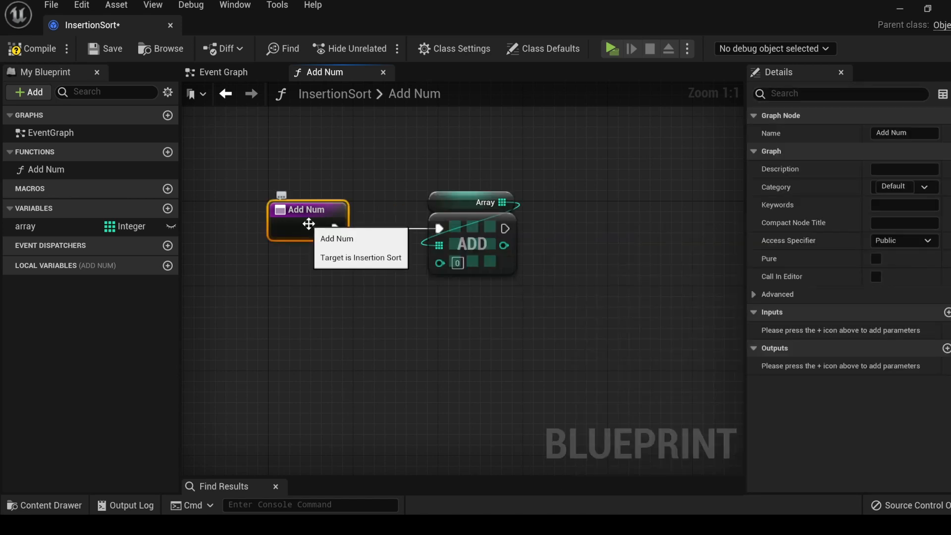
mouse_move(917, 340)
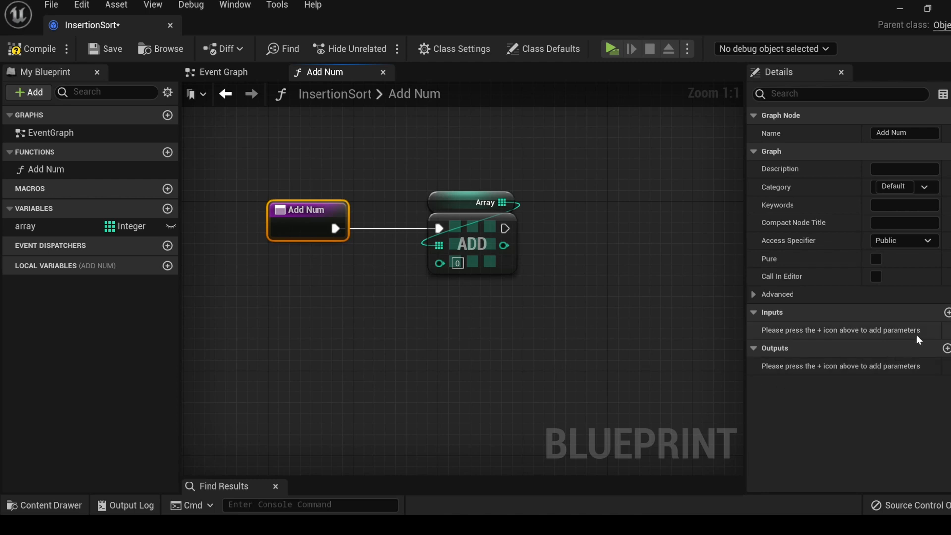
mouse_move(909, 320)
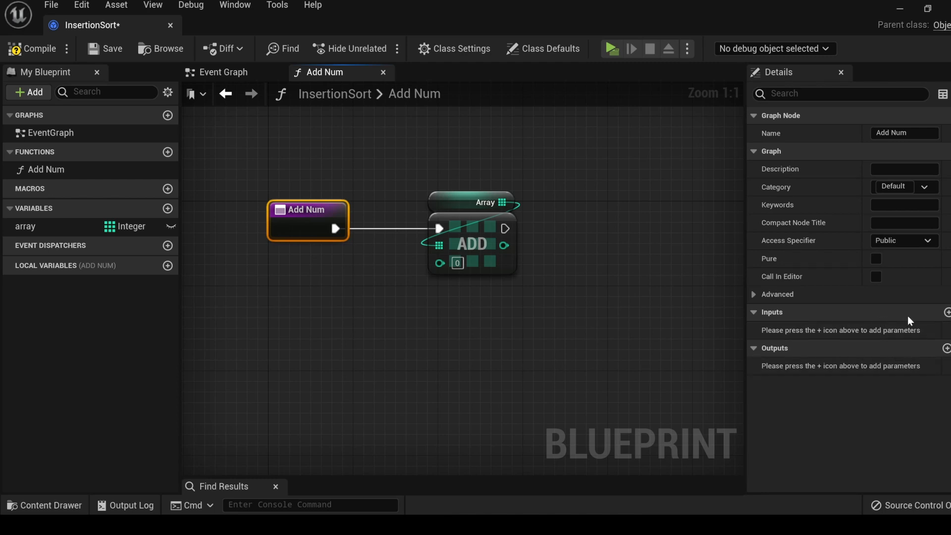
click(947, 312)
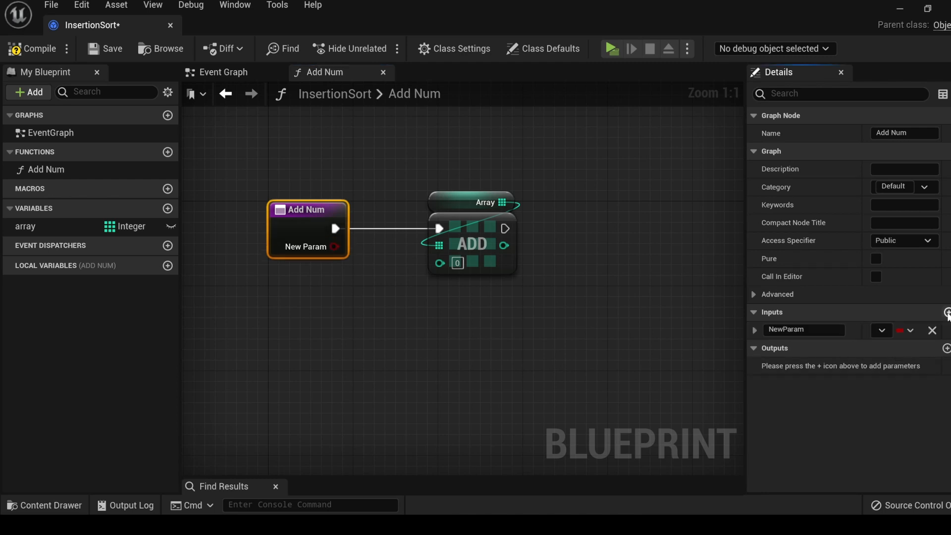
mouse_move(328, 249)
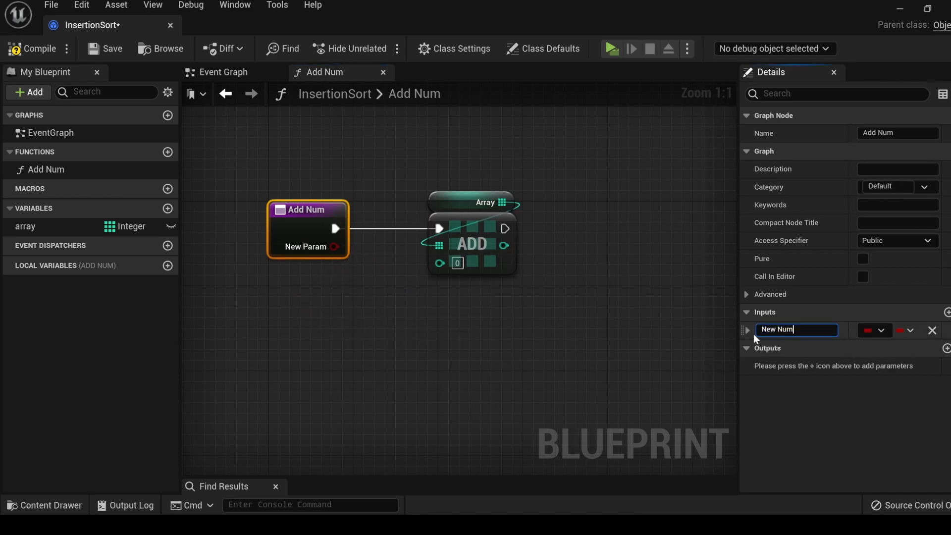
click(869, 330)
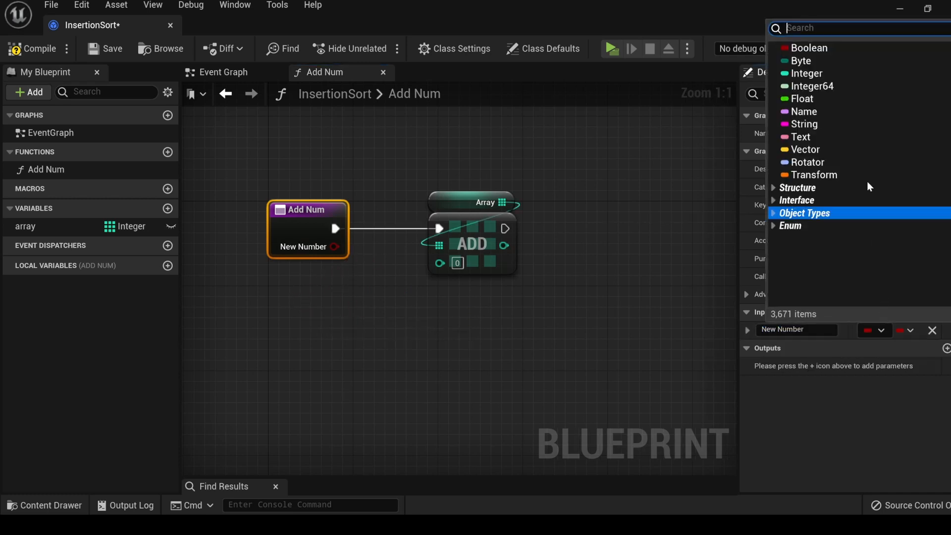
drag(335, 247, 441, 263)
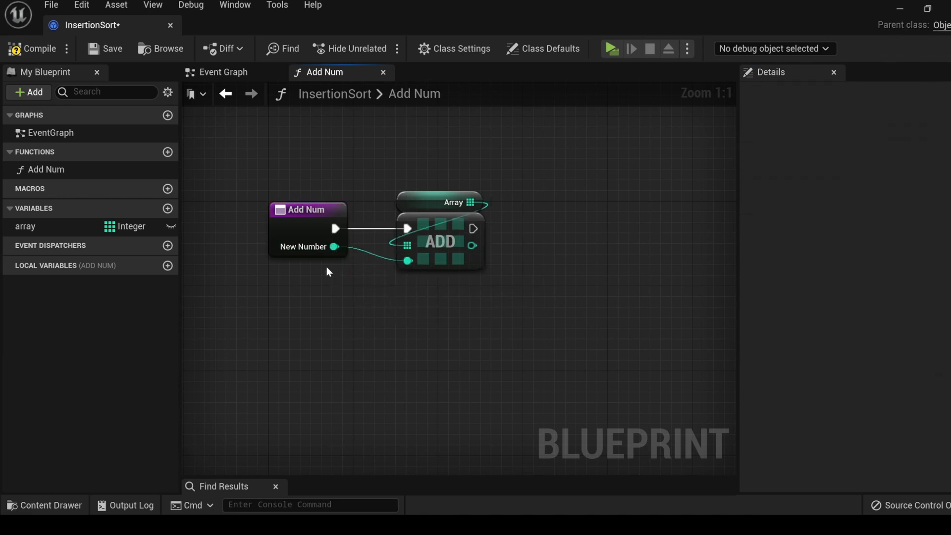
mouse_move(417, 325)
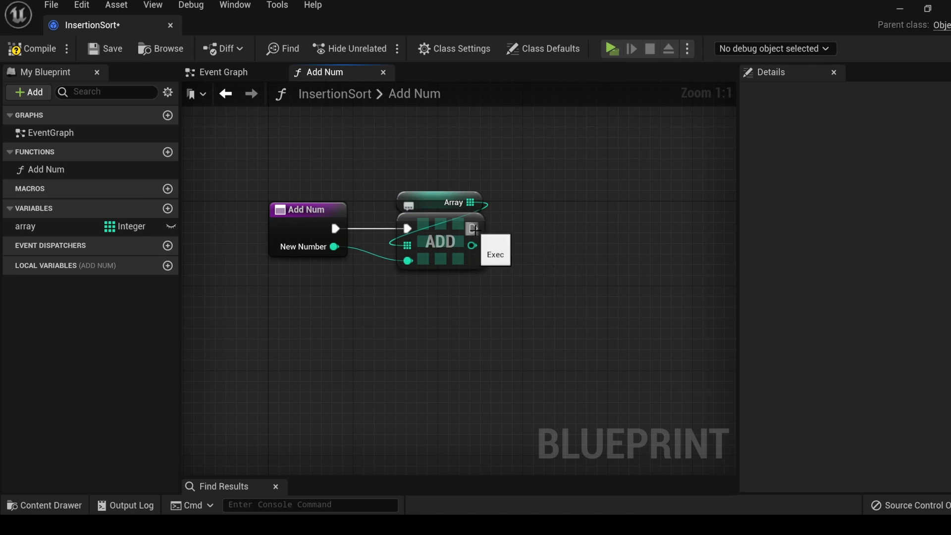
text(ret)
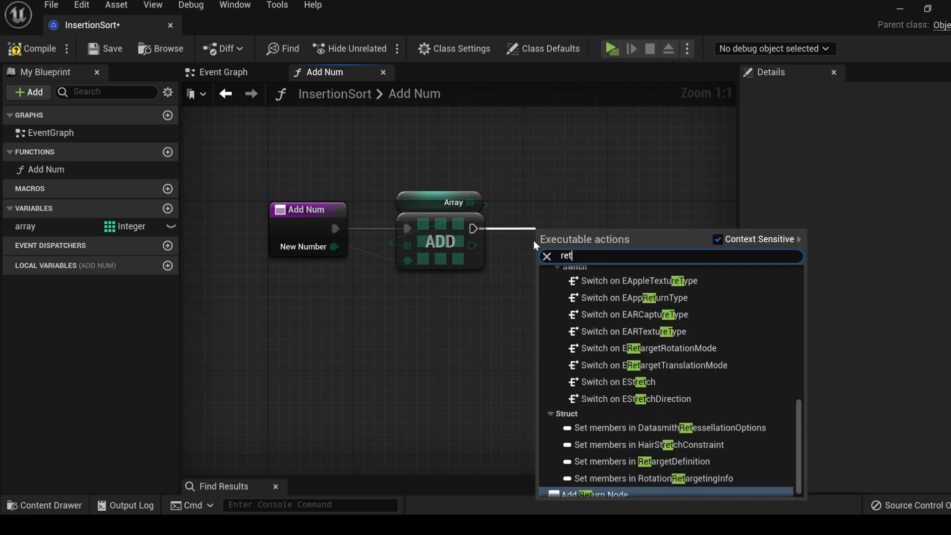
click(595, 493)
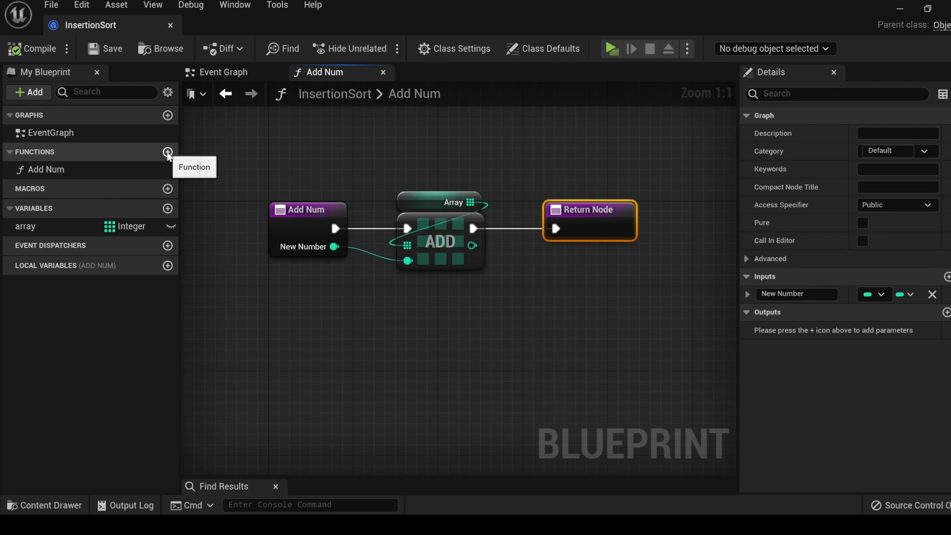
Step: Create Print Array with a For Each Loop over the array feeding each element into Print String
click(169, 152)
text(Print Array)
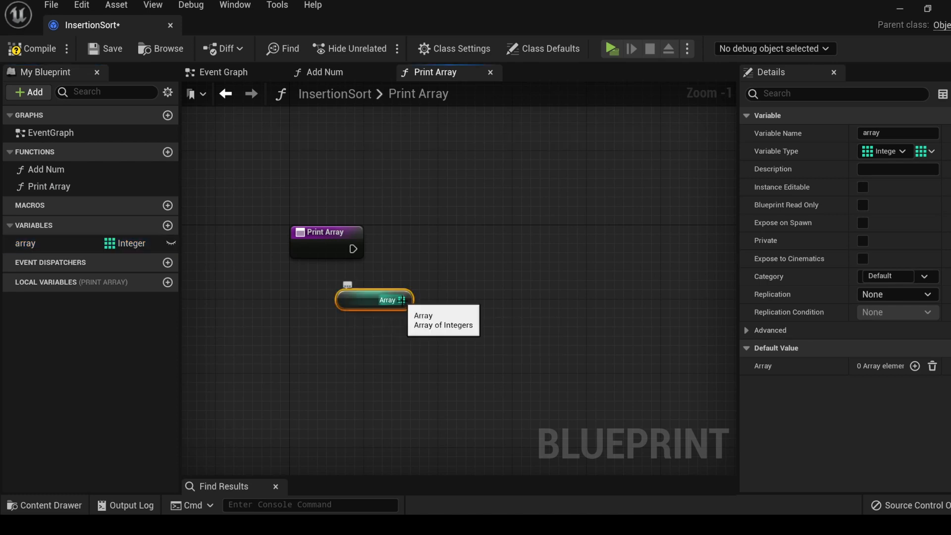
drag(401, 299, 448, 316)
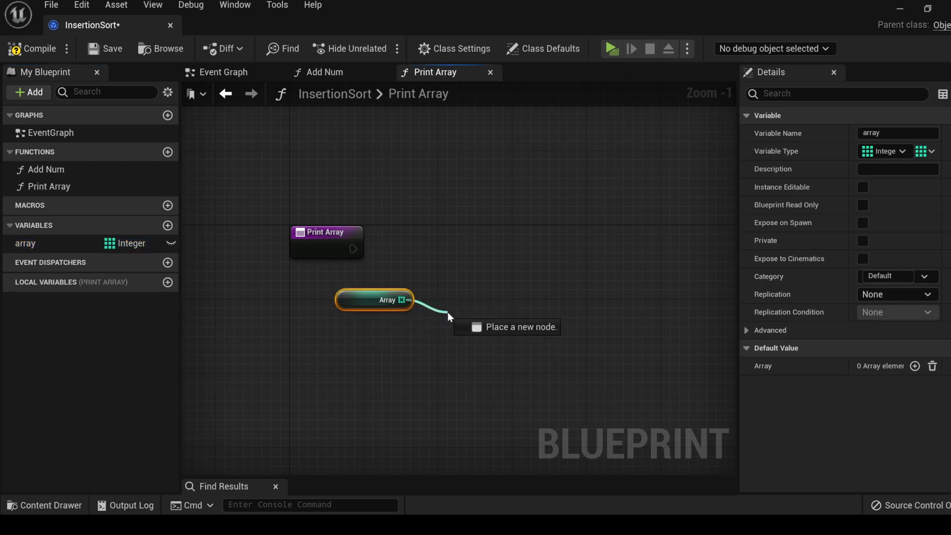
text(for)
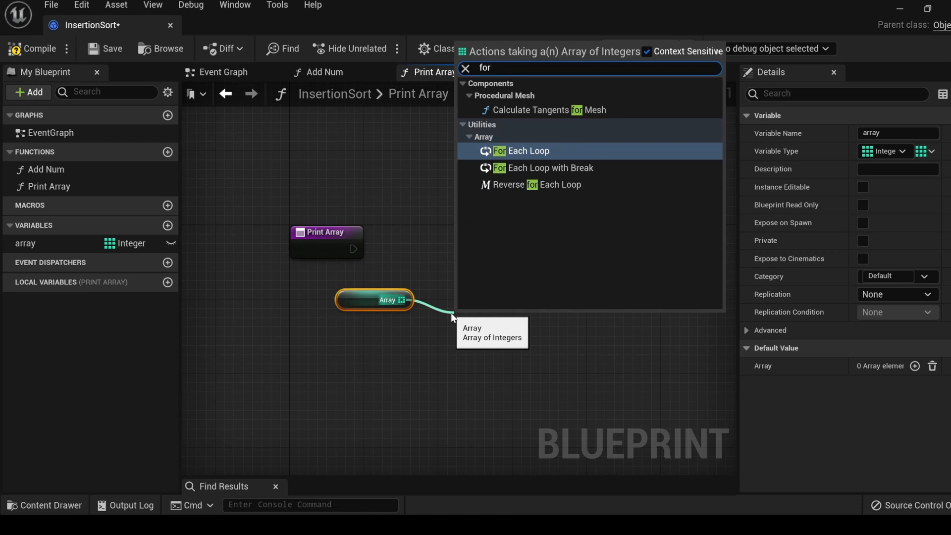
click(528, 150)
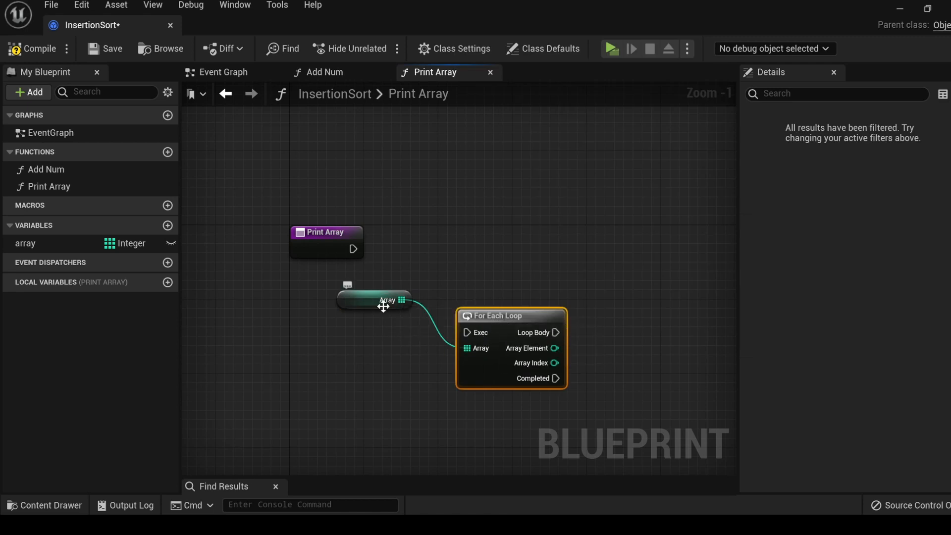
mouse_move(534, 337)
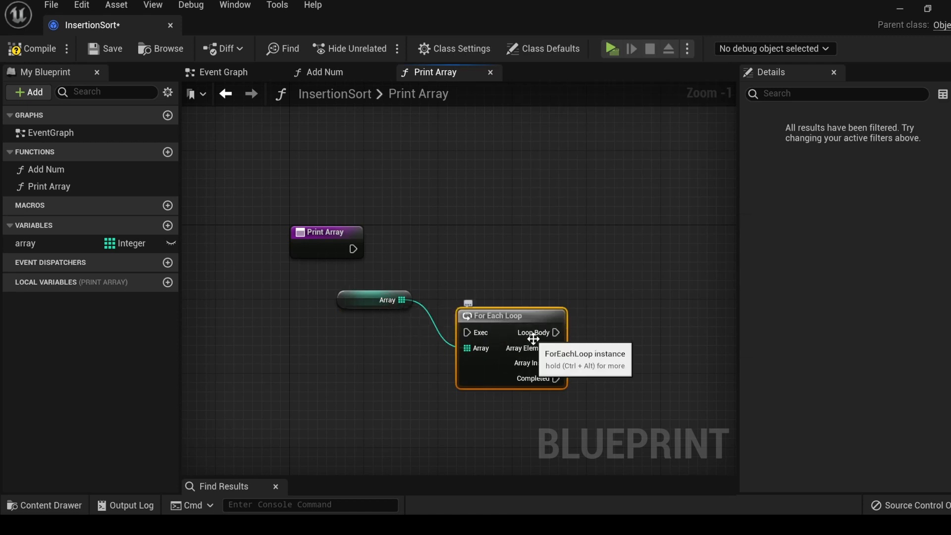
mouse_move(573, 340)
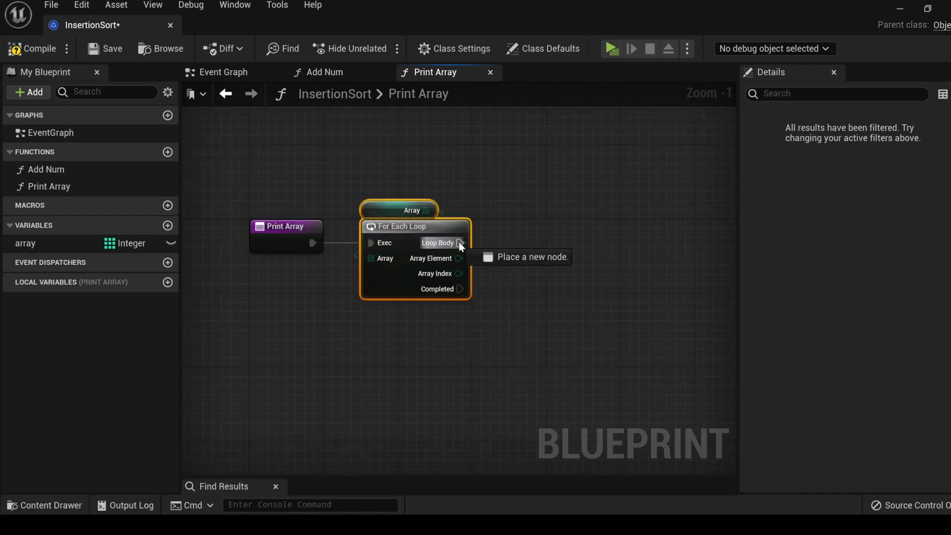
drag(461, 242, 617, 247)
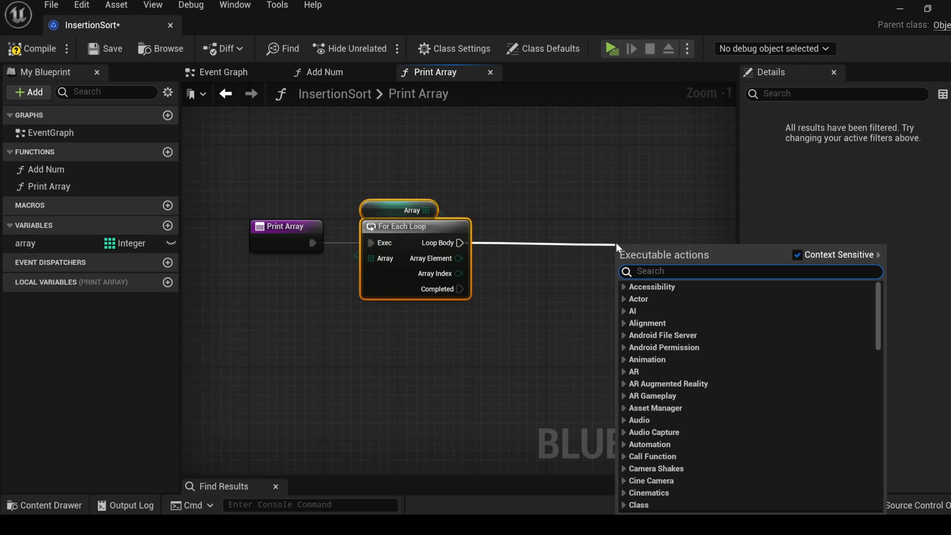
click(652, 238)
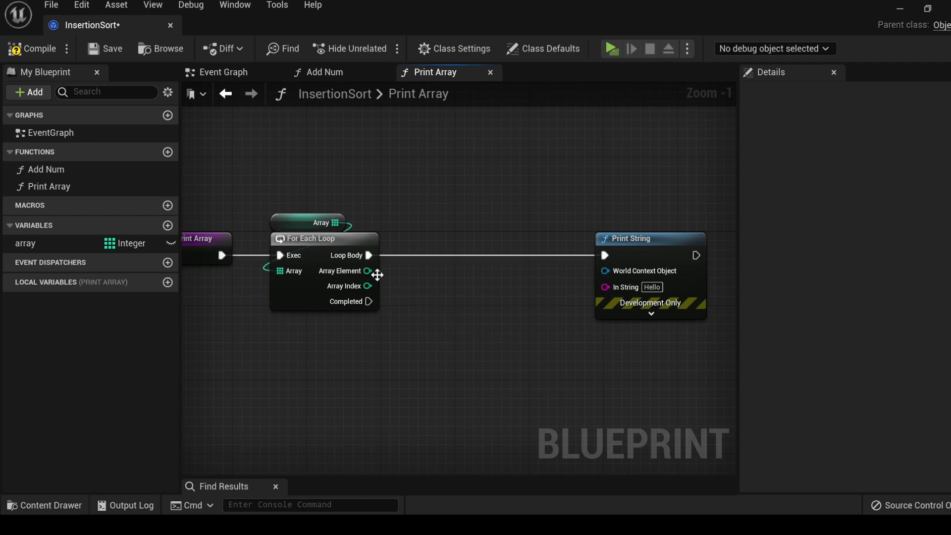
drag(368, 270, 416, 298)
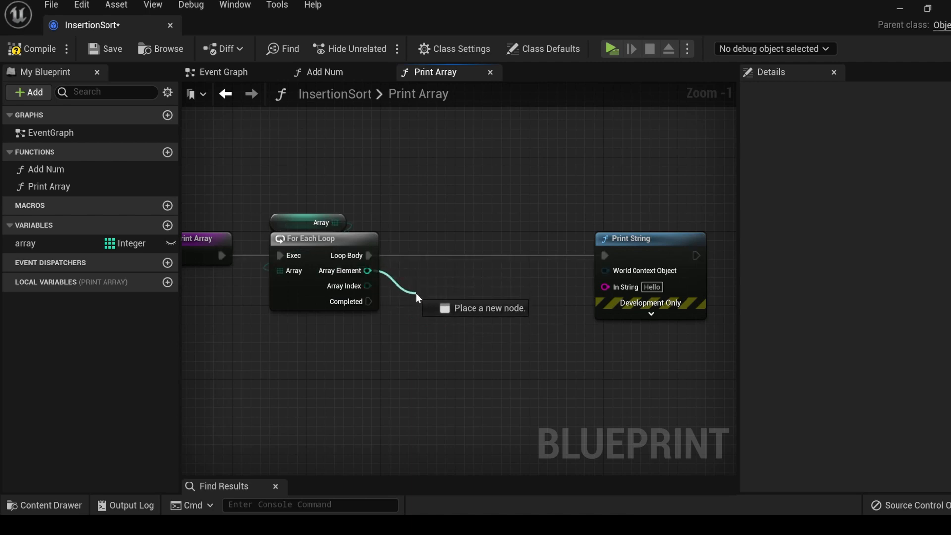
mouse_move(428, 283)
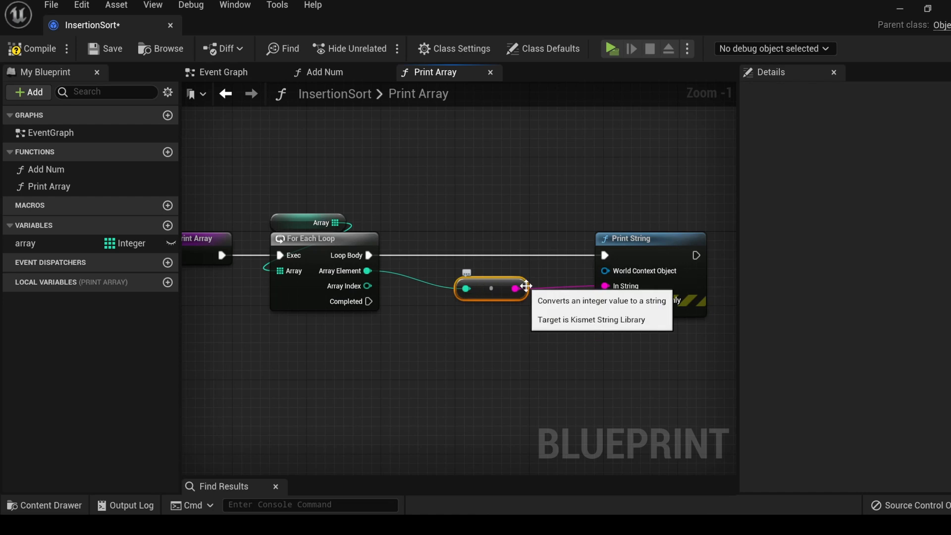
mouse_move(509, 314)
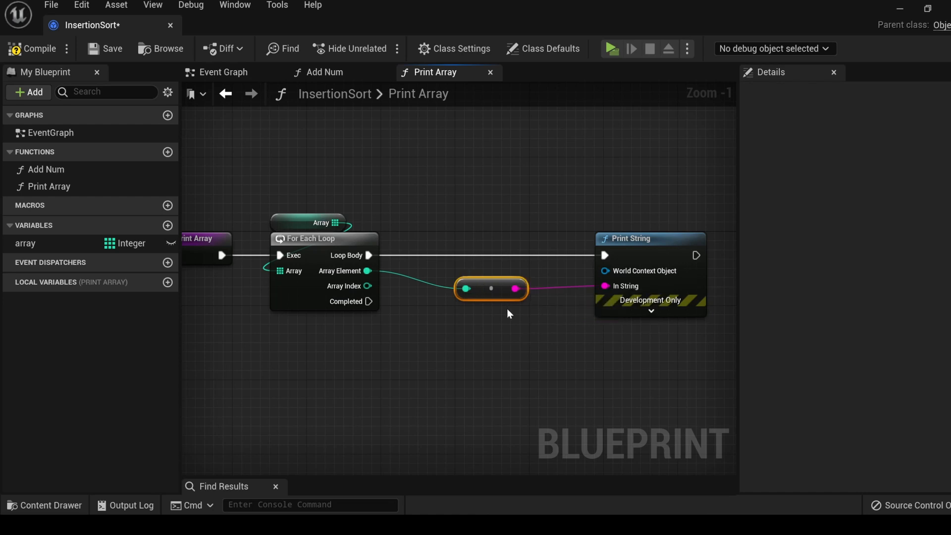
mouse_move(523, 325)
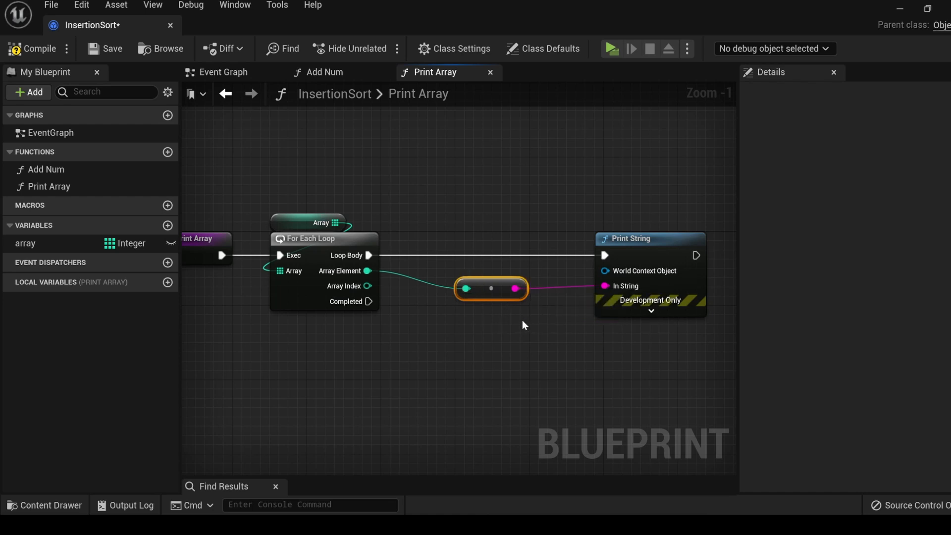
mouse_move(374, 291)
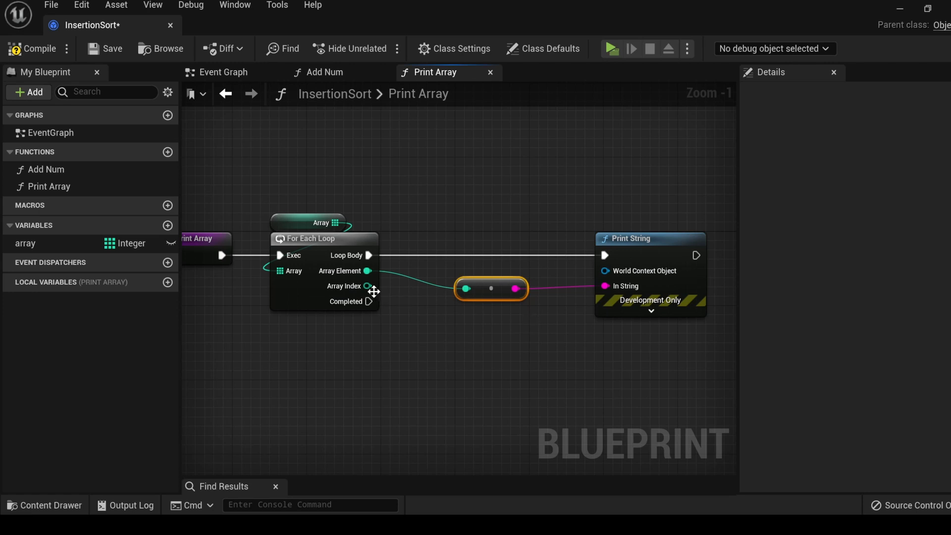
mouse_move(497, 297)
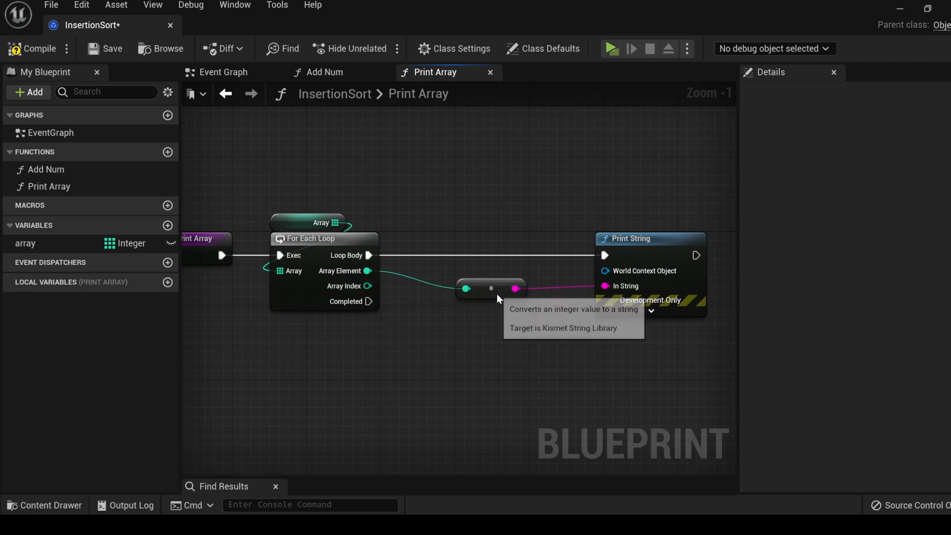
Step: Join 'Index:' and 'Value:' labels through two Append nodes into Print String, with Completed wired to a Return Node
scroll(down, 3)
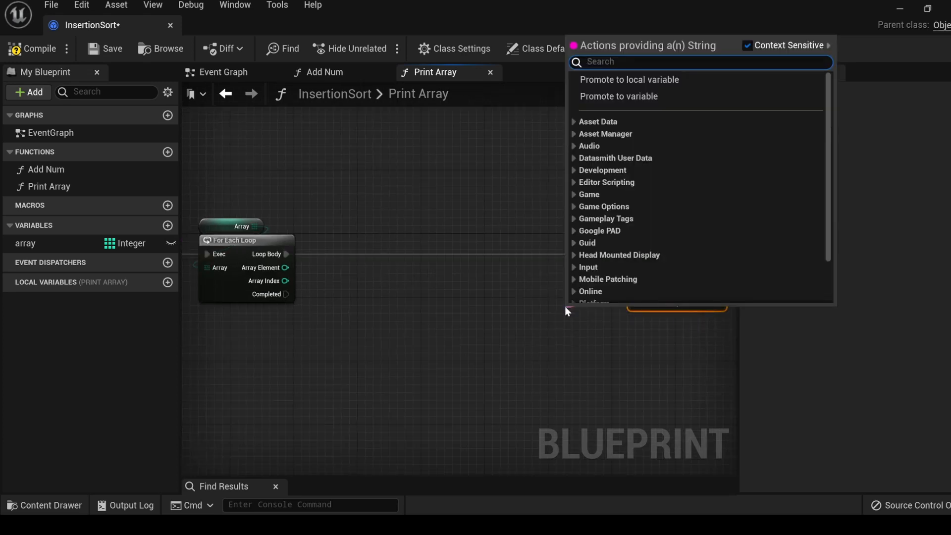
text(append)
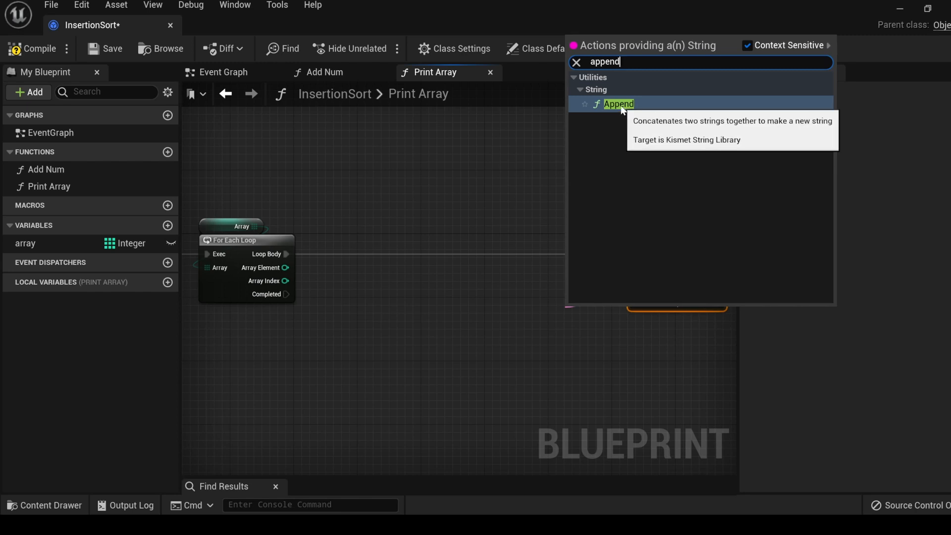
click(617, 104)
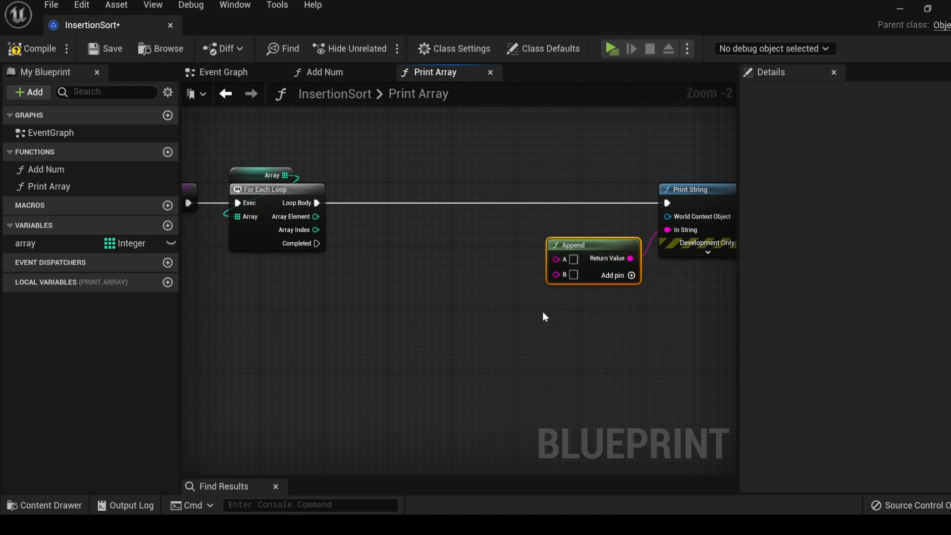
drag(593, 245, 474, 285)
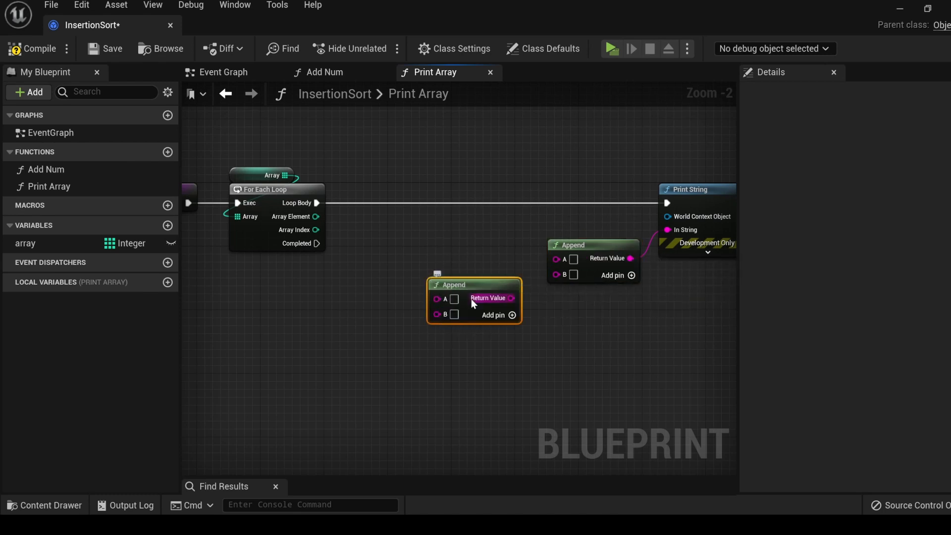
mouse_move(431, 340)
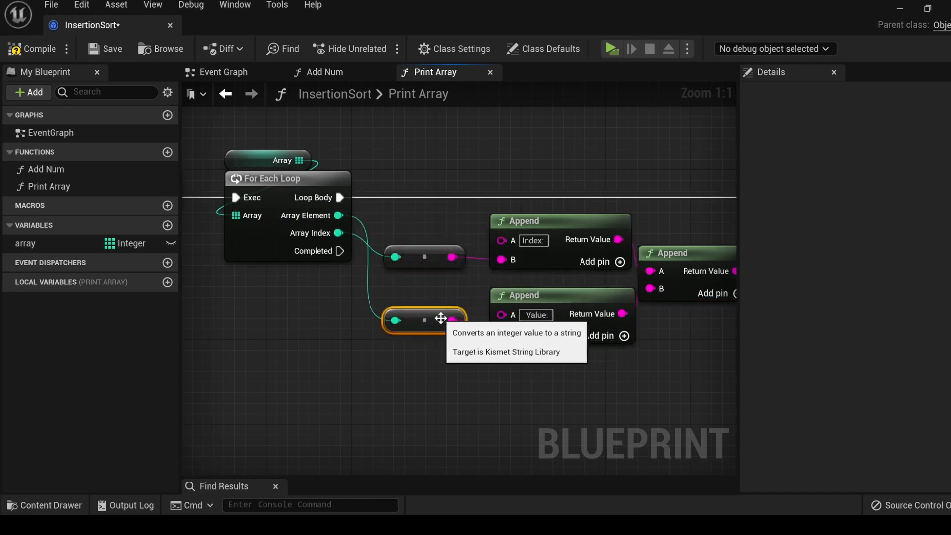
scroll(down, 3)
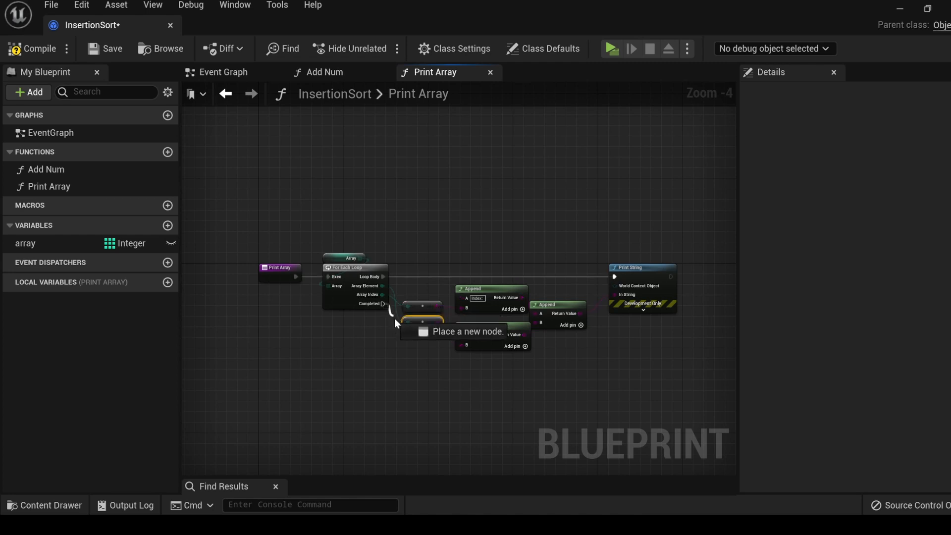
text(r)
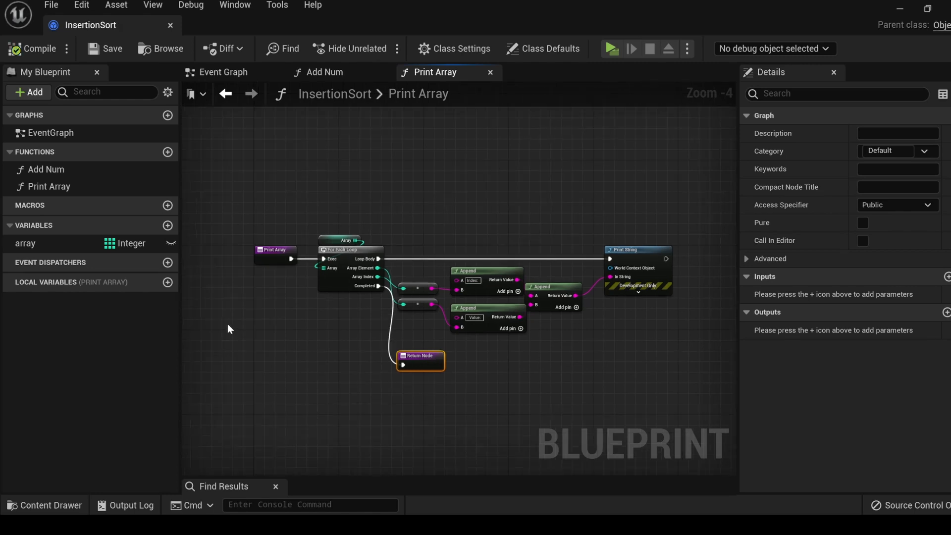
mouse_move(43, 244)
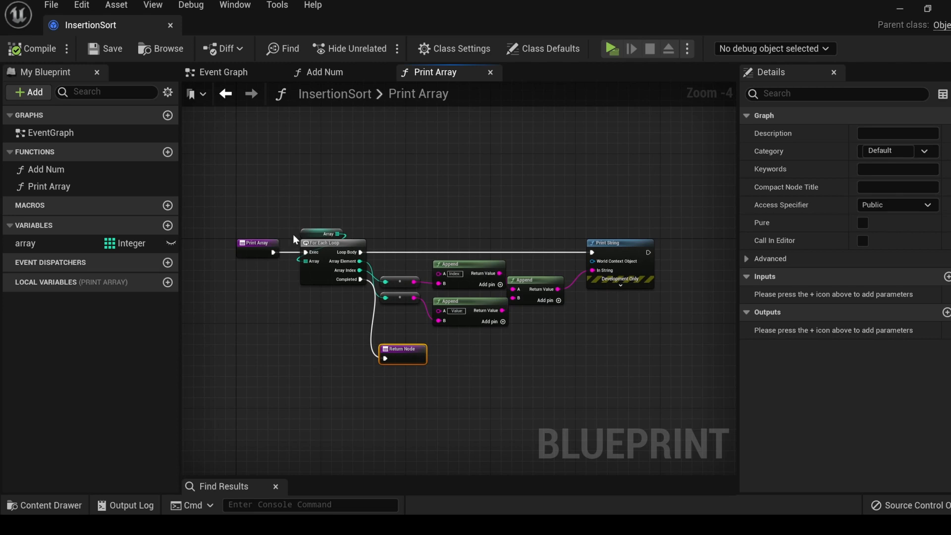
mouse_move(318, 233)
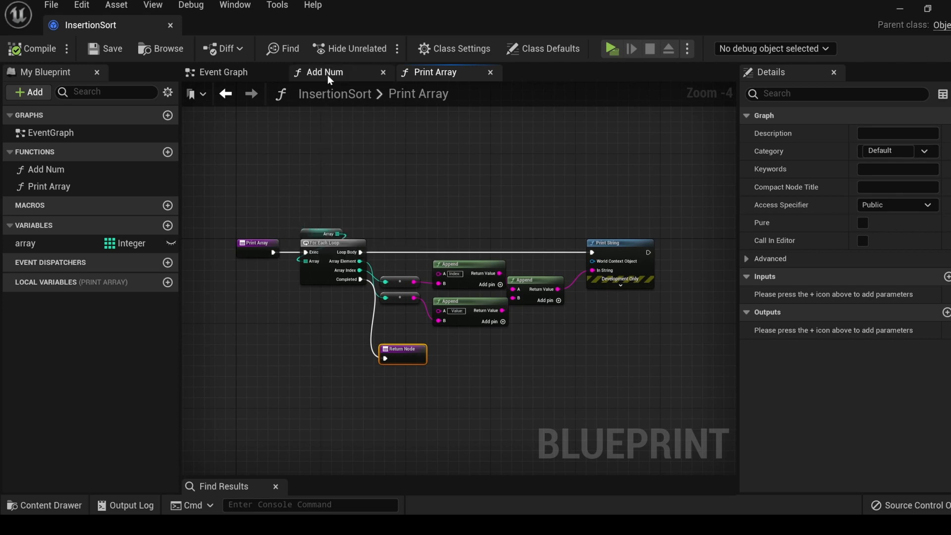
Step: Switch back to the Add Num function graph to review its Add and Return wiring
click(325, 73)
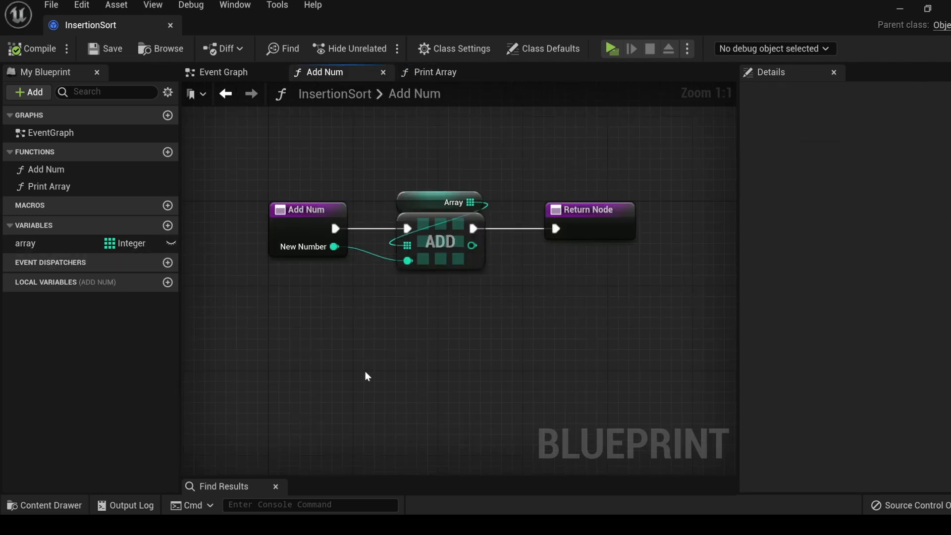
mouse_move(384, 330)
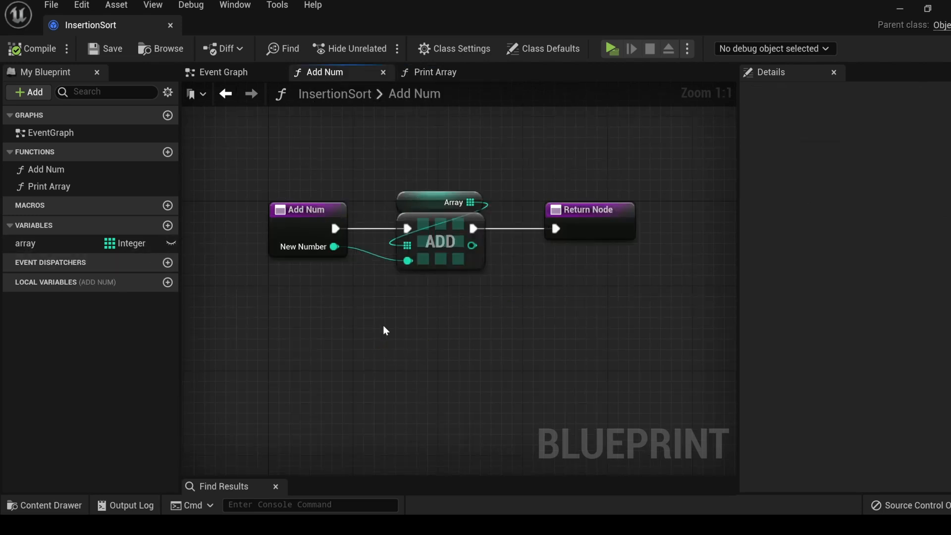
mouse_move(321, 355)
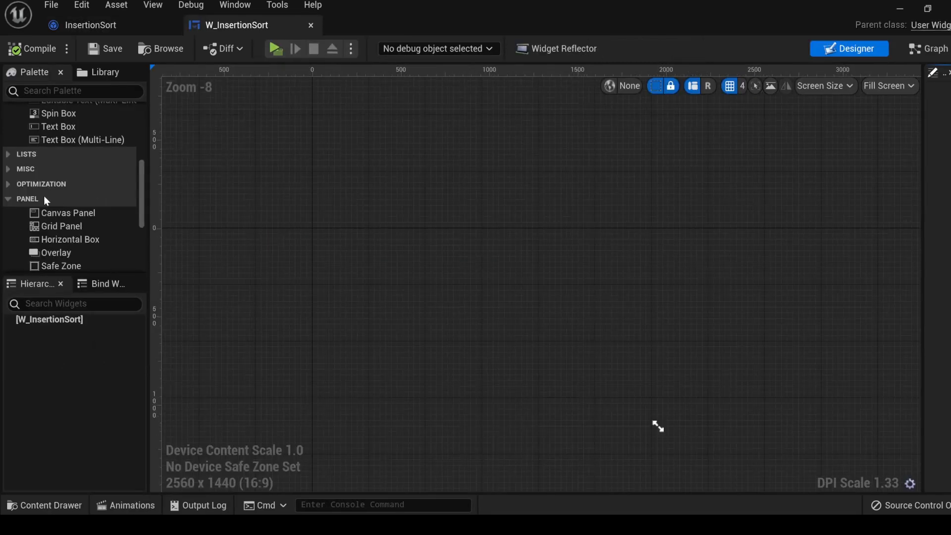
mouse_move(67, 212)
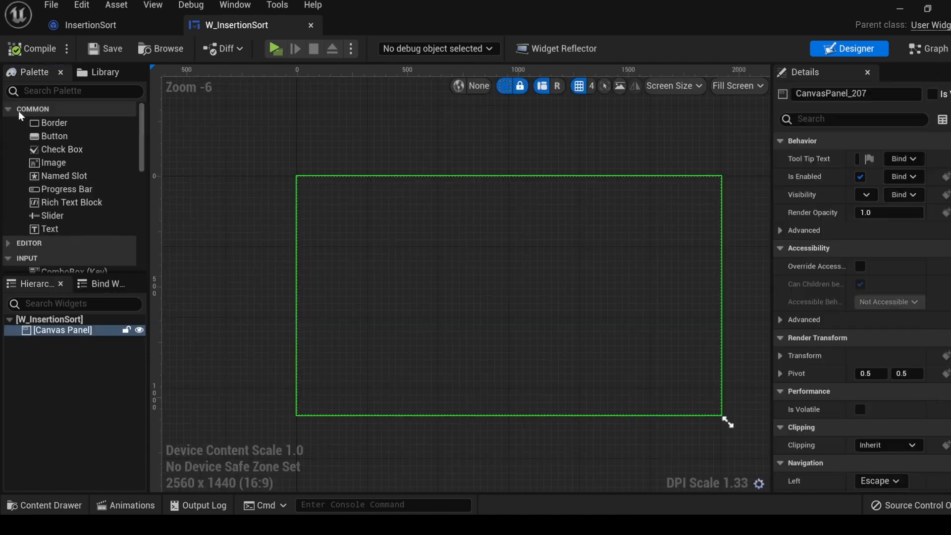
mouse_move(55, 136)
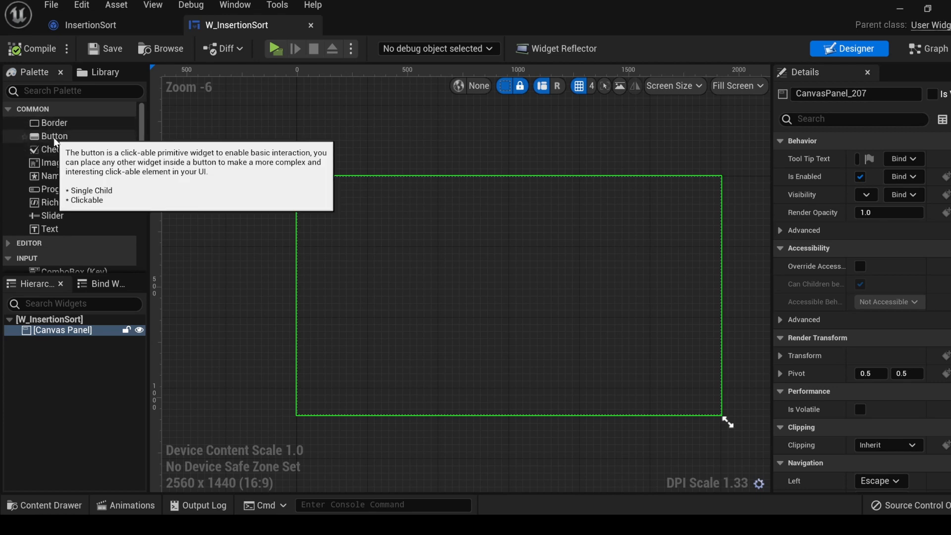
Step: Place a button labelled Print Array on the canvas and a spin box with font size 24
drag(54, 135, 388, 275)
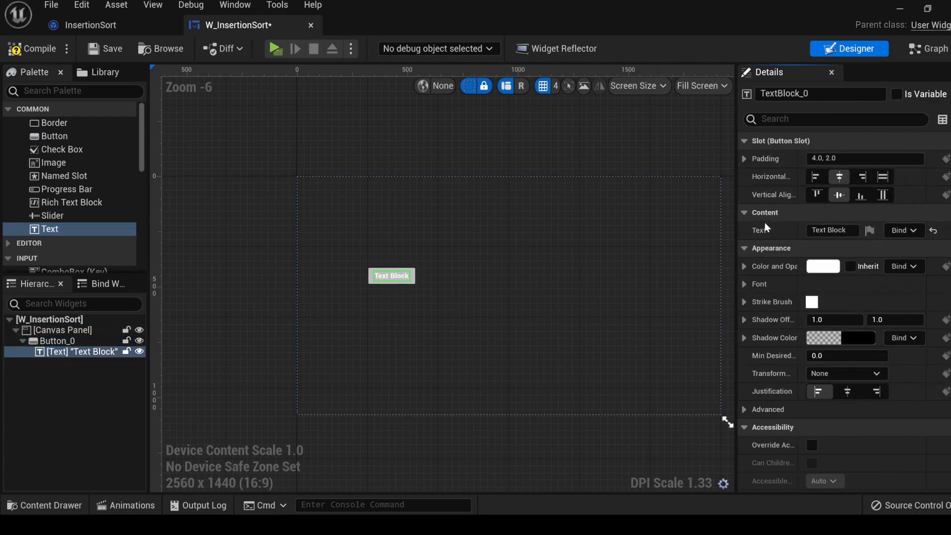
click(833, 229)
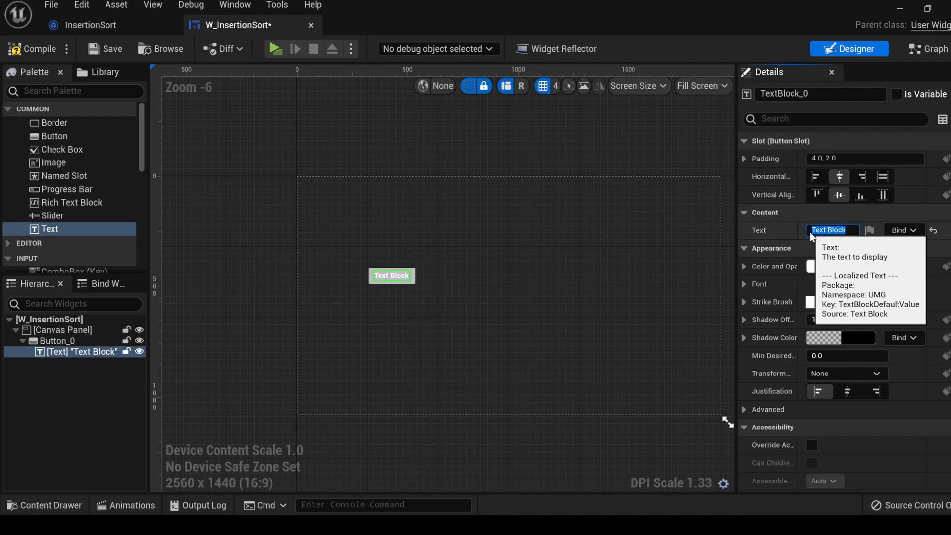
text(Print Array)
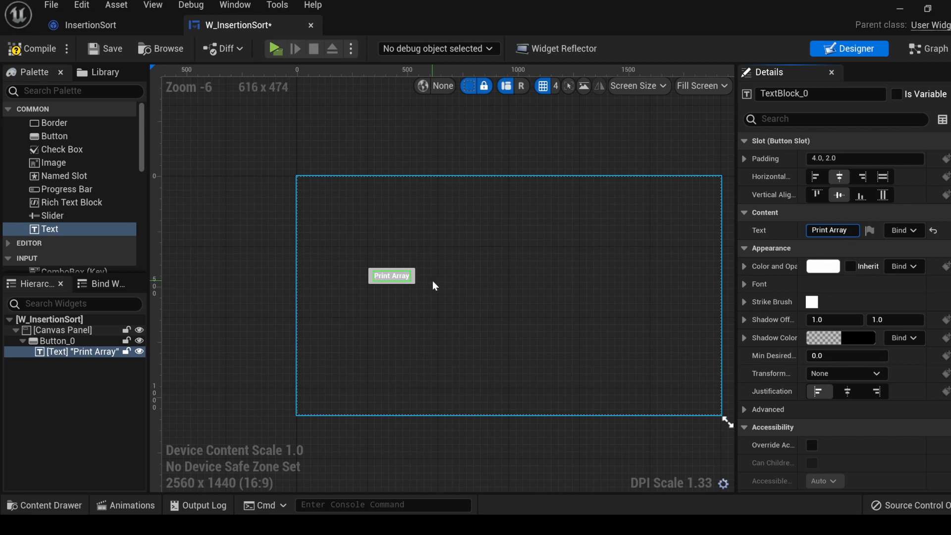
click(62, 329)
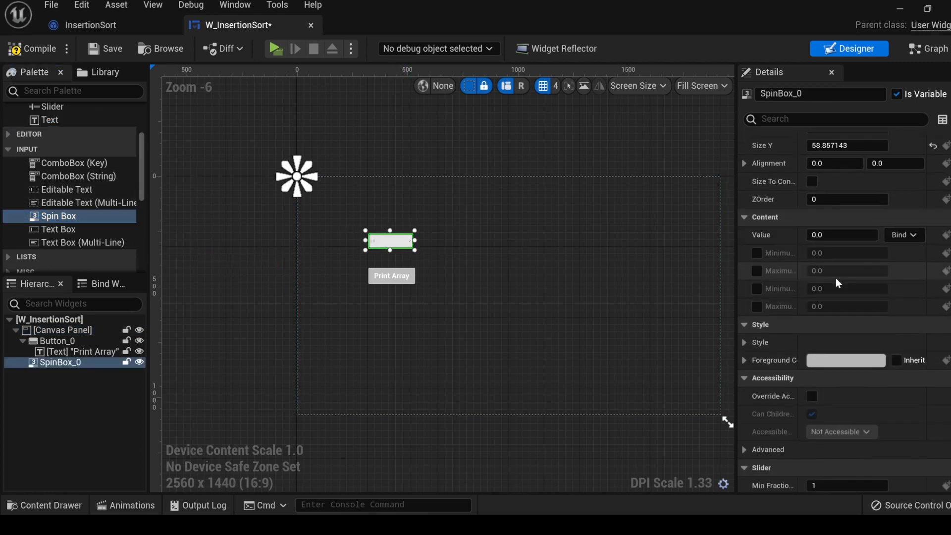
scroll(down, 3)
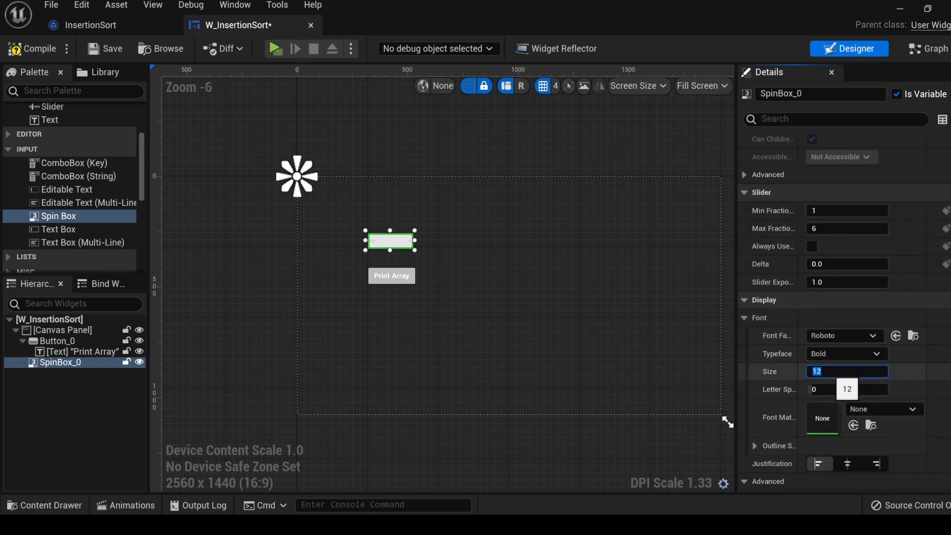
text(24)
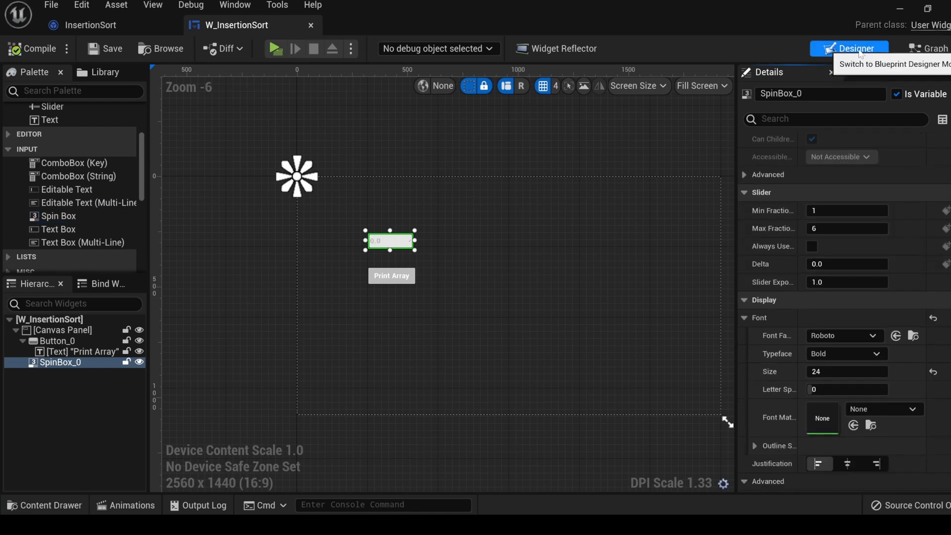
mouse_move(931, 49)
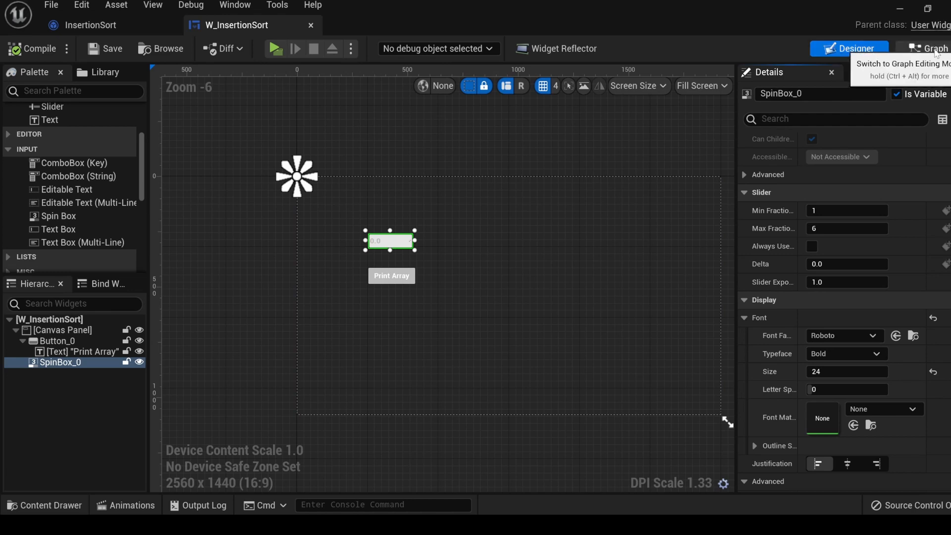
Step: Add an Event Construct node to the widget's event graph
click(931, 49)
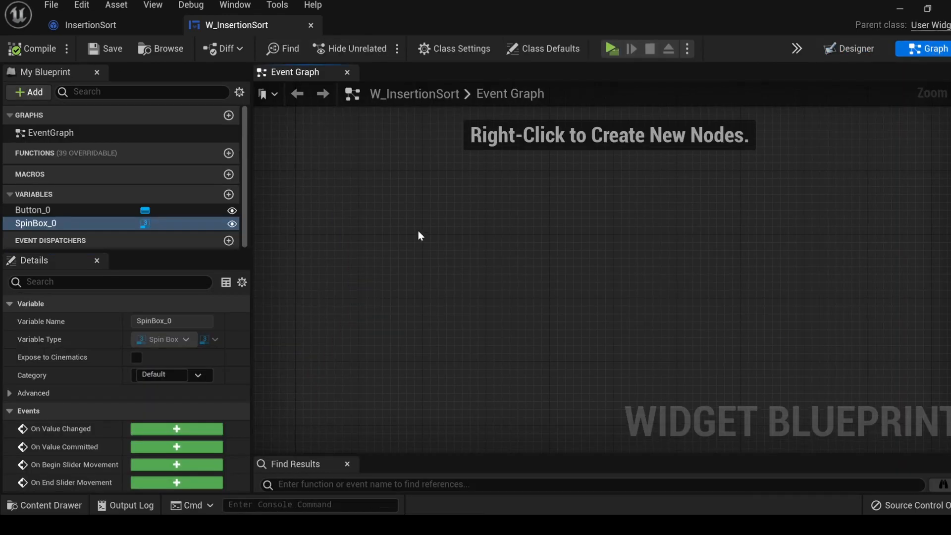
right_click(419, 237)
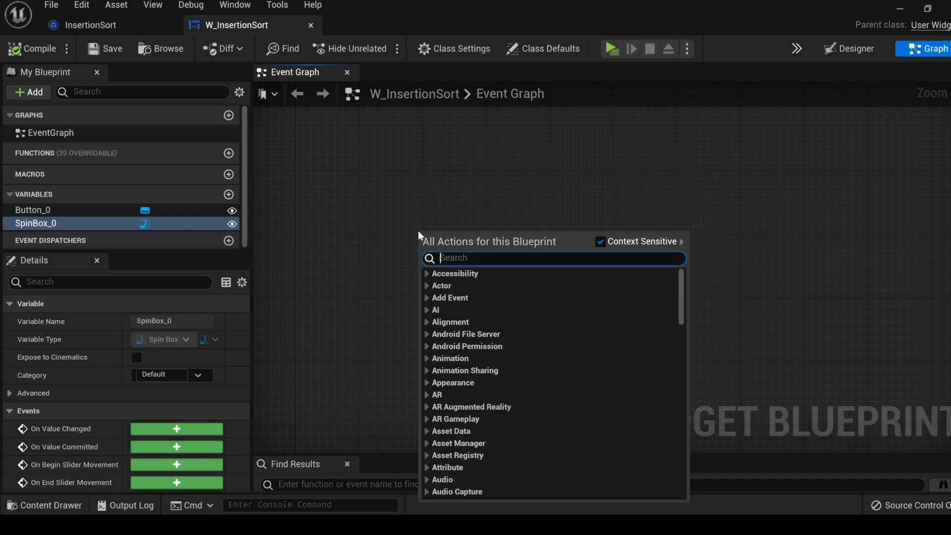
text(const)
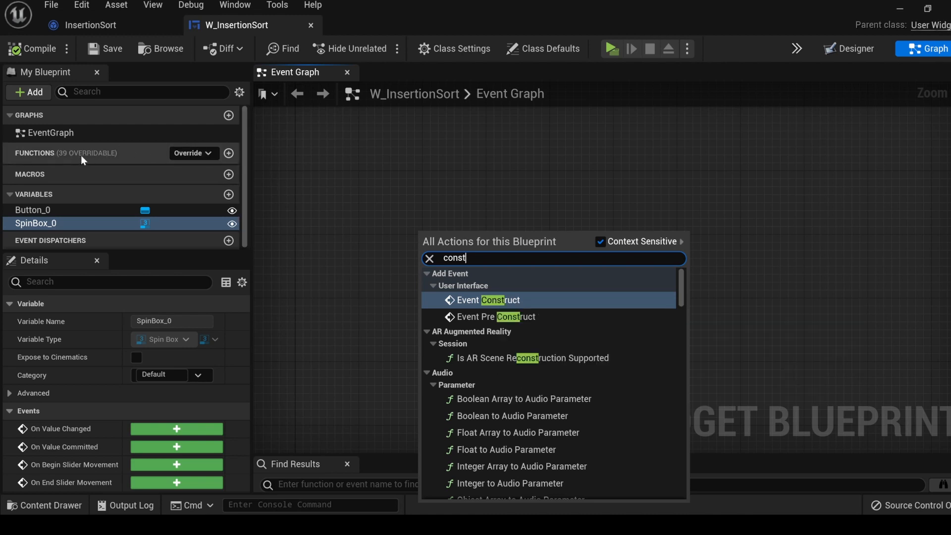
mouse_move(193, 153)
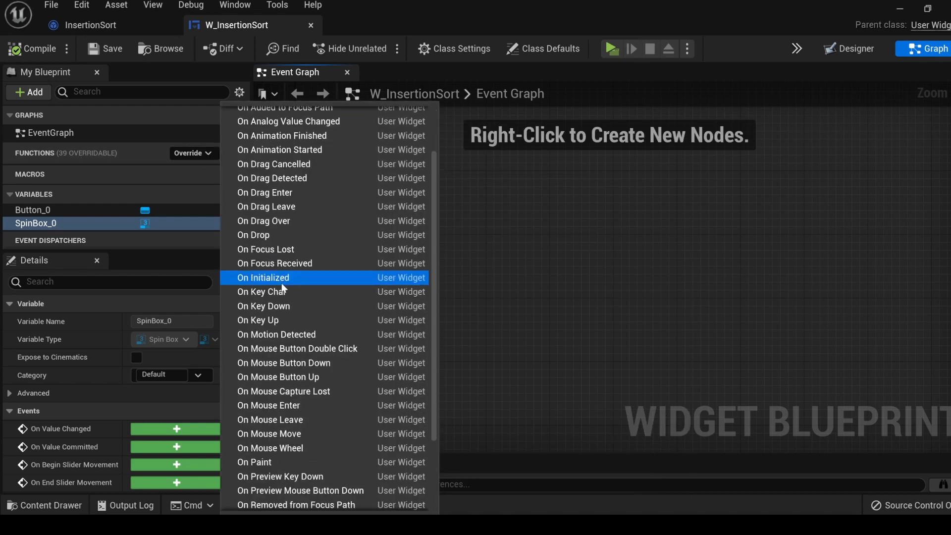
scroll(down, 3)
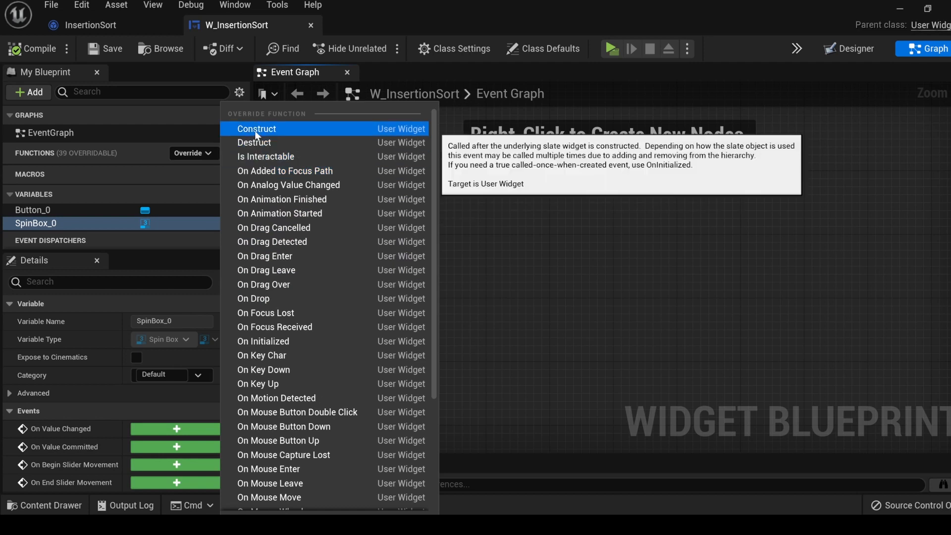
click(256, 129)
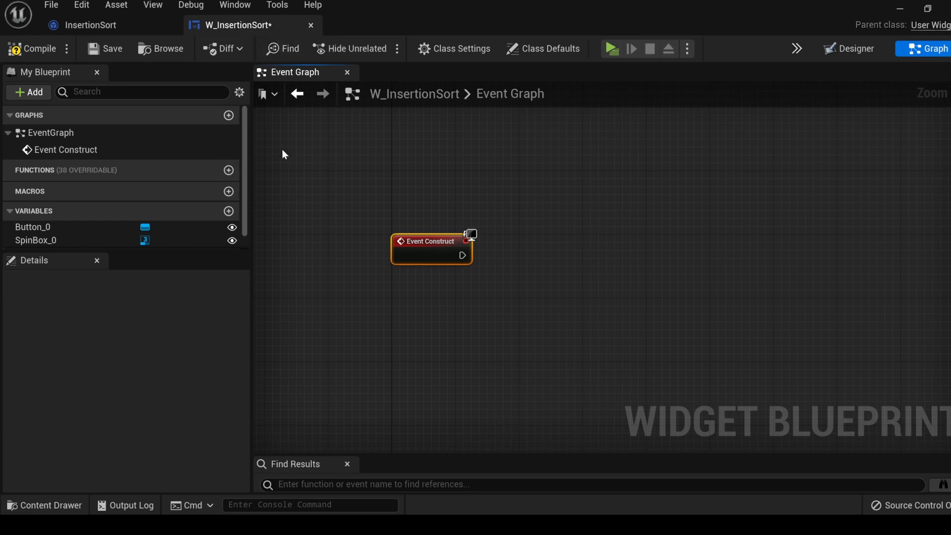
mouse_move(236, 25)
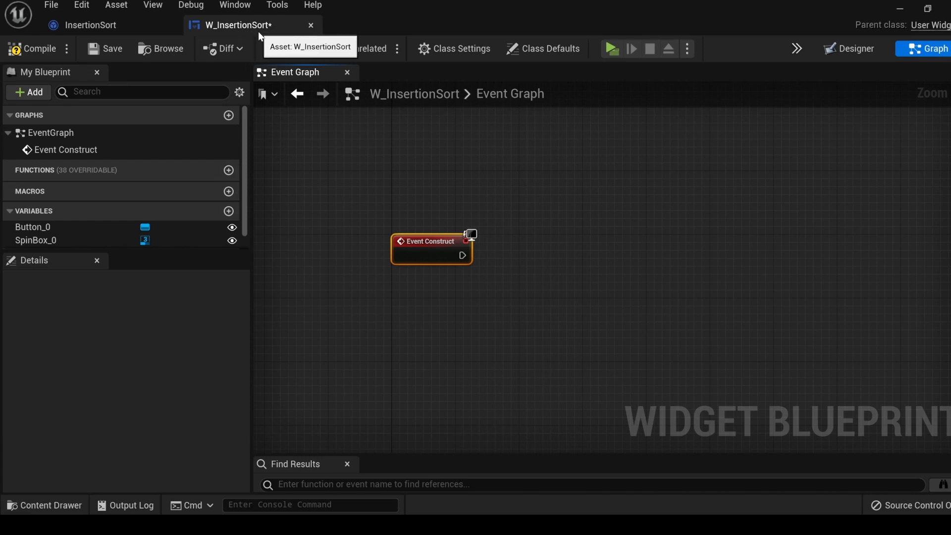
Step: Construct an InsertionSort object from the event, promote its return value to a variable, and save
drag(464, 255, 470, 255)
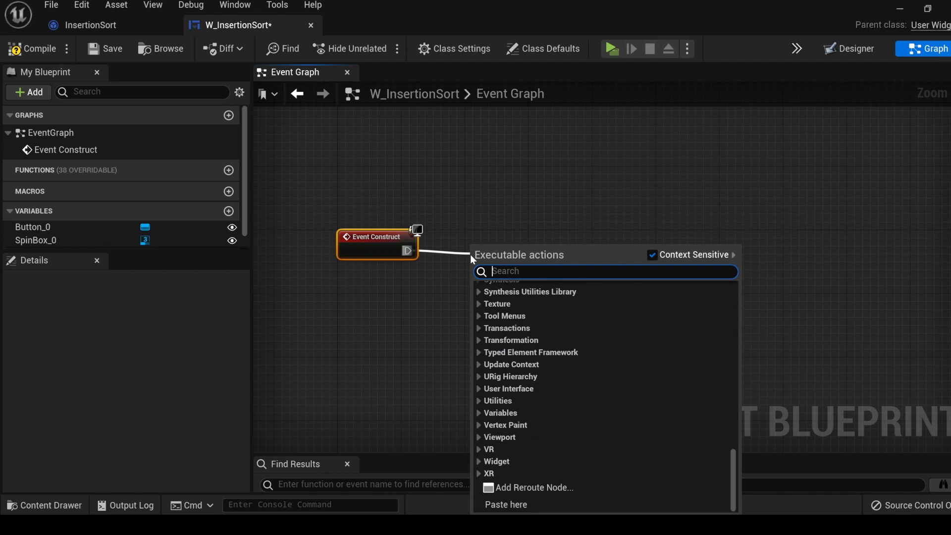
text(construct)
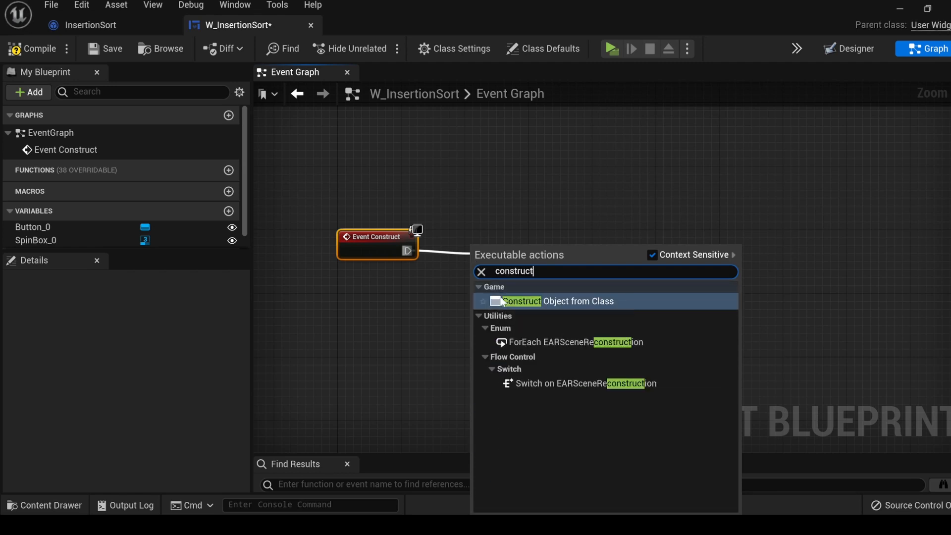
mouse_move(553, 308)
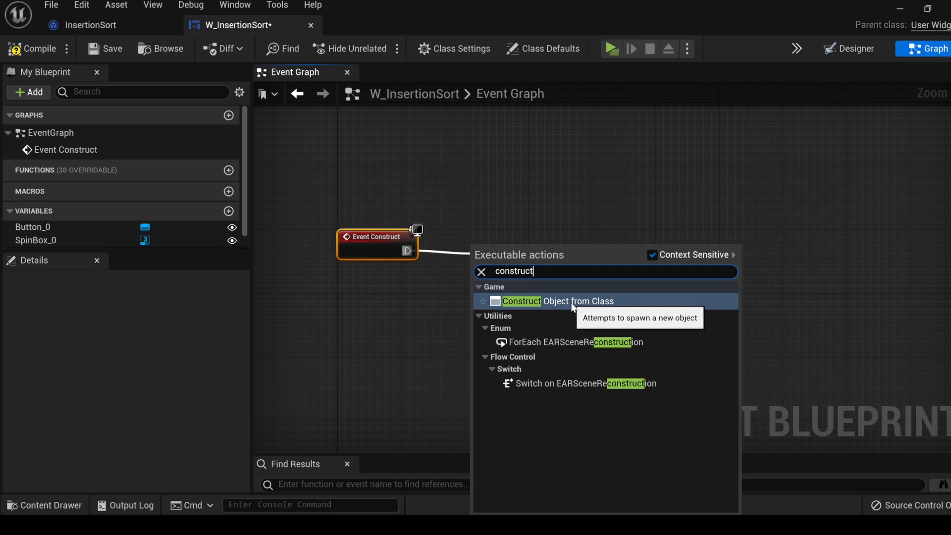
click(520, 301)
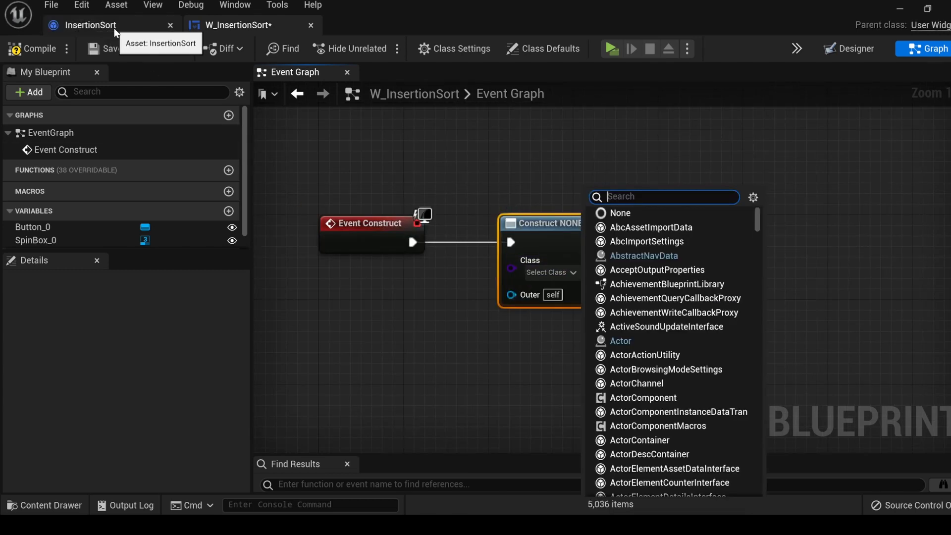
text(insert)
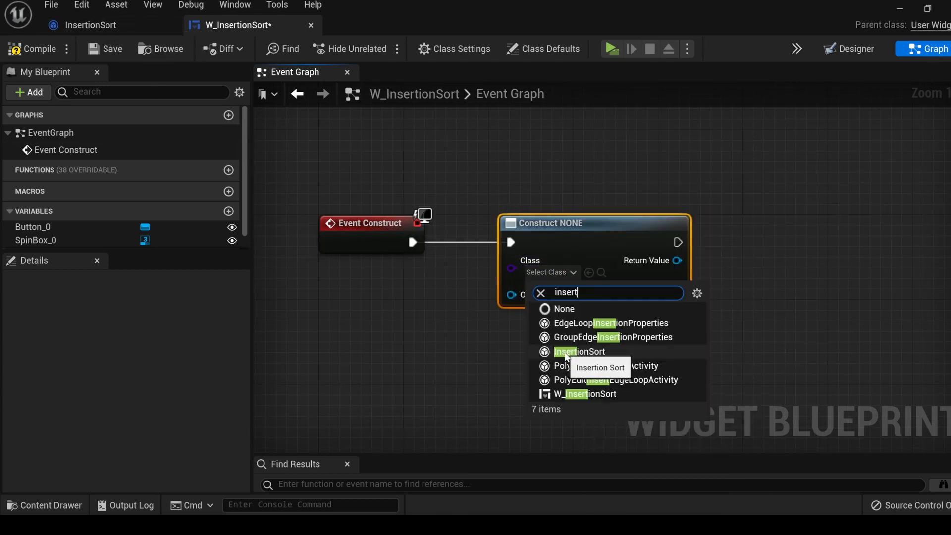
click(579, 351)
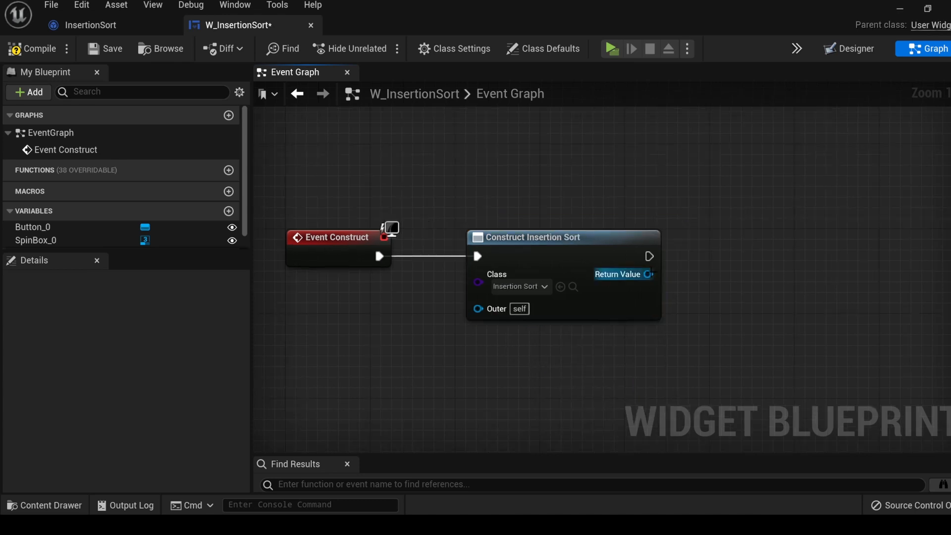
drag(650, 274, 443, 260)
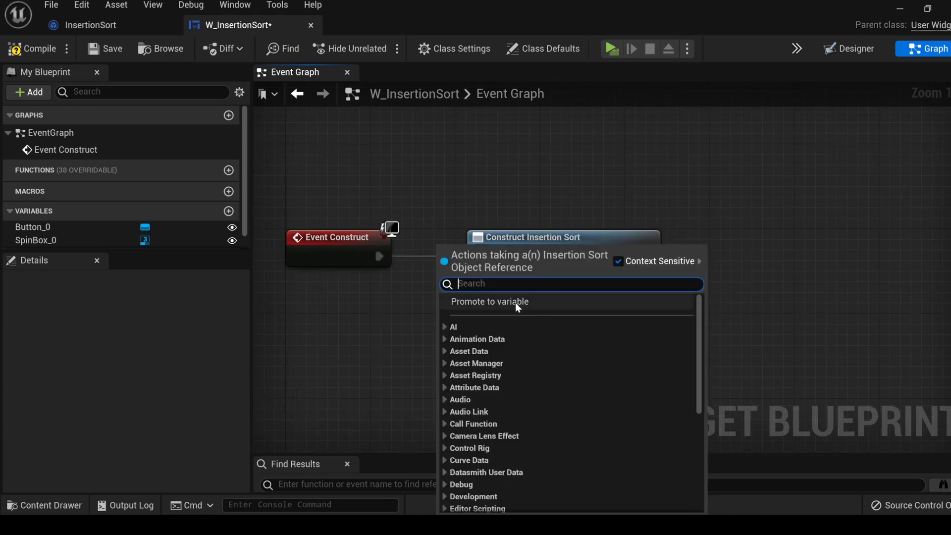
click(488, 302)
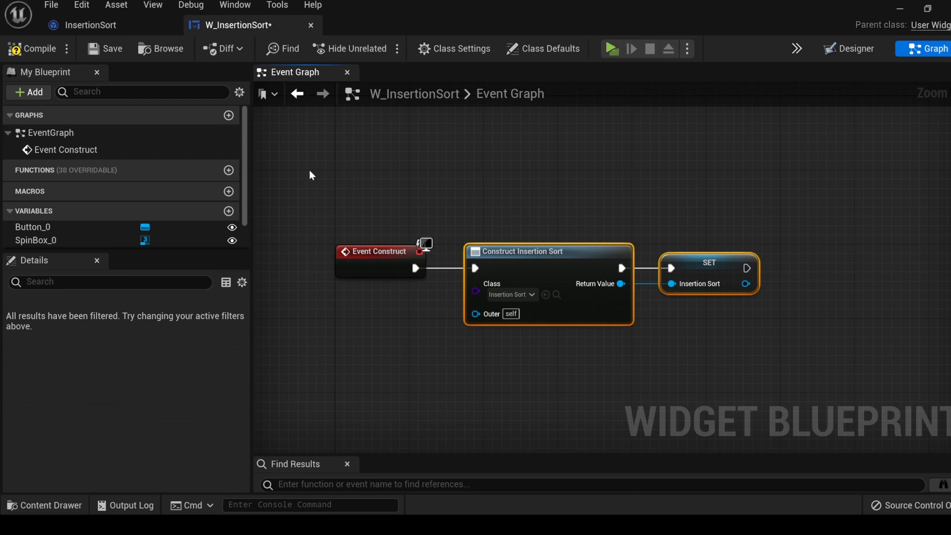
mouse_move(91, 25)
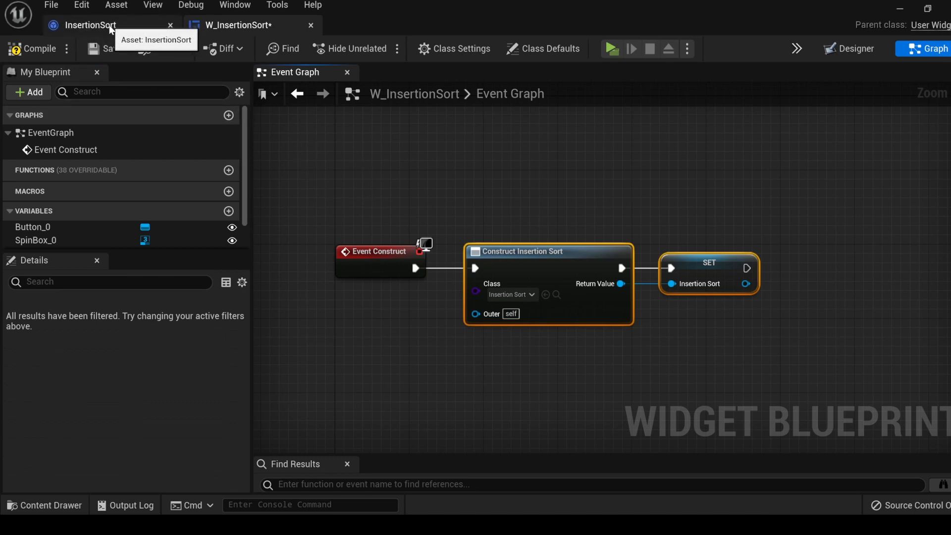
click(236, 25)
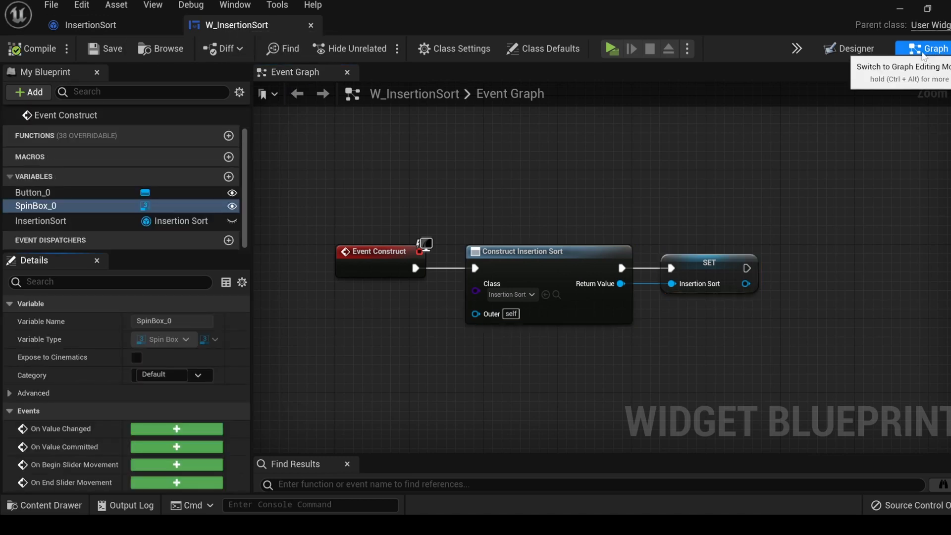
Step: Wire the button's On Clicked event to a Print Array call on the InsertionSort variable
click(849, 49)
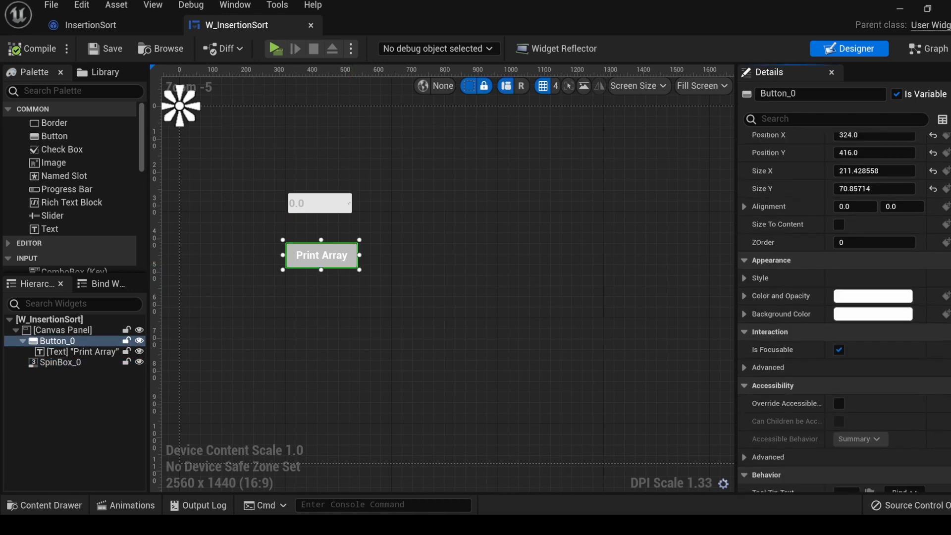
scroll(down, 3)
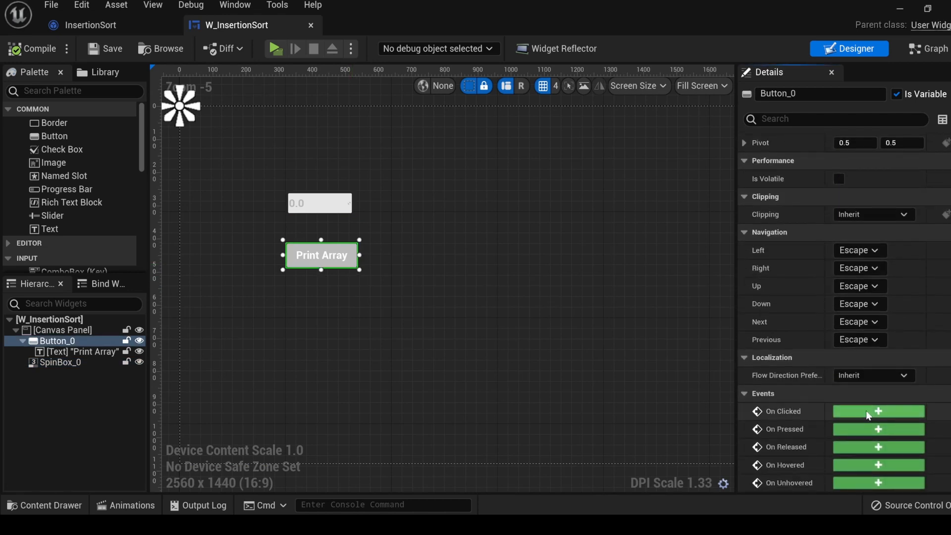
click(878, 411)
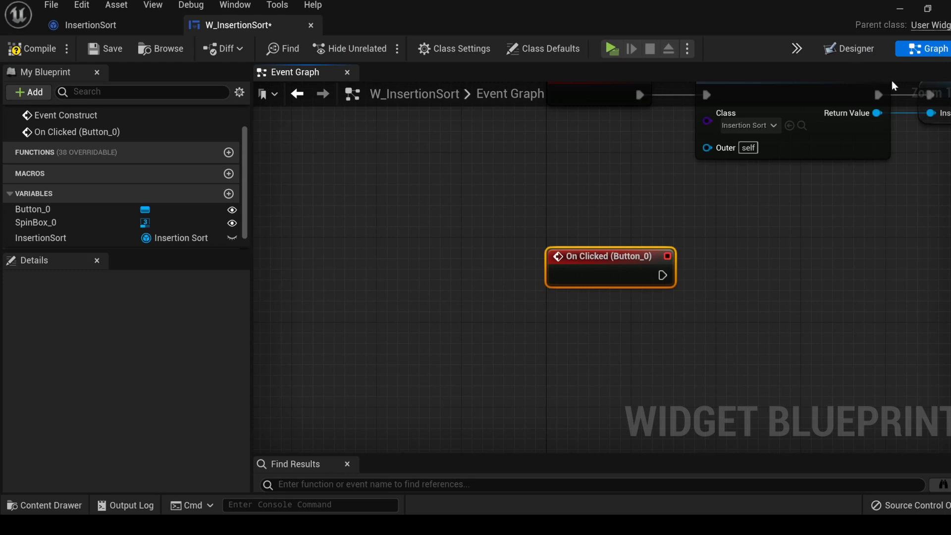
click(41, 236)
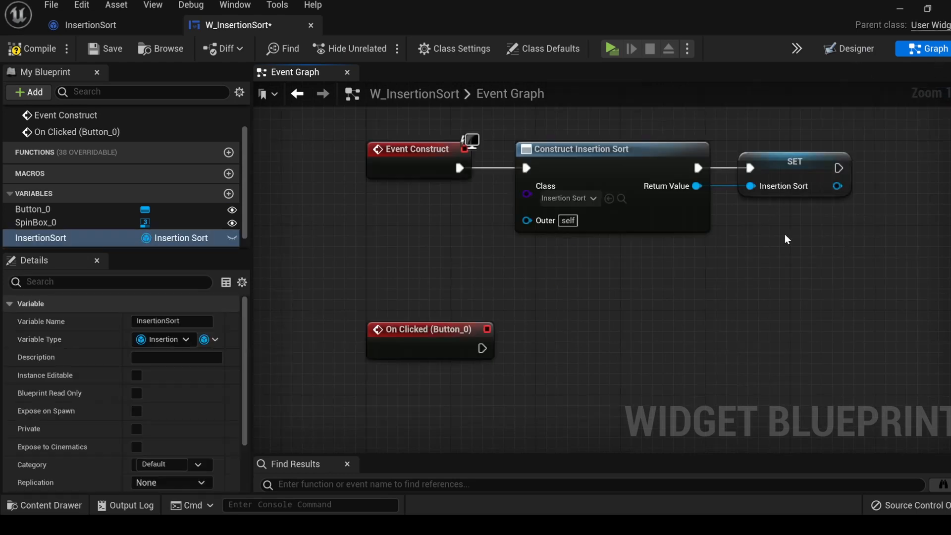
mouse_move(782, 168)
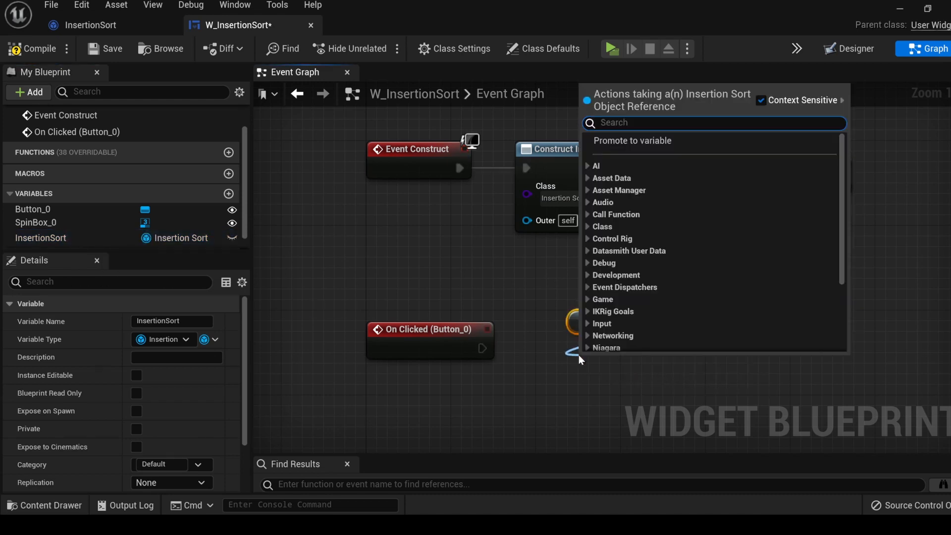
text(print)
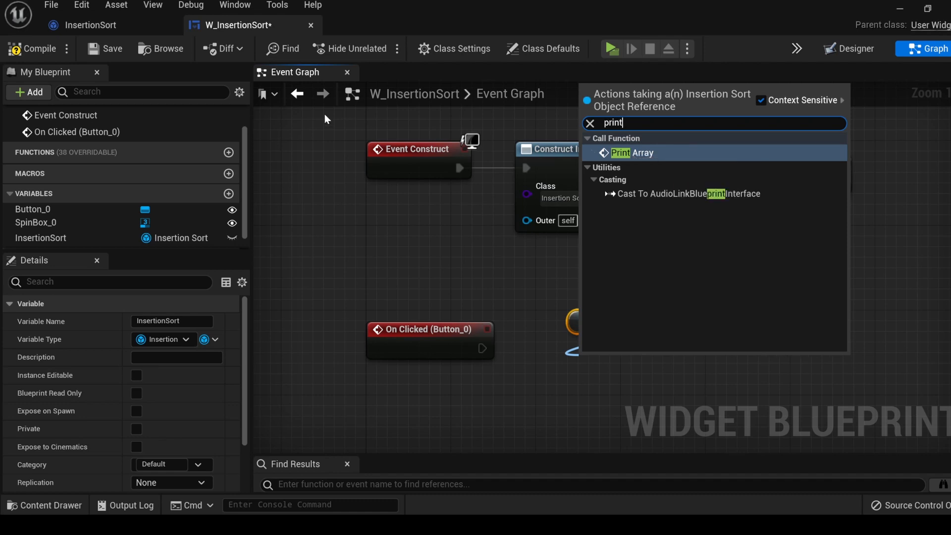
click(636, 152)
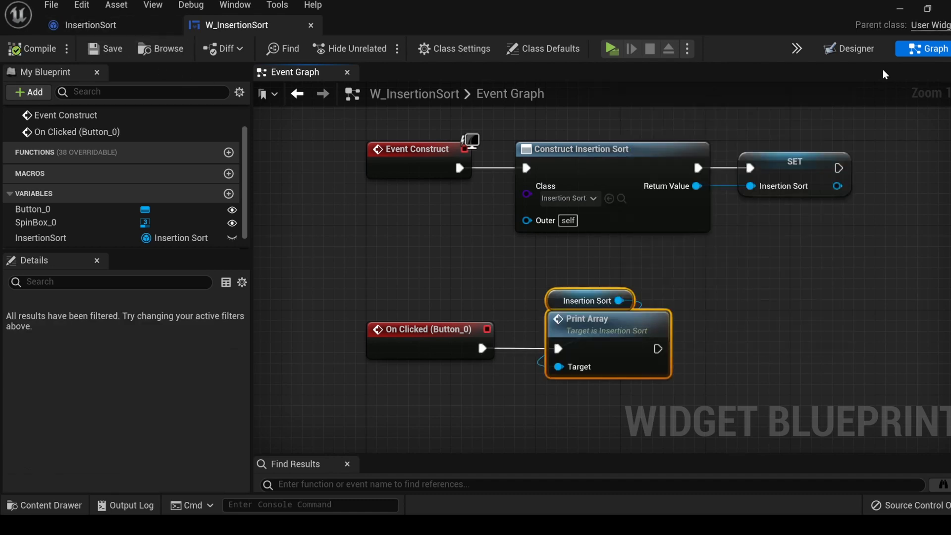
click(854, 49)
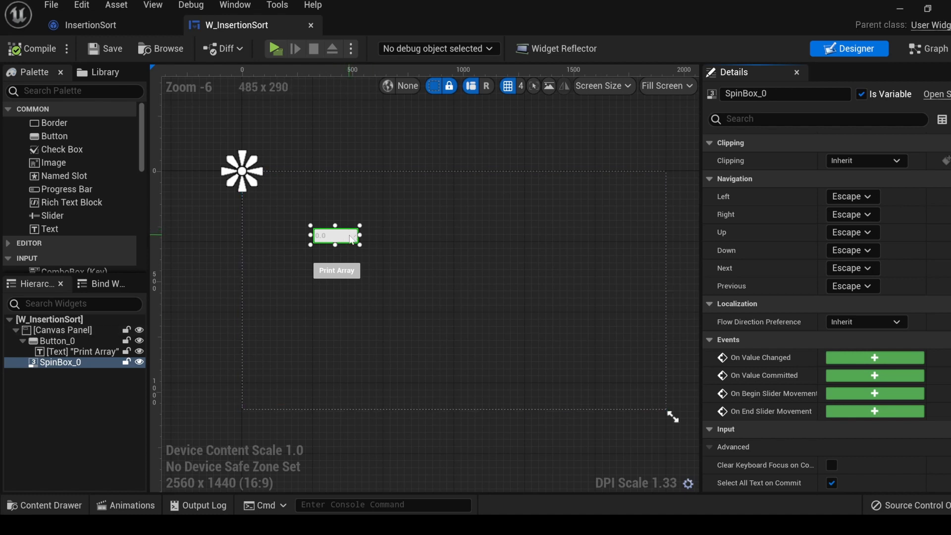
mouse_move(803, 385)
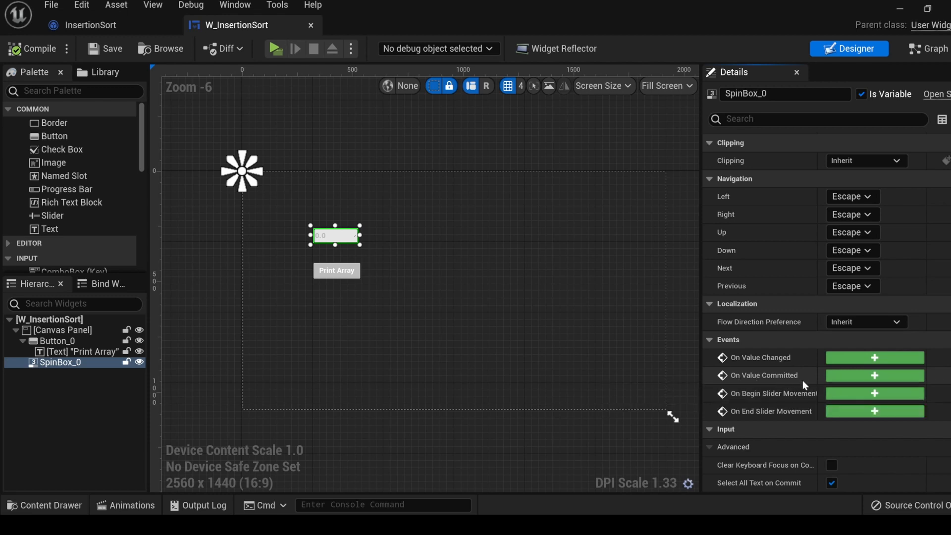
Step: Handle the spin box's On Value Committed by calling Add Num with the truncated value, then compile and save
click(927, 48)
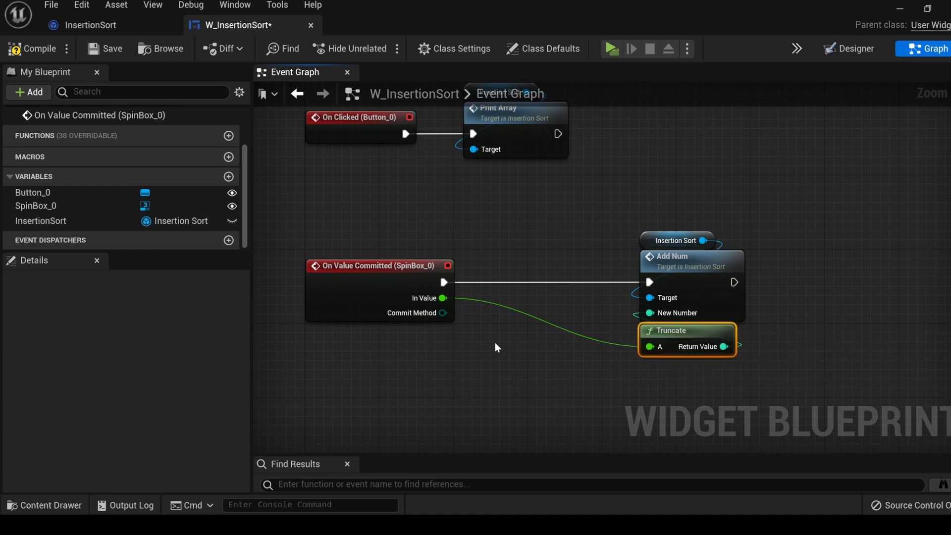
mouse_move(705, 347)
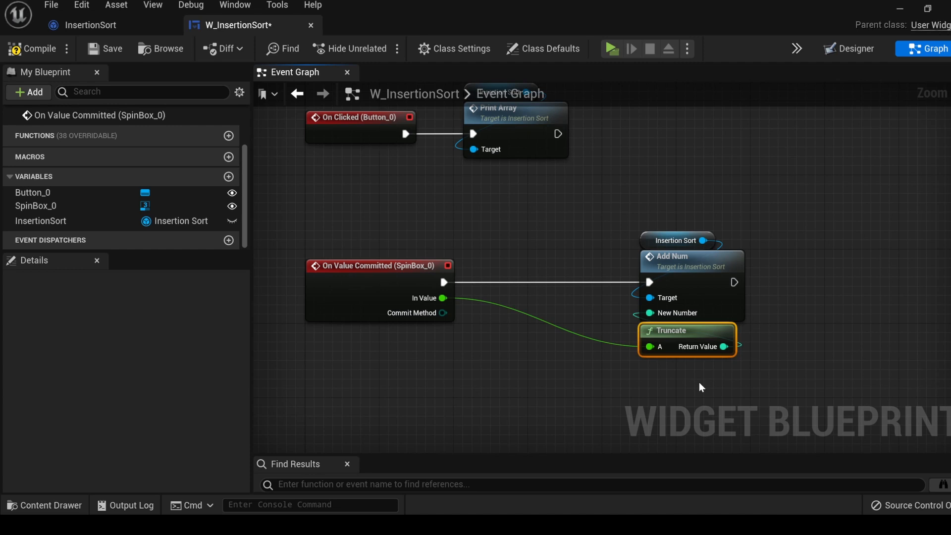
click(104, 49)
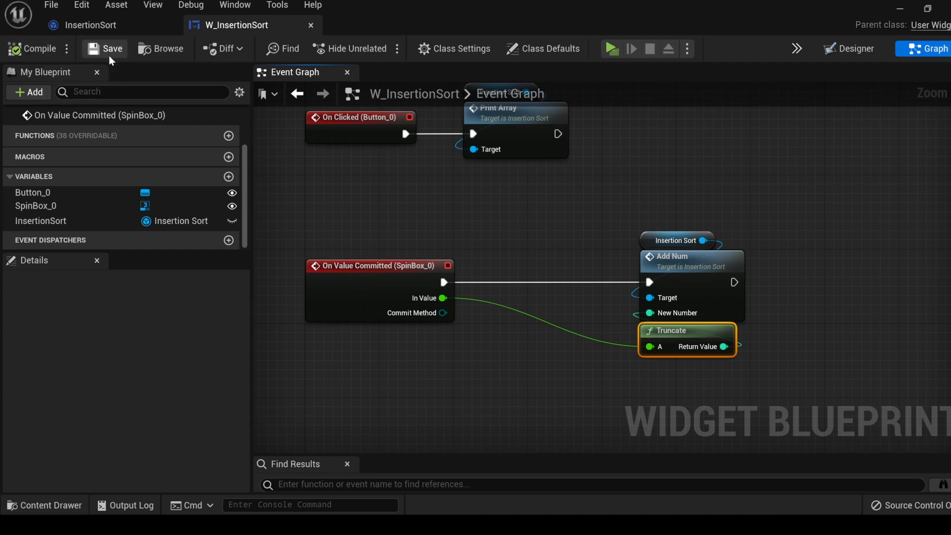
click(611, 48)
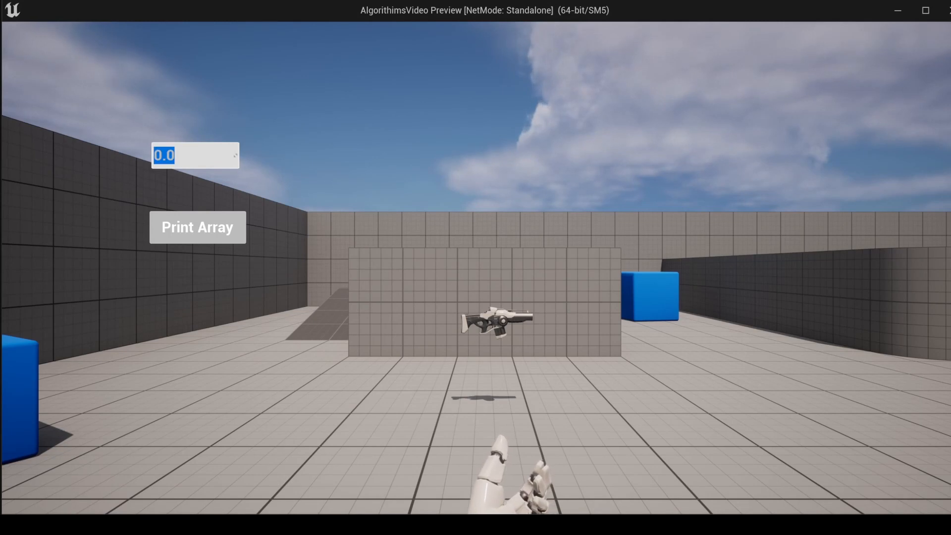
Step: Commit the entered number in the spin box and print the array contents during the play test
text(4)
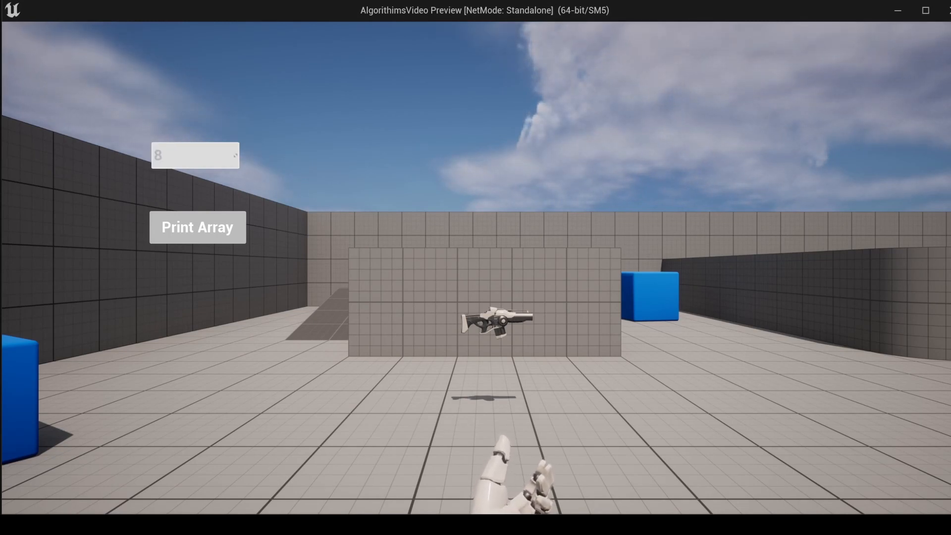
click(197, 227)
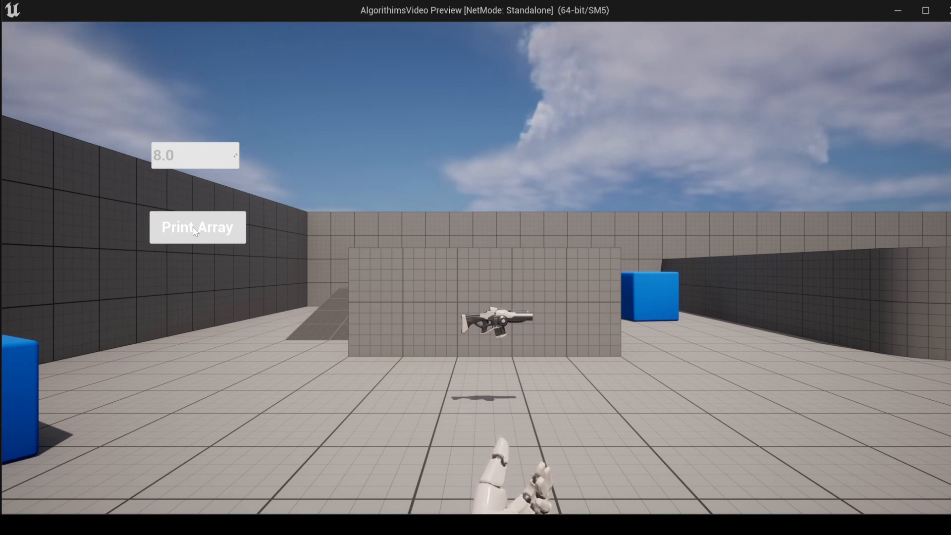
click(197, 227)
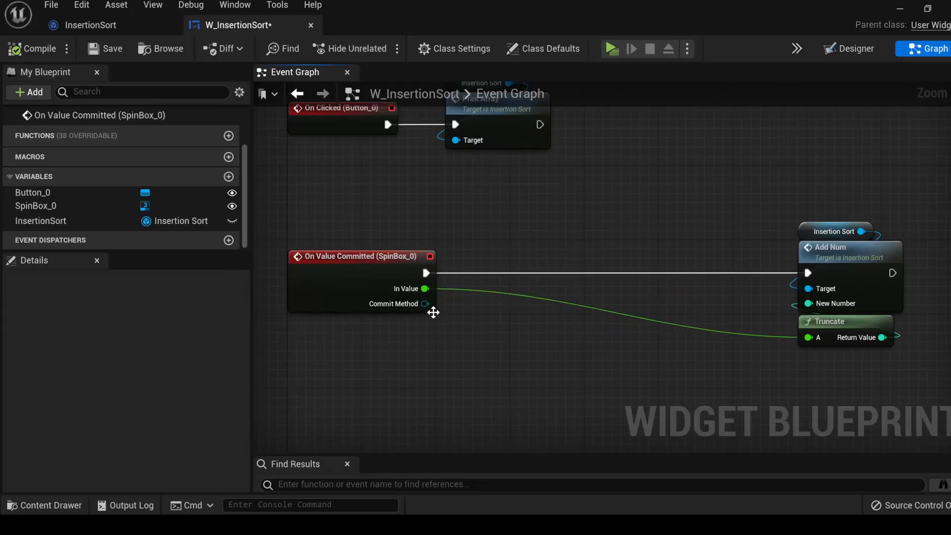
Step: Compare Commit Method to On Enter with an Equal (enum) node feeding a Branch before Add Num
drag(422, 305, 488, 364)
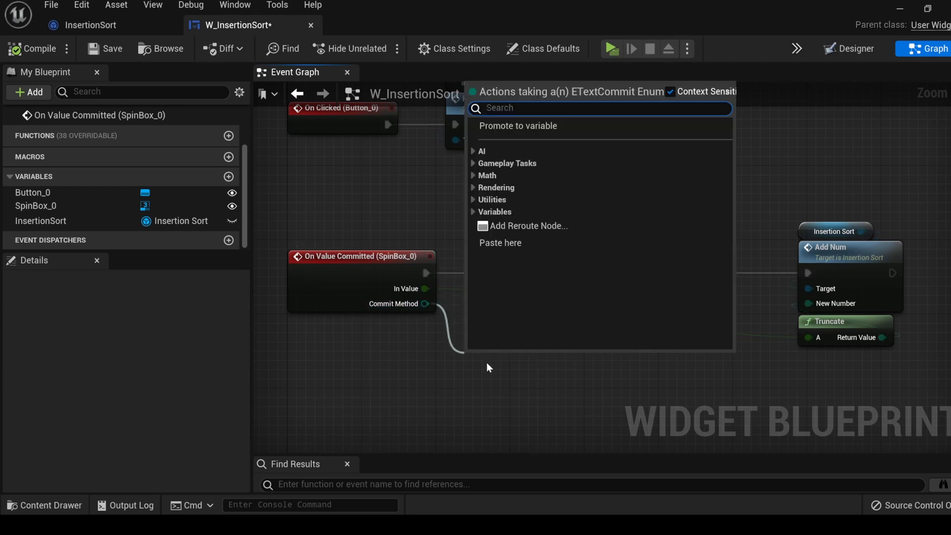
text(=)
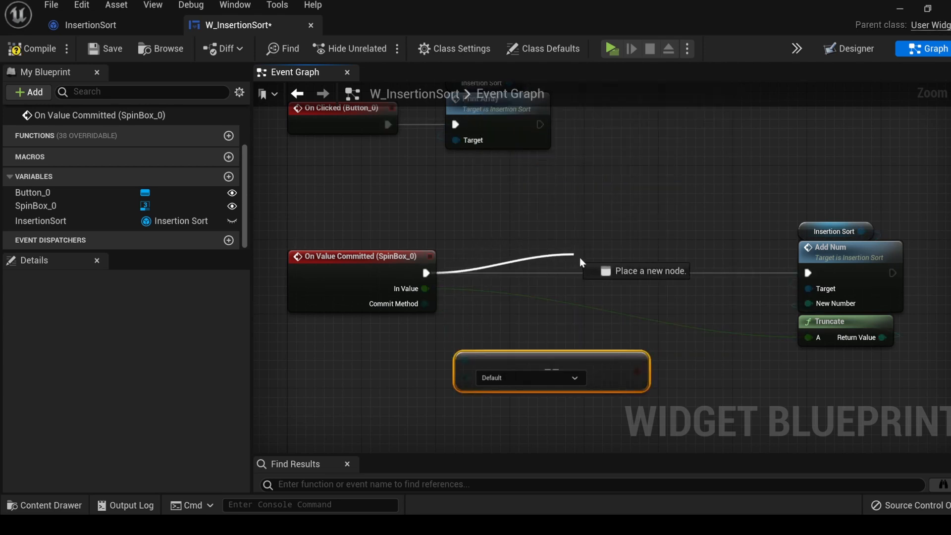
text(b)
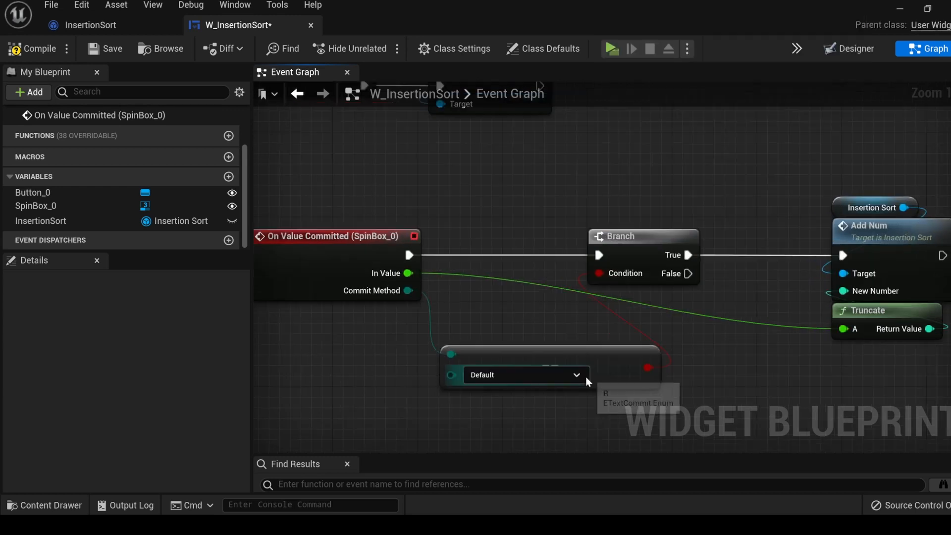
click(523, 374)
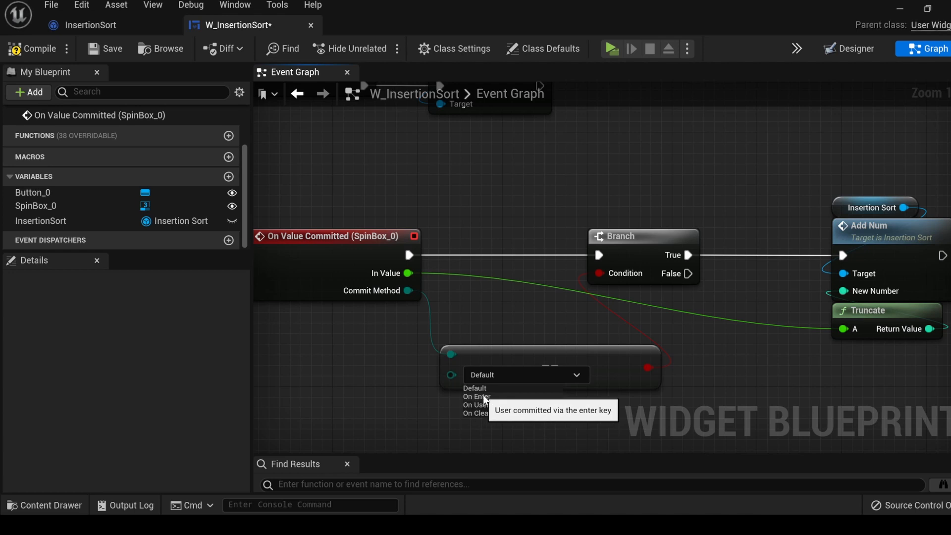
click(475, 396)
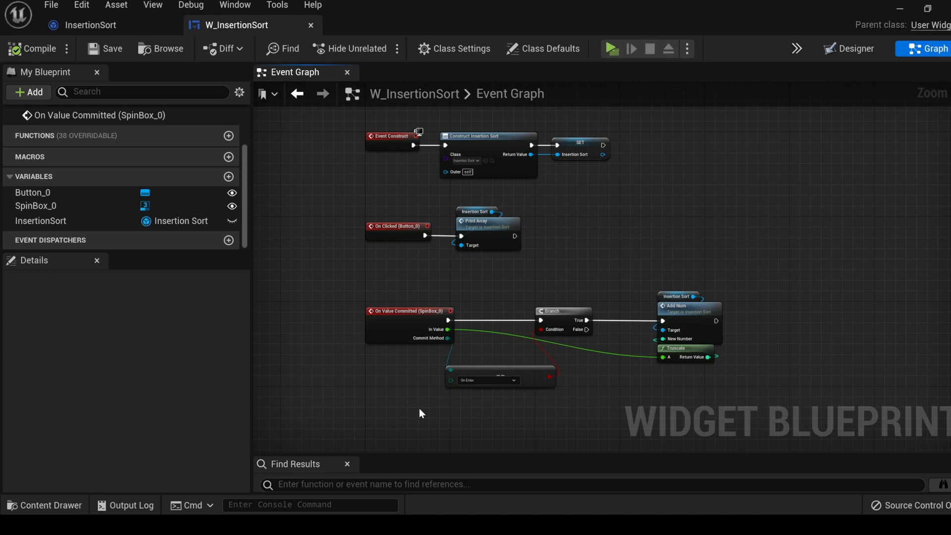
mouse_move(91, 25)
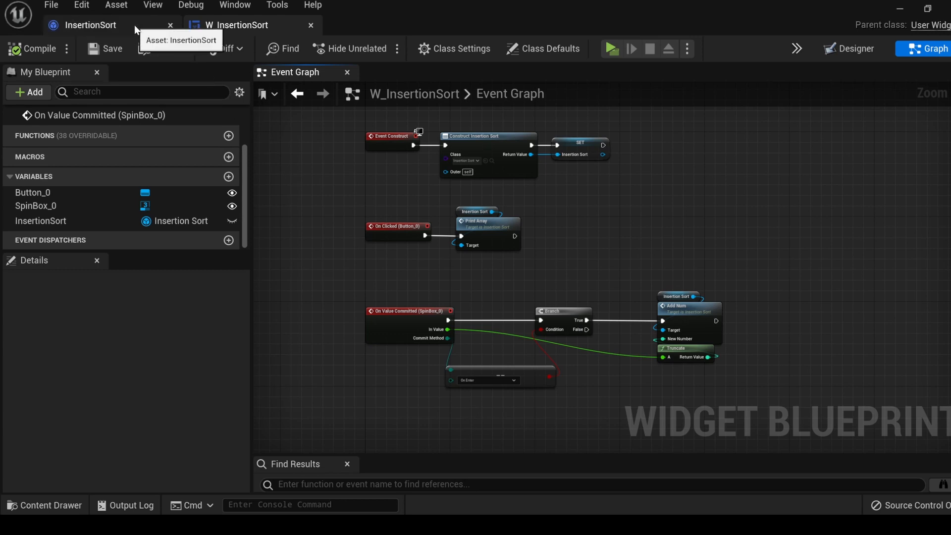
Step: Add a new function to the InsertionSort blueprint for the Insertion Sort Alg
click(91, 24)
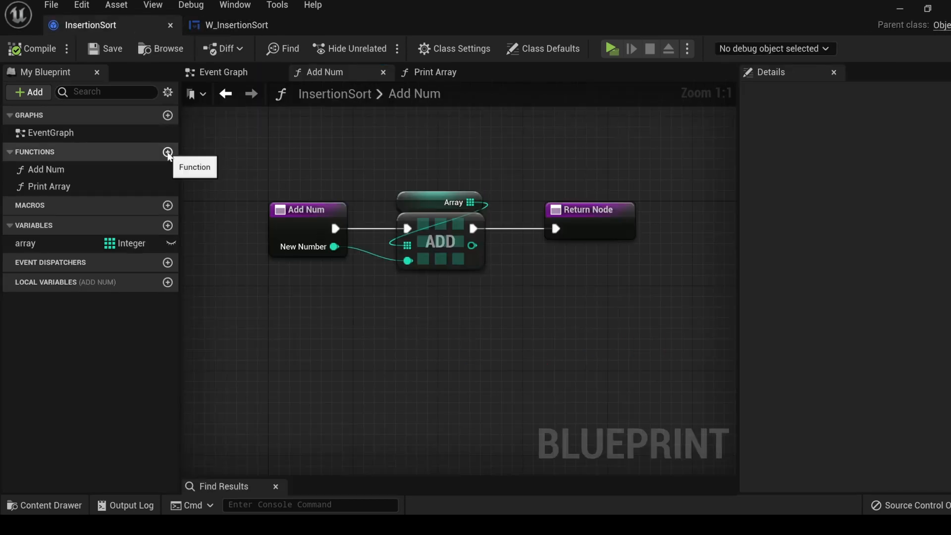
click(169, 151)
text(InsertionSortAlg)
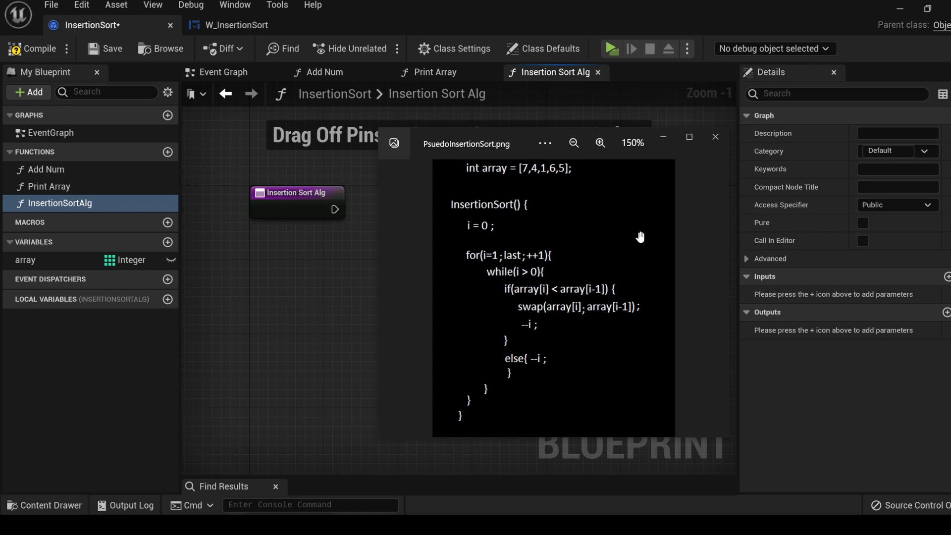
mouse_move(640, 241)
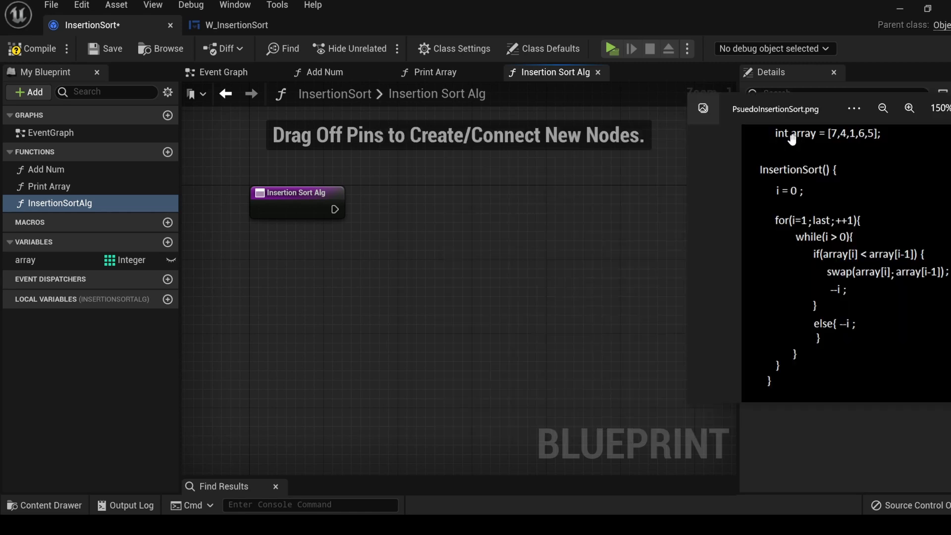
mouse_move(128, 259)
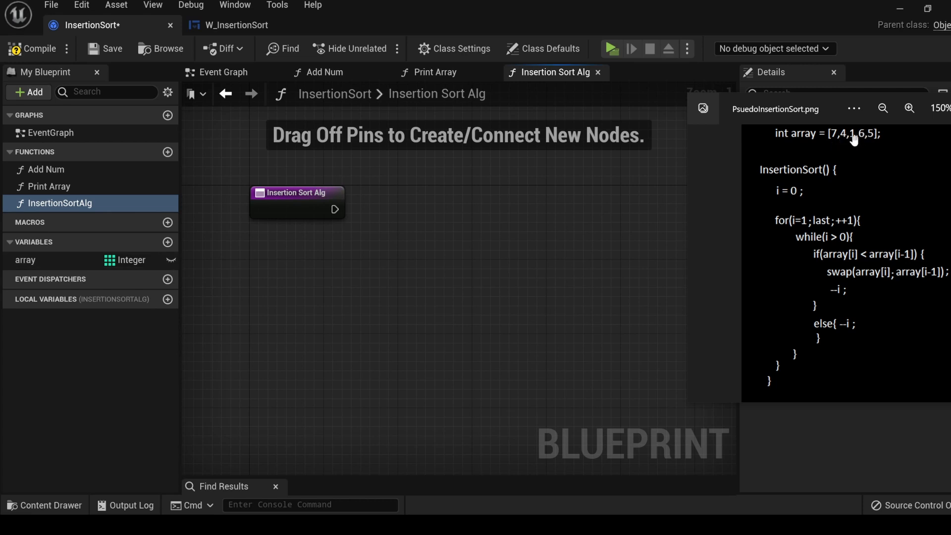
mouse_move(47, 176)
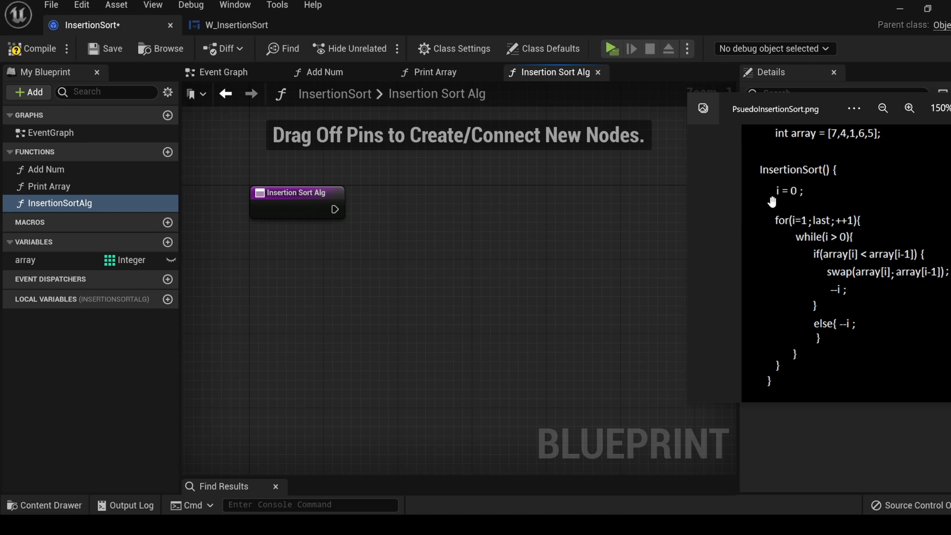
mouse_move(777, 201)
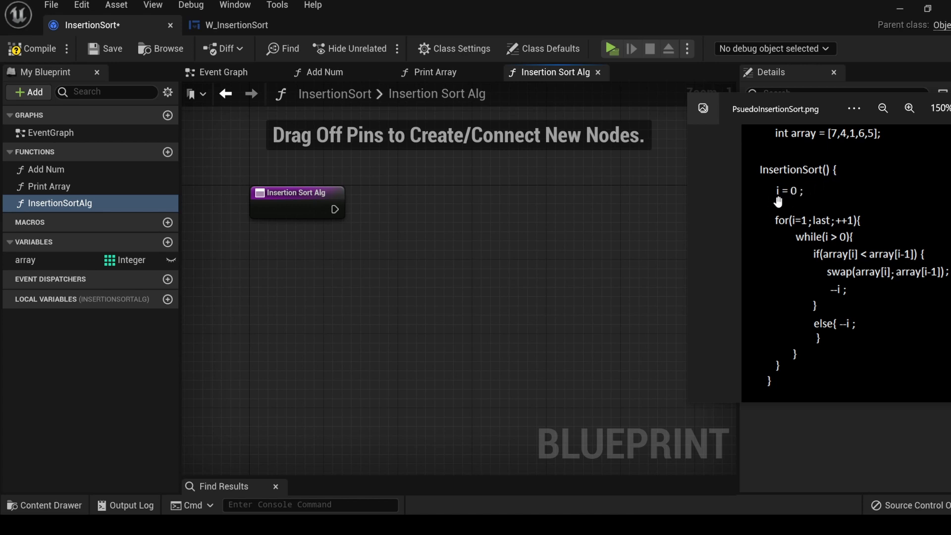
mouse_move(810, 198)
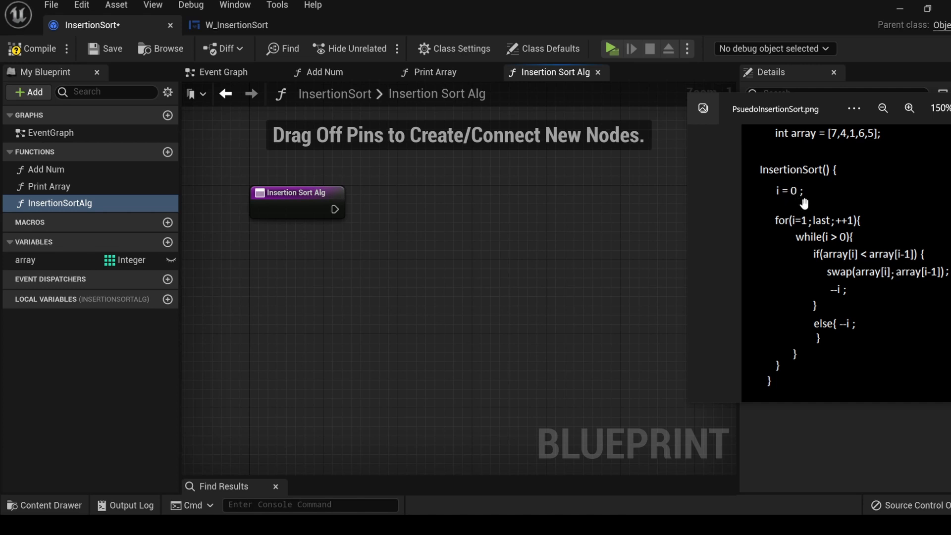
mouse_move(777, 276)
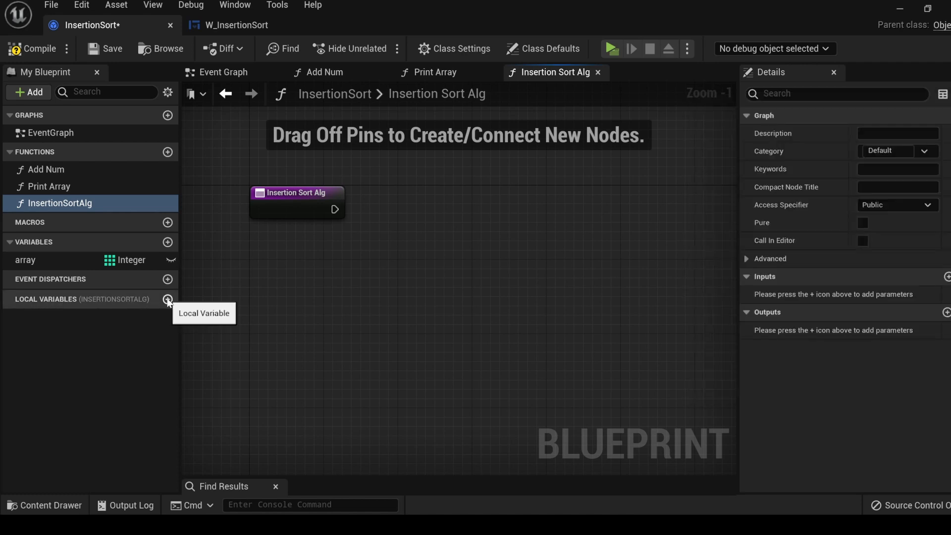
Step: Add local integer i set to 0, follow it with a For Loop, and enter 1 as its first index
click(169, 300)
text(i)
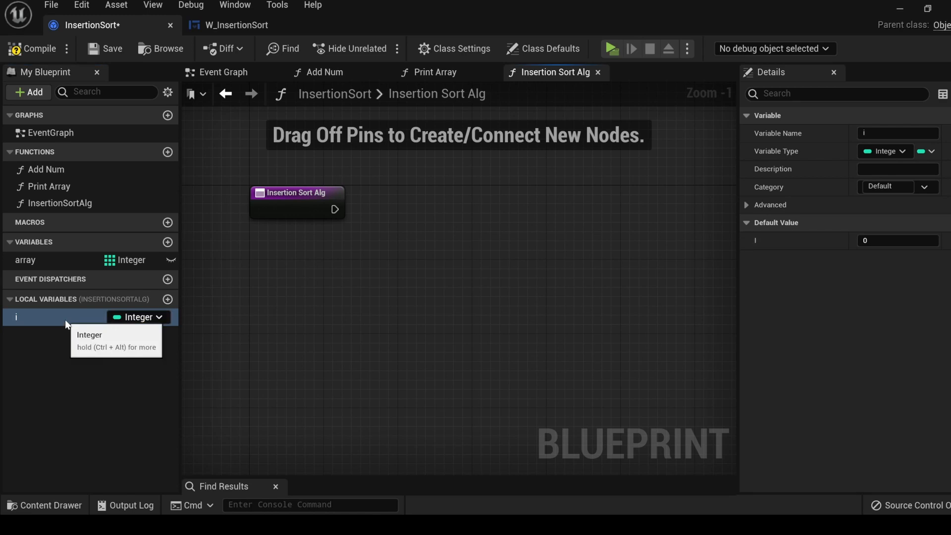
drag(17, 317, 426, 232)
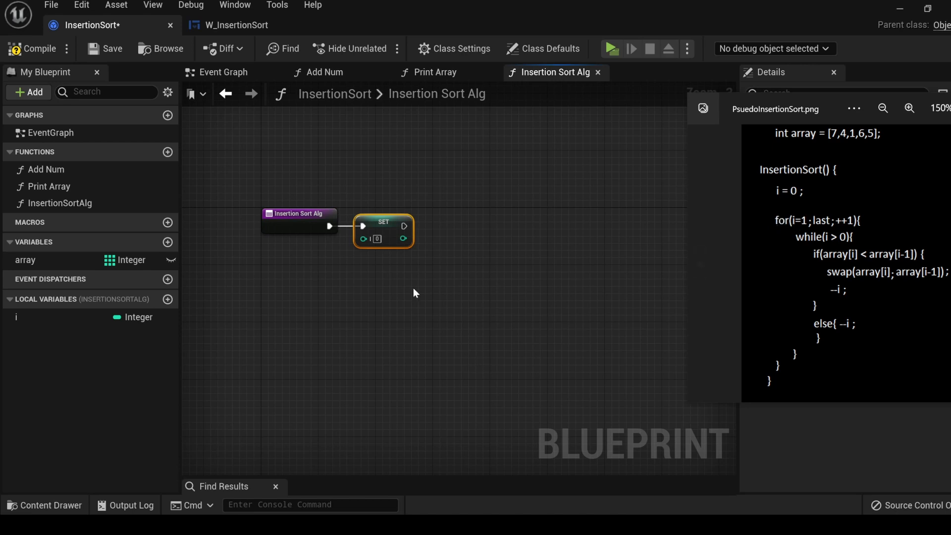
drag(404, 226, 451, 232)
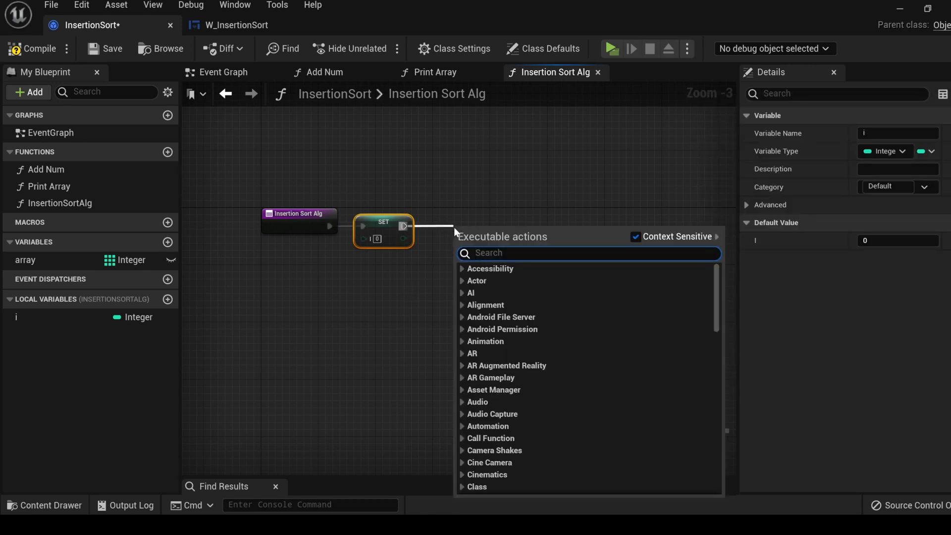
text(for)
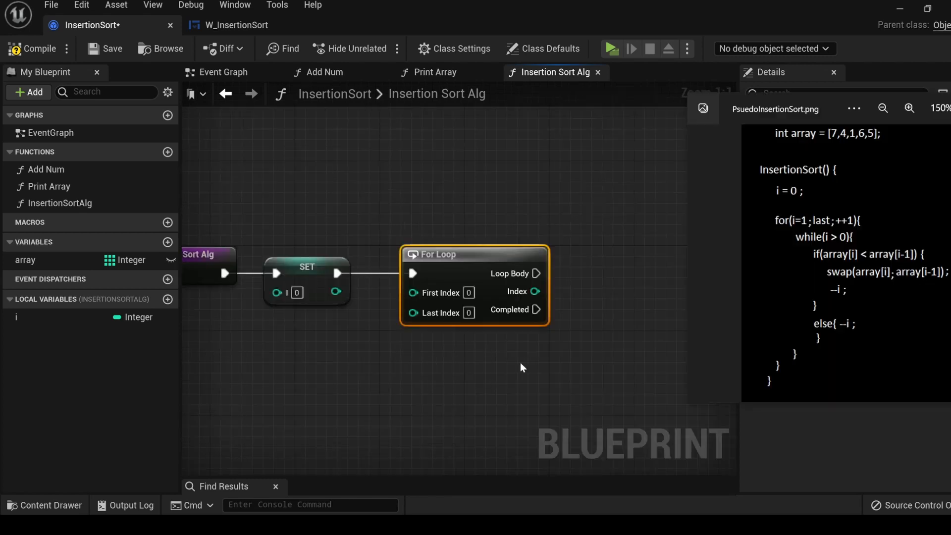
mouse_move(441, 349)
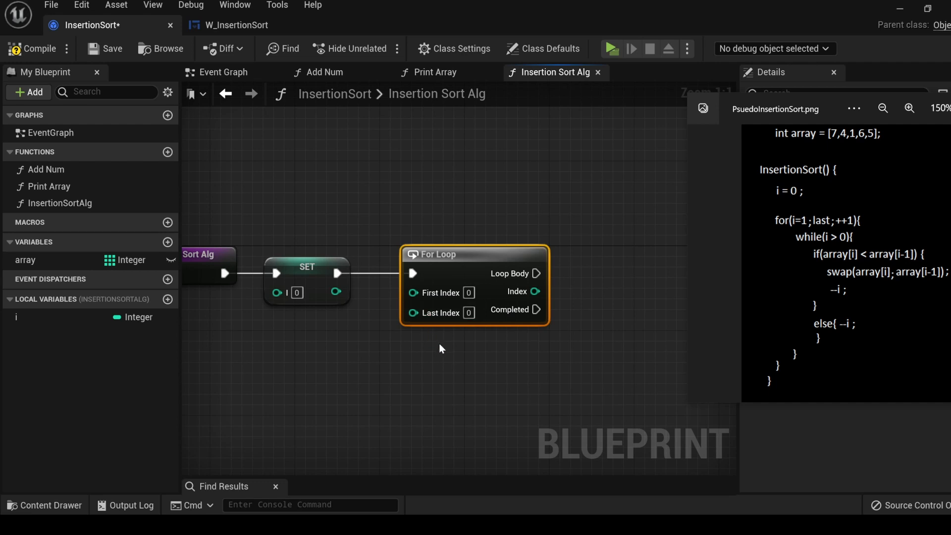
mouse_move(475, 361)
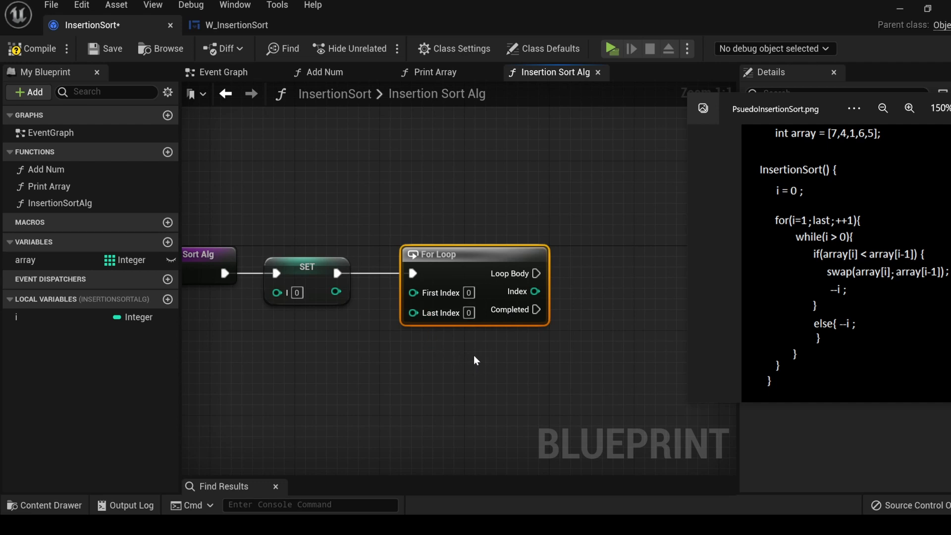
mouse_move(490, 363)
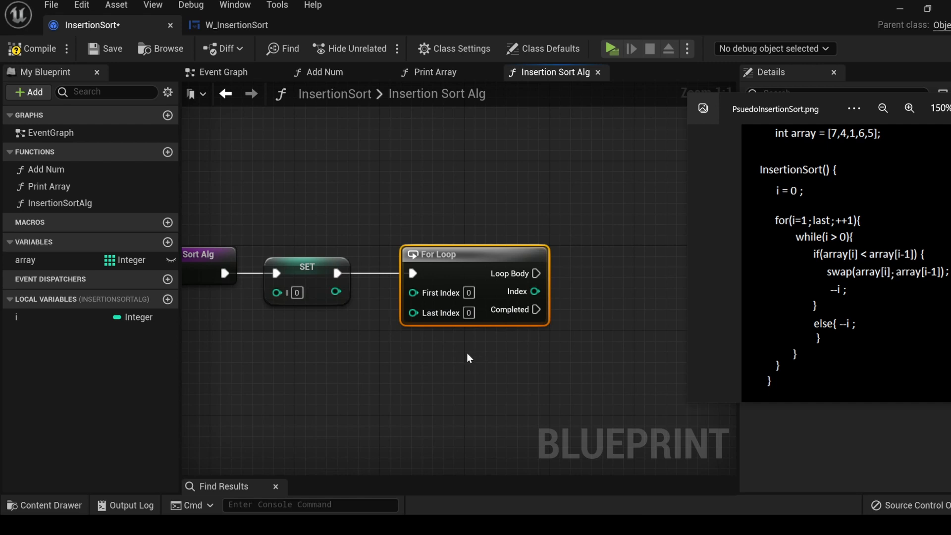
mouse_move(484, 346)
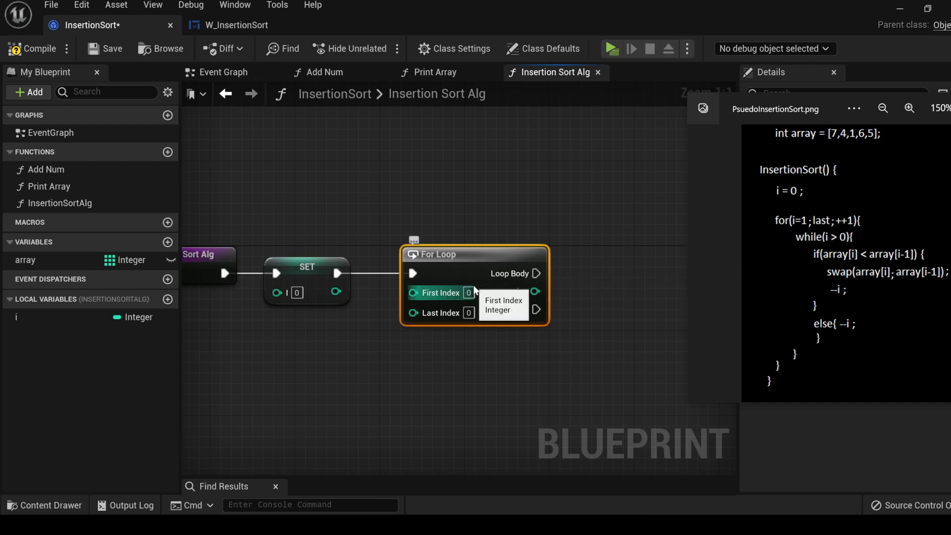
mouse_move(470, 275)
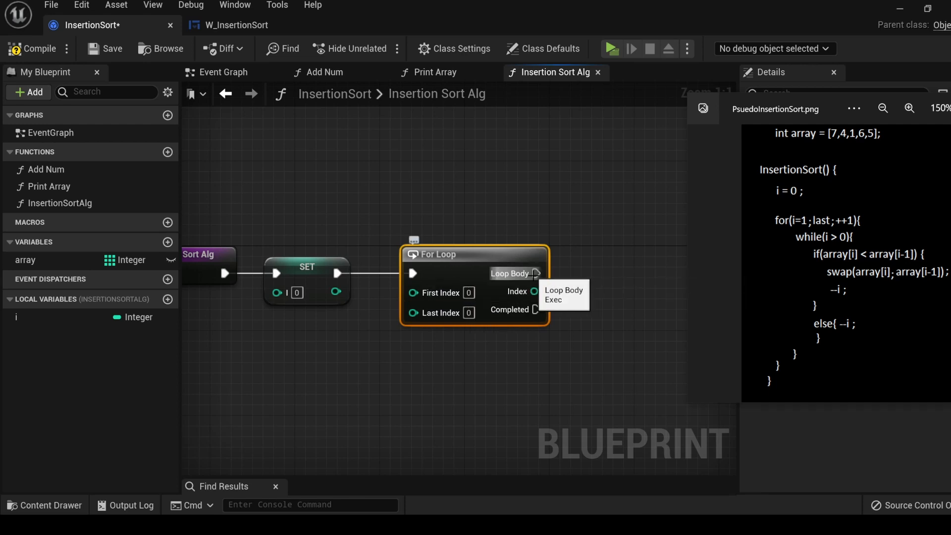
mouse_move(645, 280)
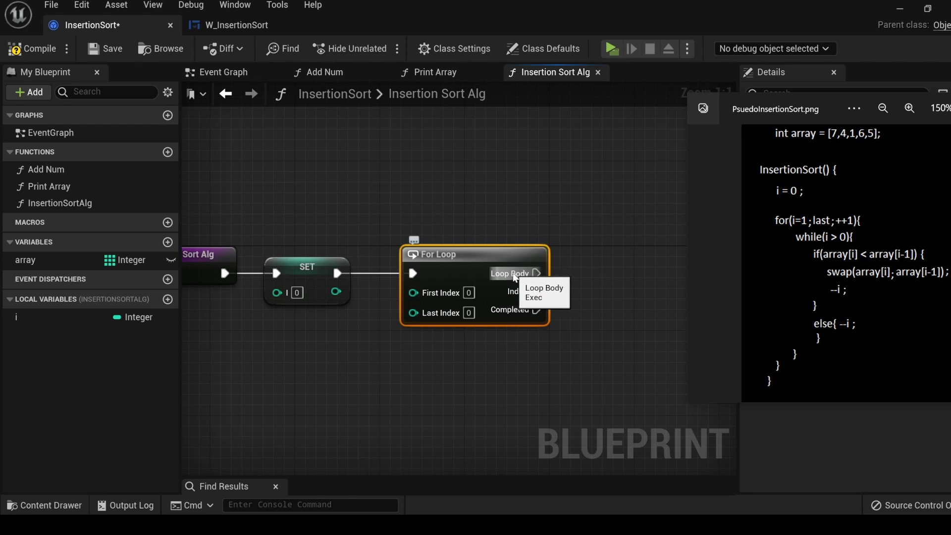
click(468, 292)
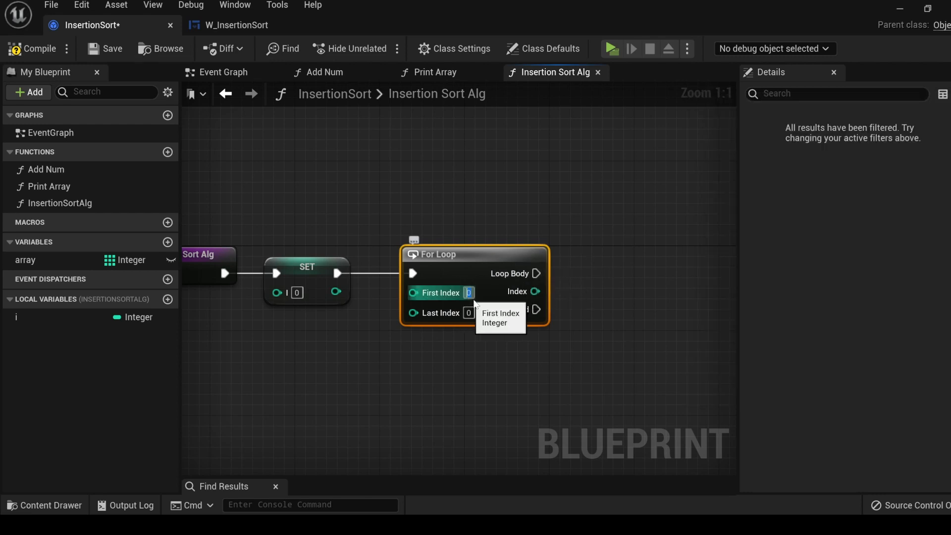
text(1)
click(468, 313)
text(4)
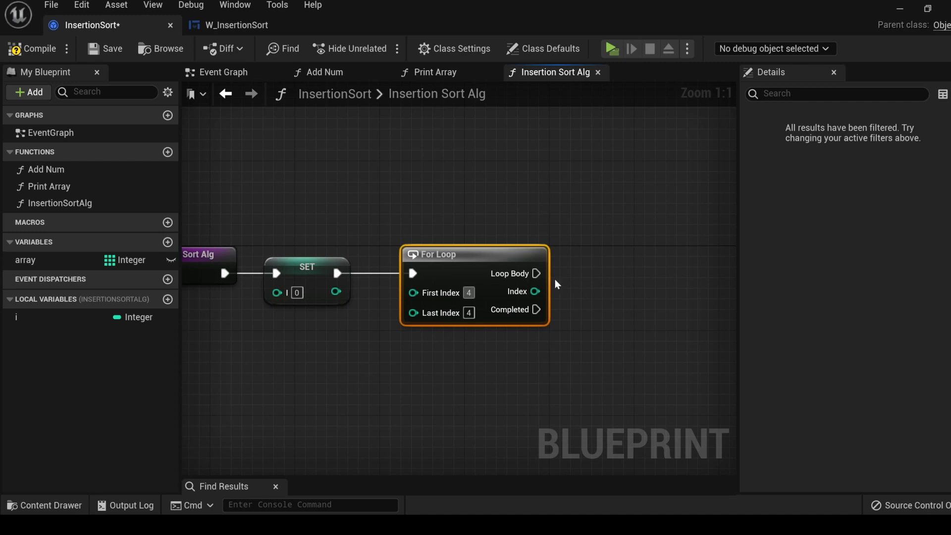
mouse_move(546, 274)
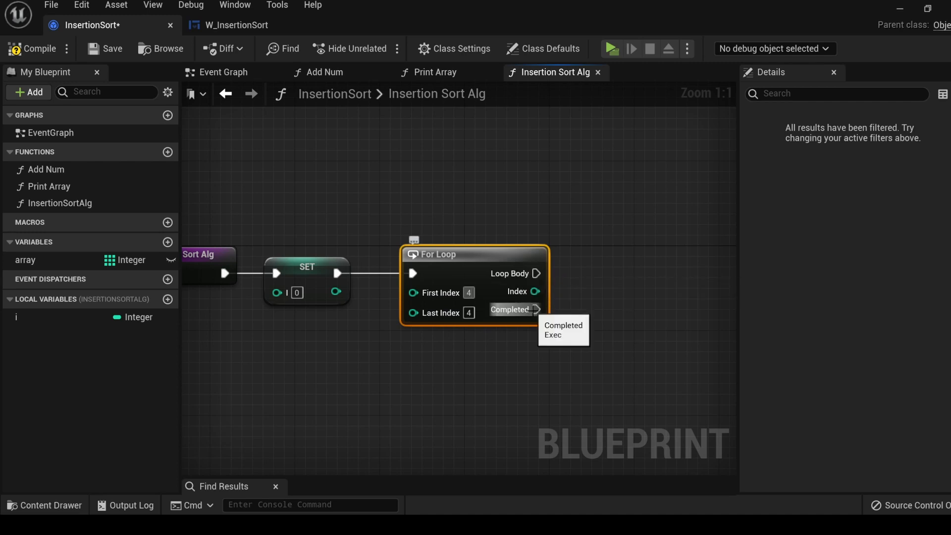
mouse_move(548, 326)
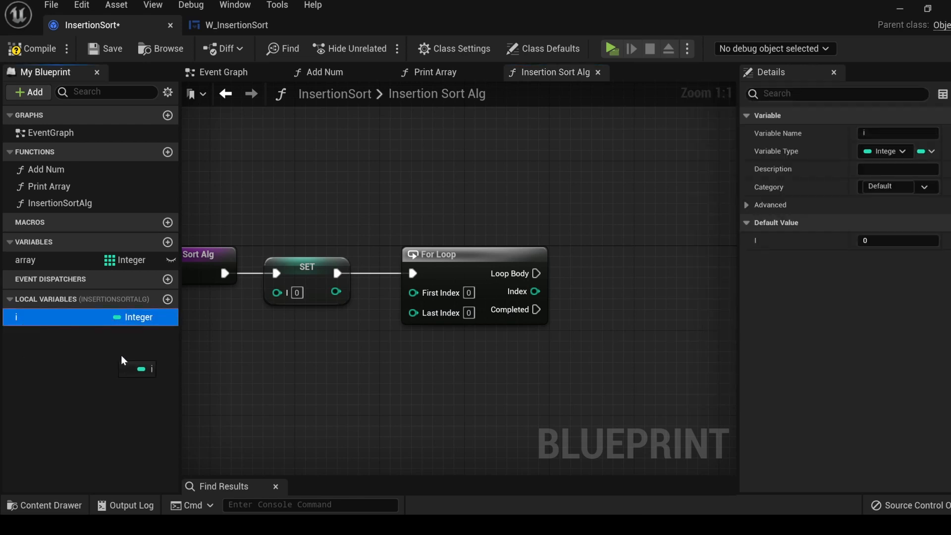
Step: Set i from the loop's Index and add the array's Last Index node for the loop's end
drag(137, 369, 612, 280)
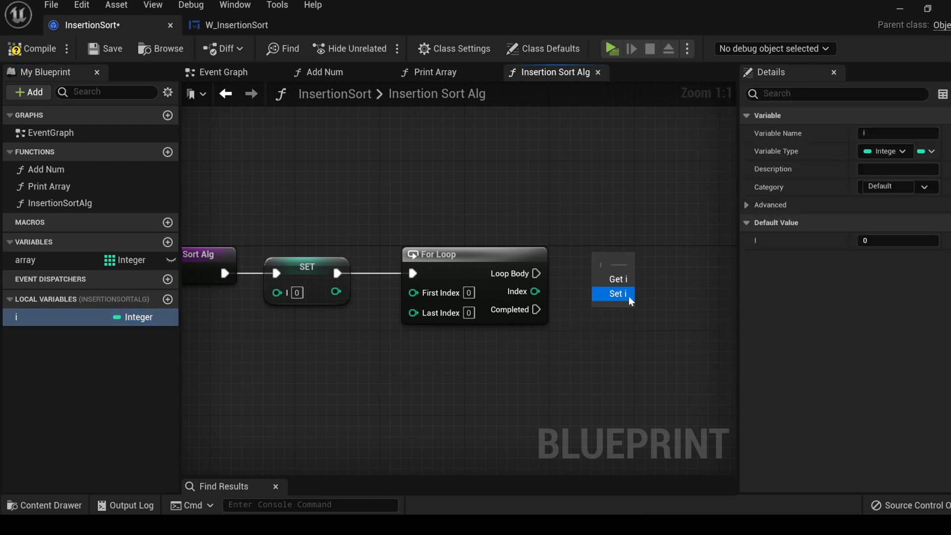
click(616, 294)
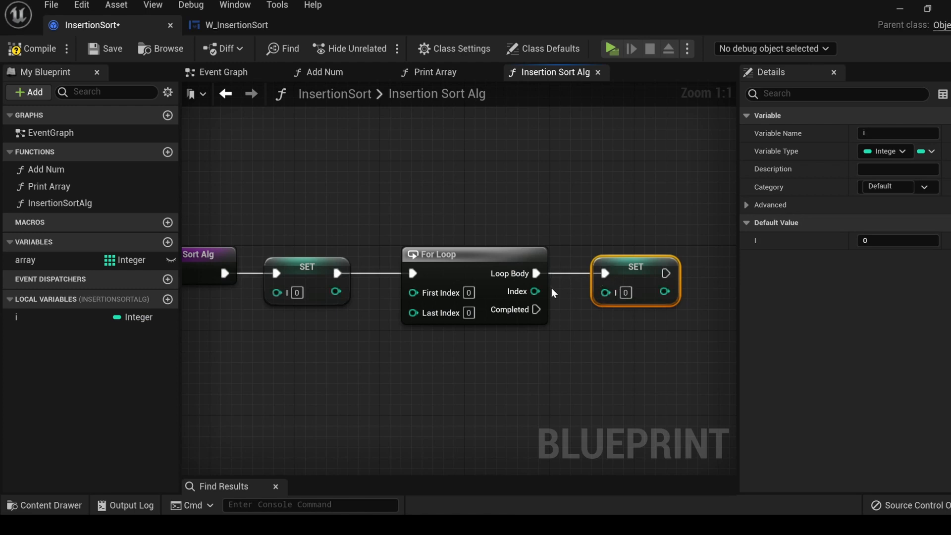
drag(532, 291, 604, 293)
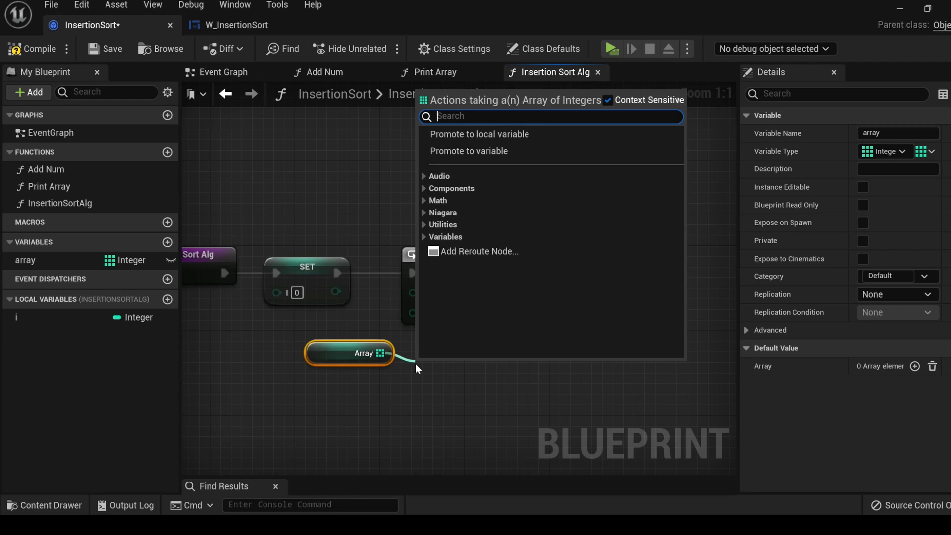
text(last)
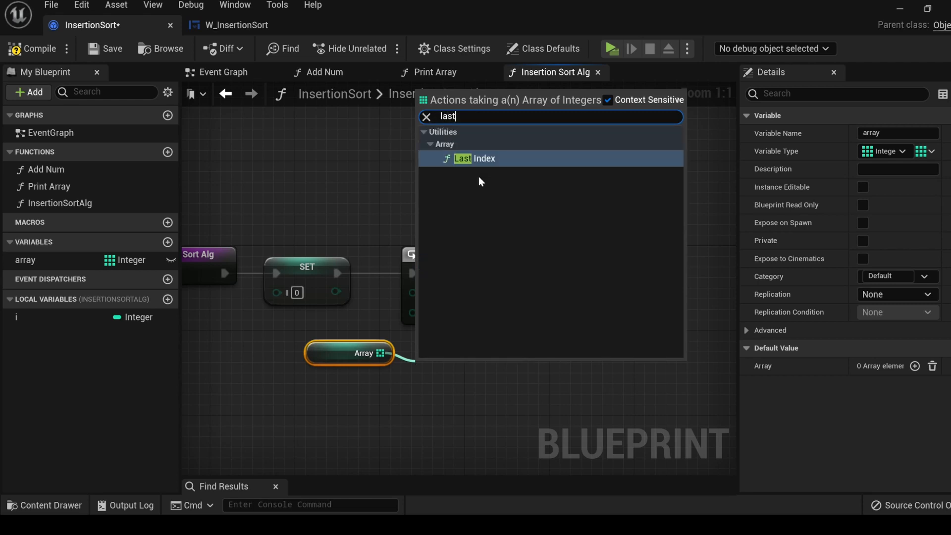
click(472, 158)
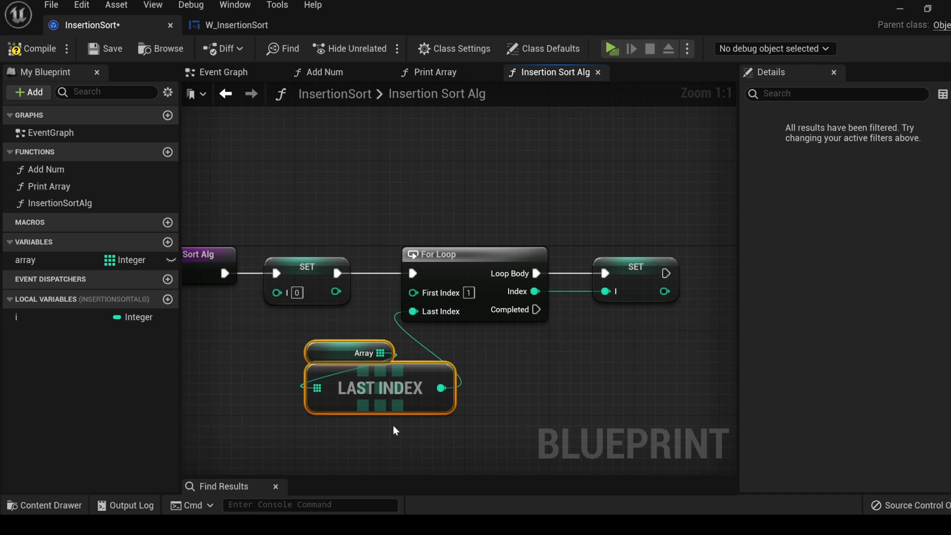
mouse_move(394, 391)
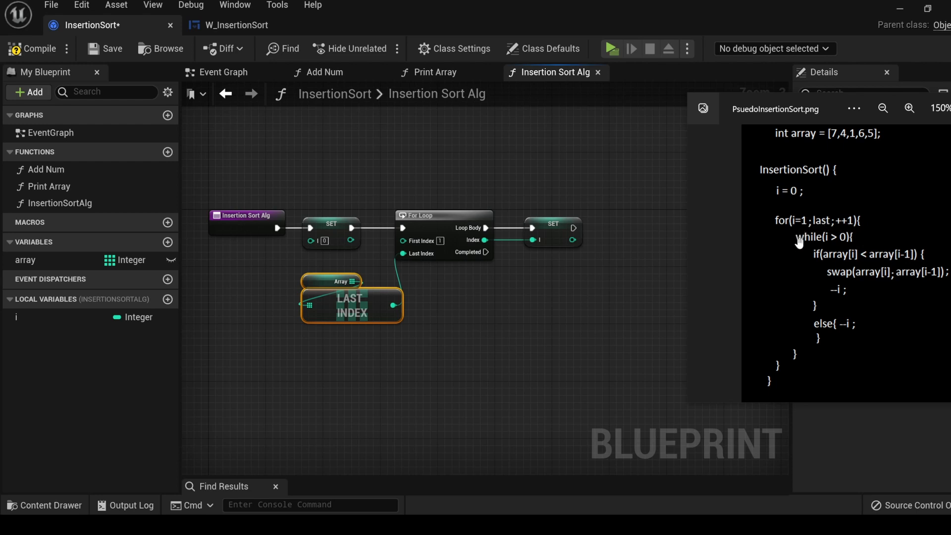
mouse_move(746, 256)
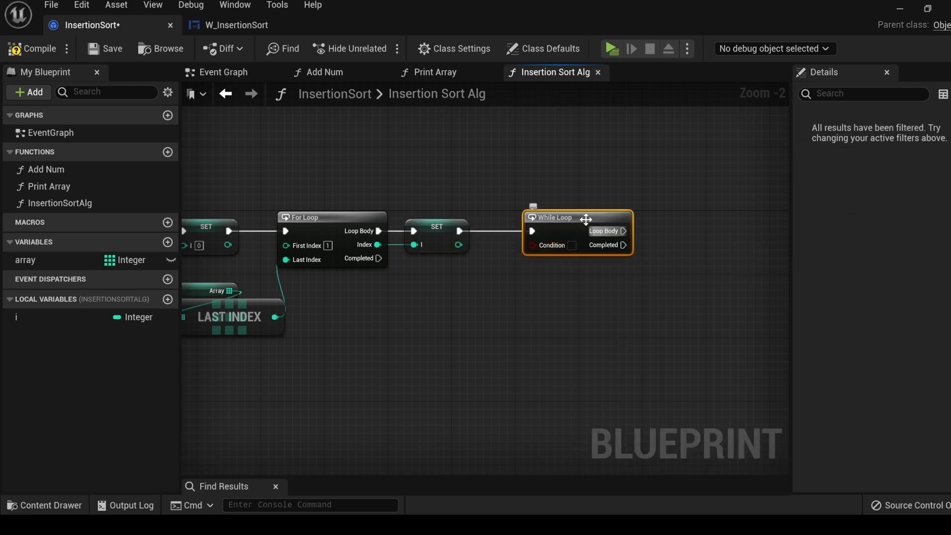
mouse_move(542, 246)
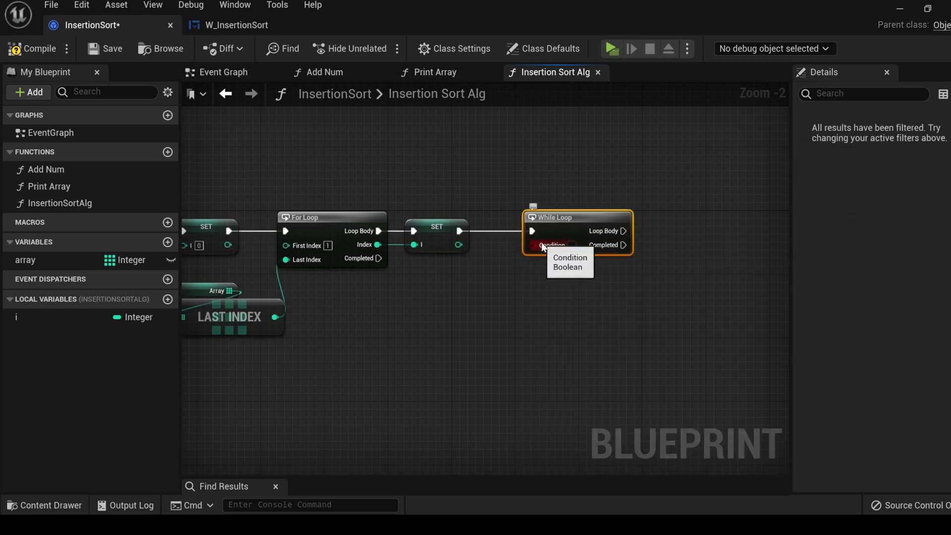
mouse_move(523, 266)
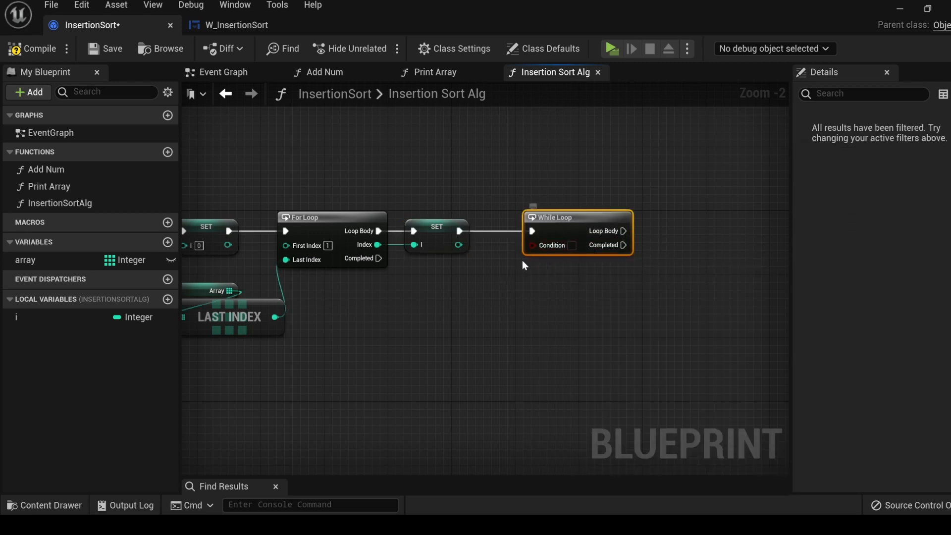
mouse_move(533, 270)
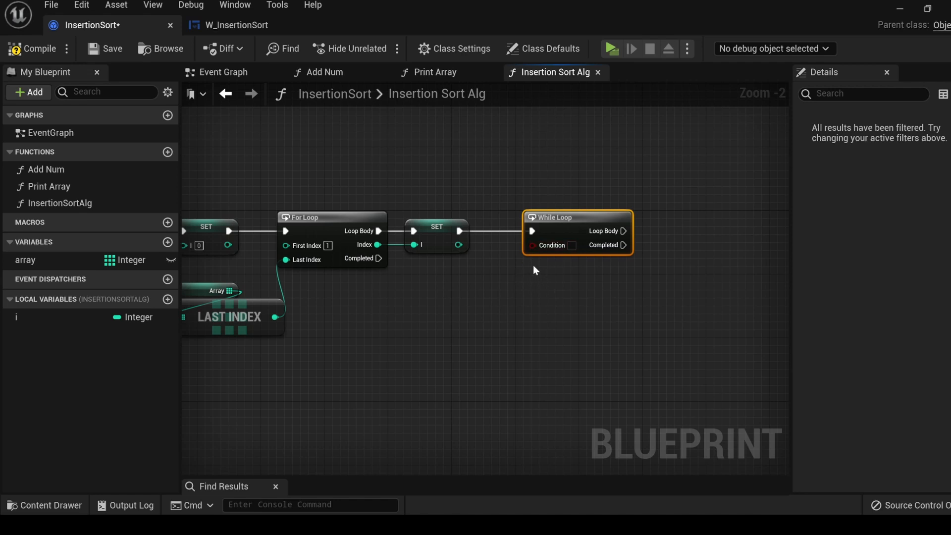
mouse_move(693, 238)
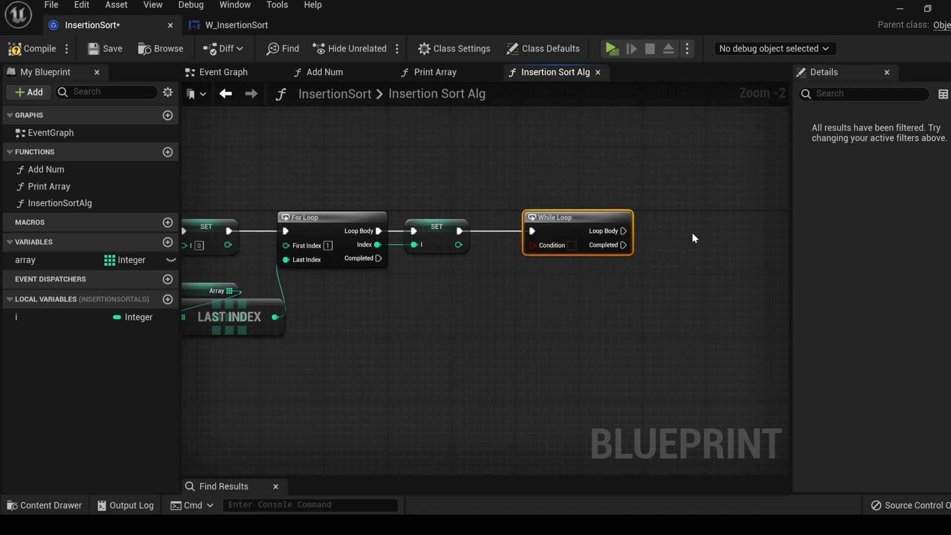
mouse_move(618, 267)
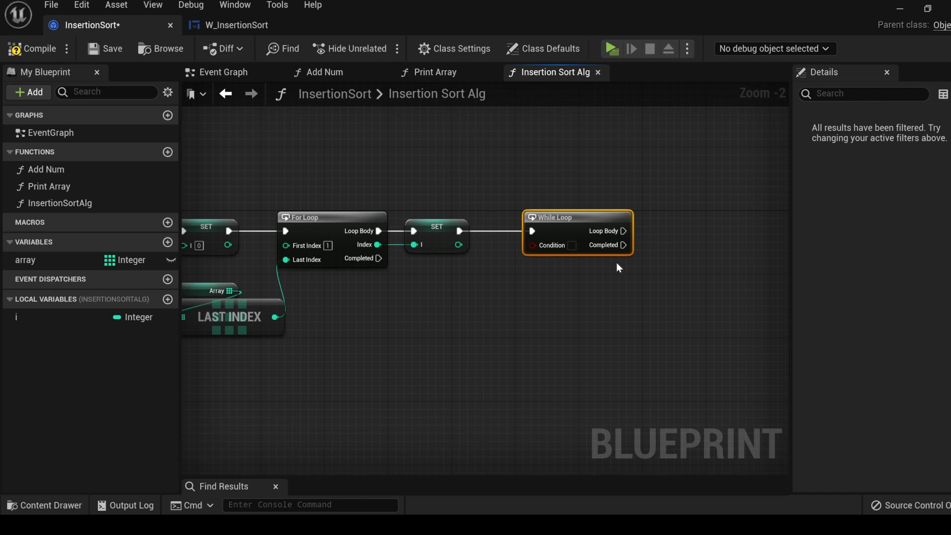
mouse_move(525, 273)
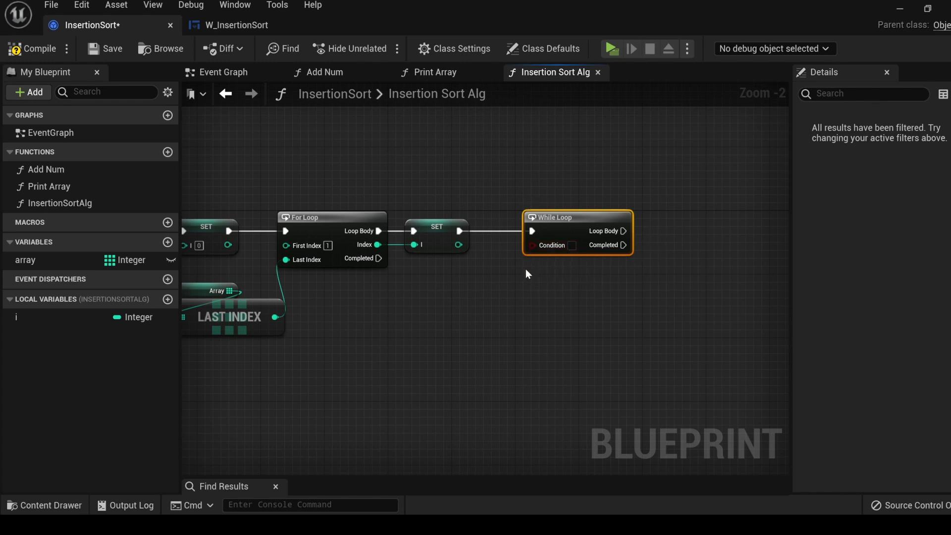
mouse_move(641, 239)
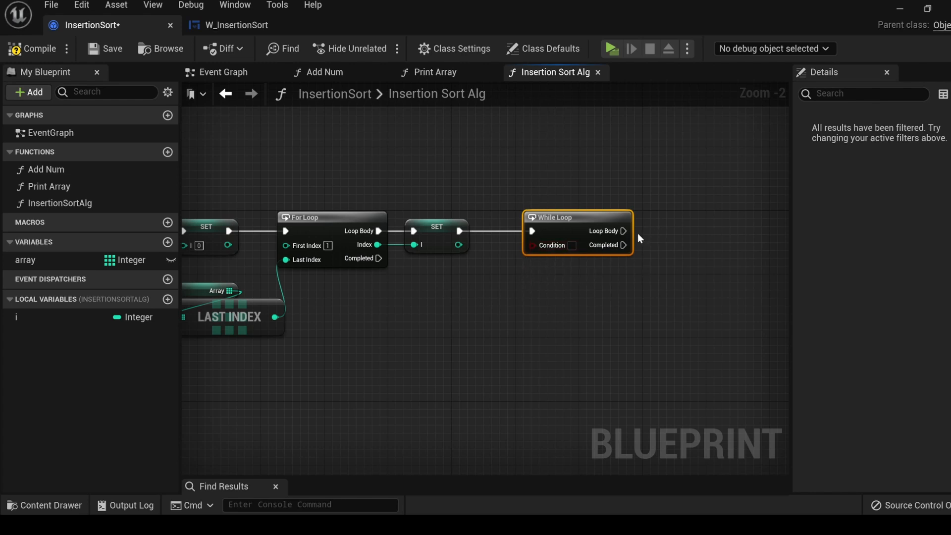
mouse_move(622, 245)
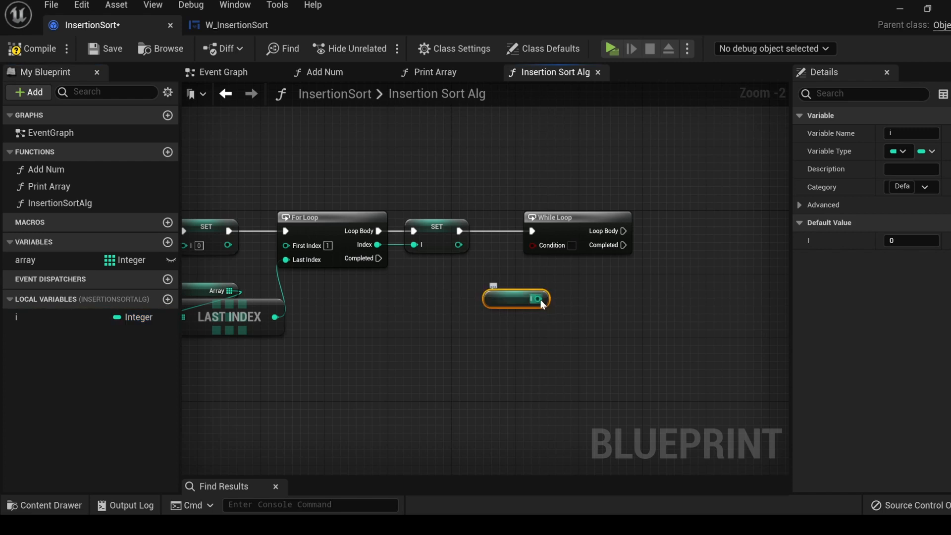
Step: Add an integer greater-than comparison node fed by the i getter beside the While Loop
drag(537, 298, 563, 334)
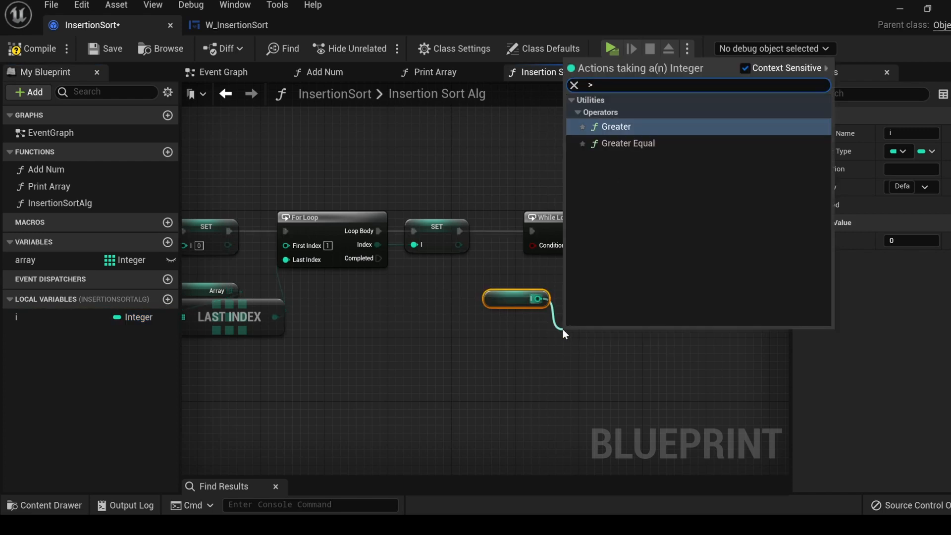
click(615, 126)
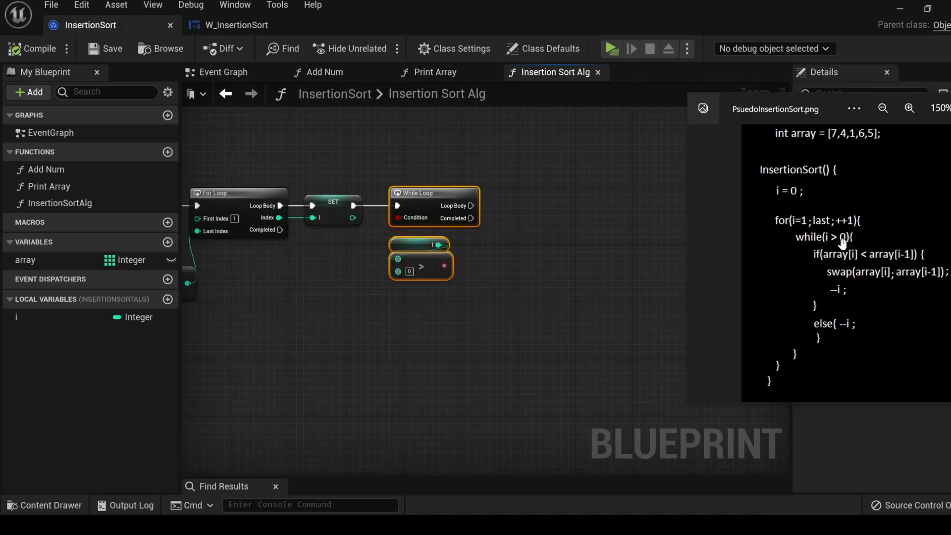
mouse_move(831, 239)
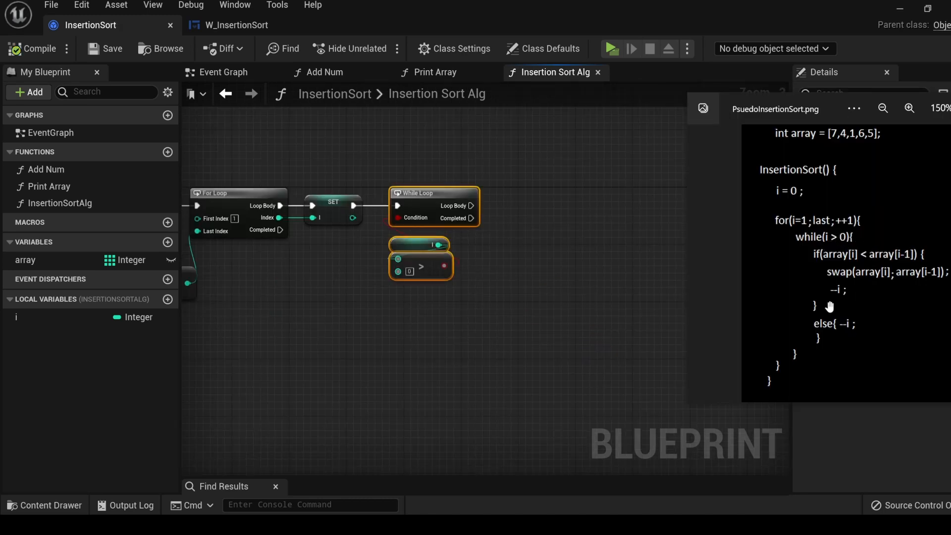
mouse_move(840, 270)
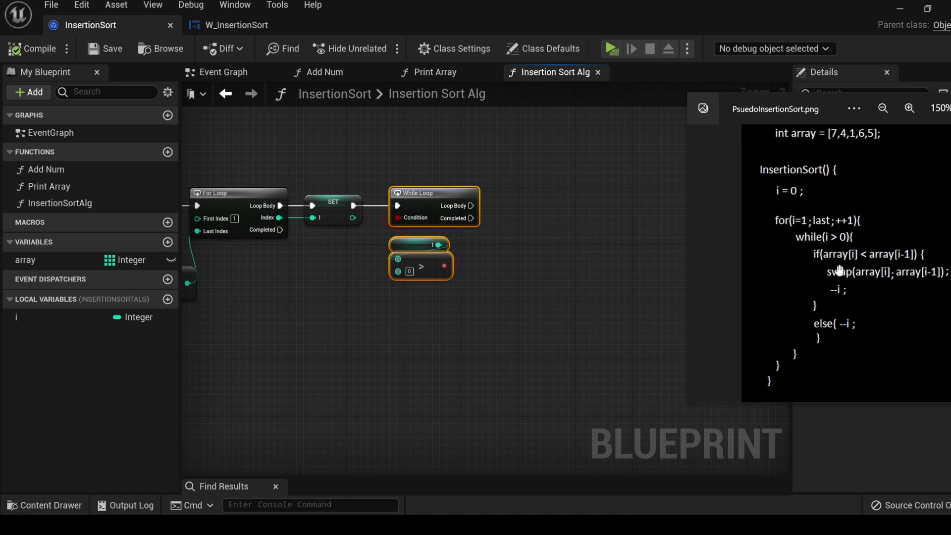
mouse_move(834, 267)
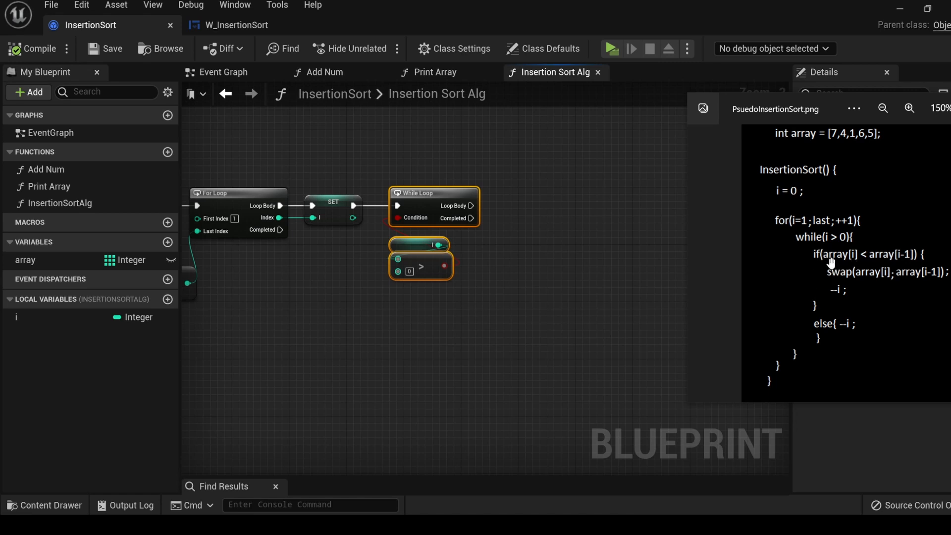
mouse_move(823, 261)
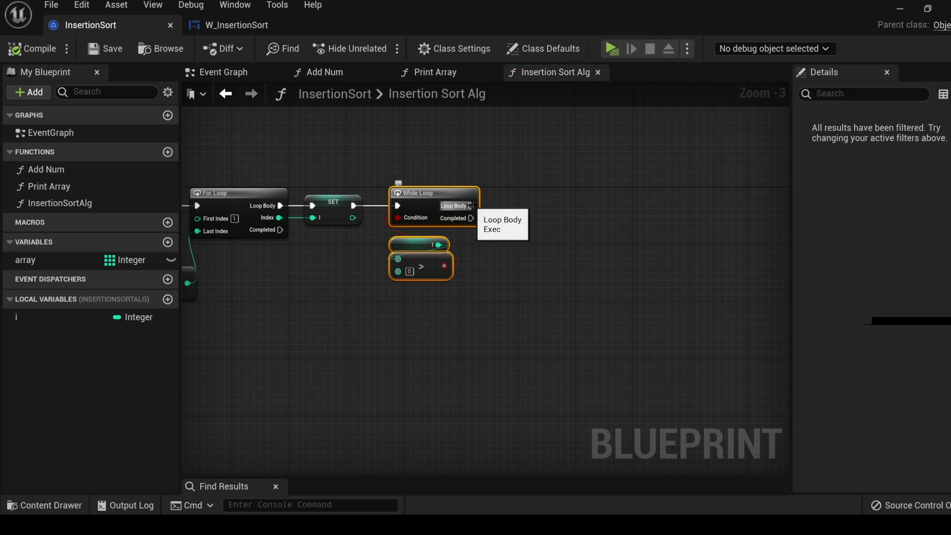
Step: Add a Branch from the While Loop's Loop Body and pick the array variable for the graph
drag(471, 206, 528, 205)
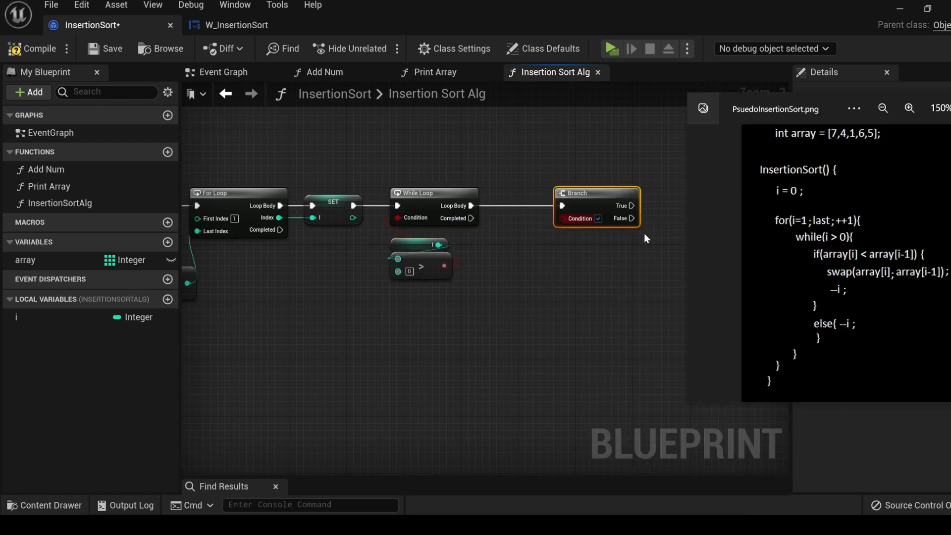
mouse_move(842, 263)
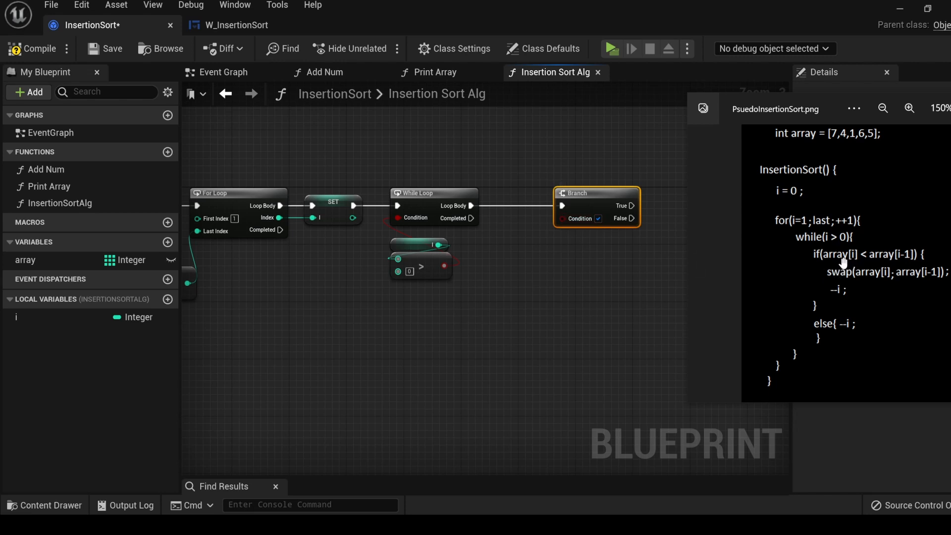
mouse_move(848, 259)
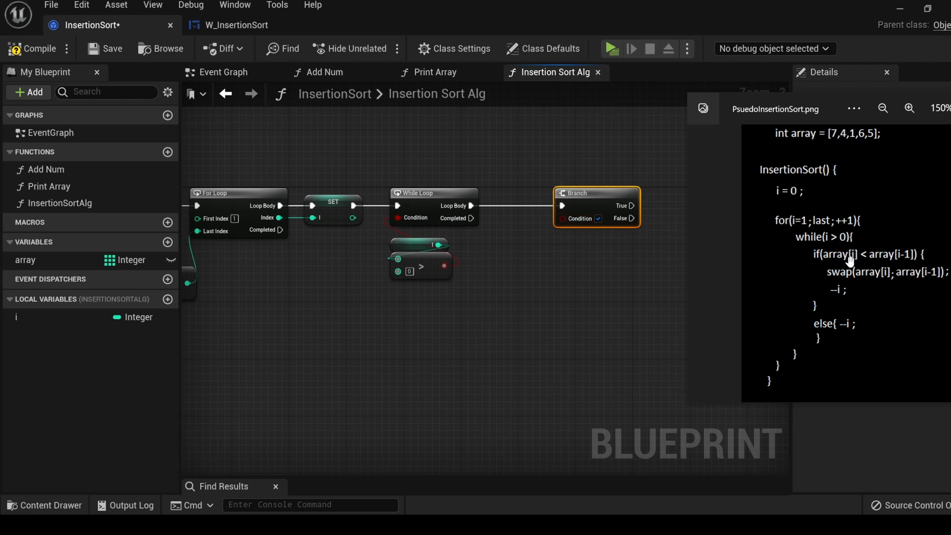
mouse_move(880, 261)
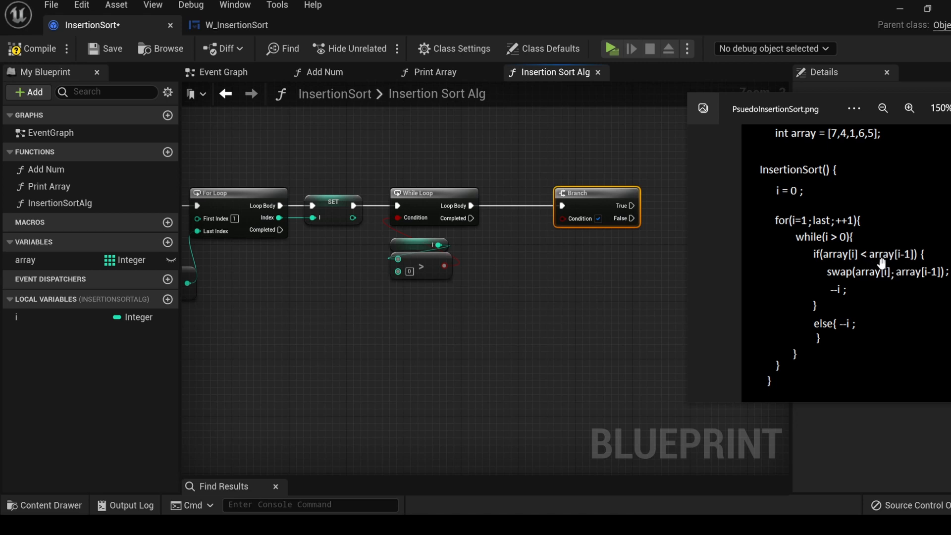
mouse_move(897, 265)
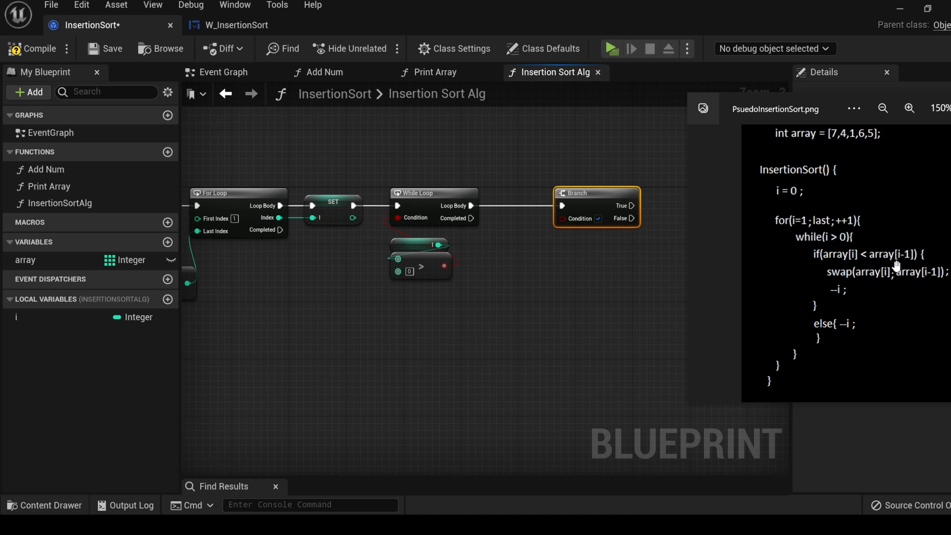
mouse_move(218, 309)
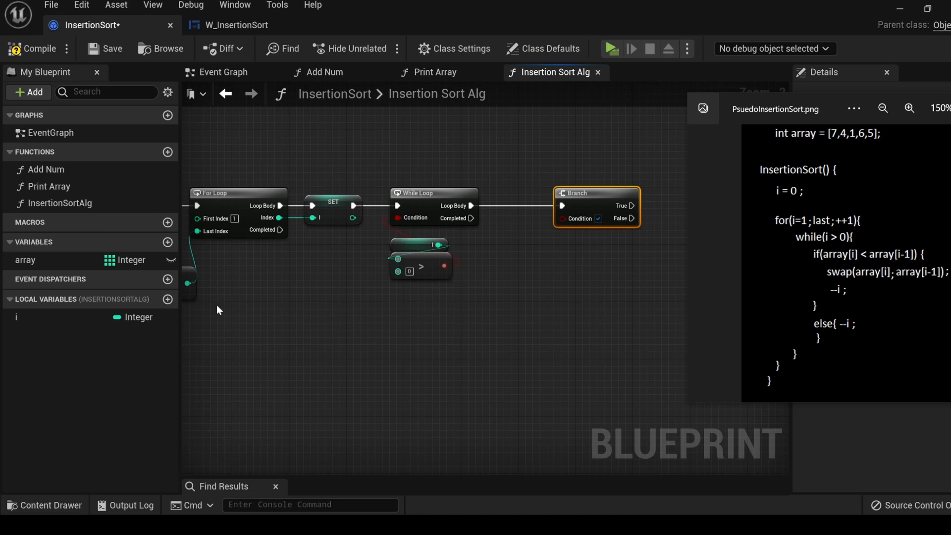
click(26, 259)
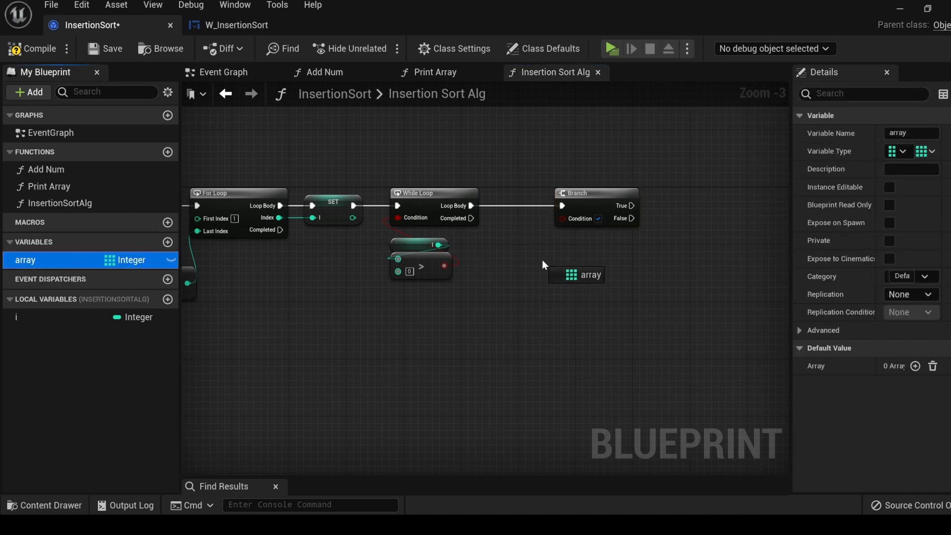
Step: Place an array reference and a Subtract node to compute the i minus 1 index
drag(570, 274, 576, 304)
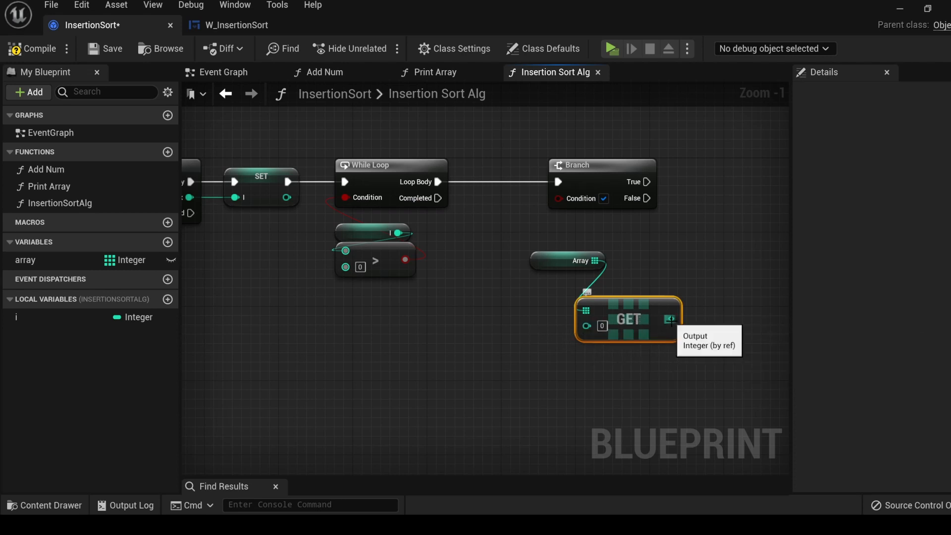
mouse_move(712, 329)
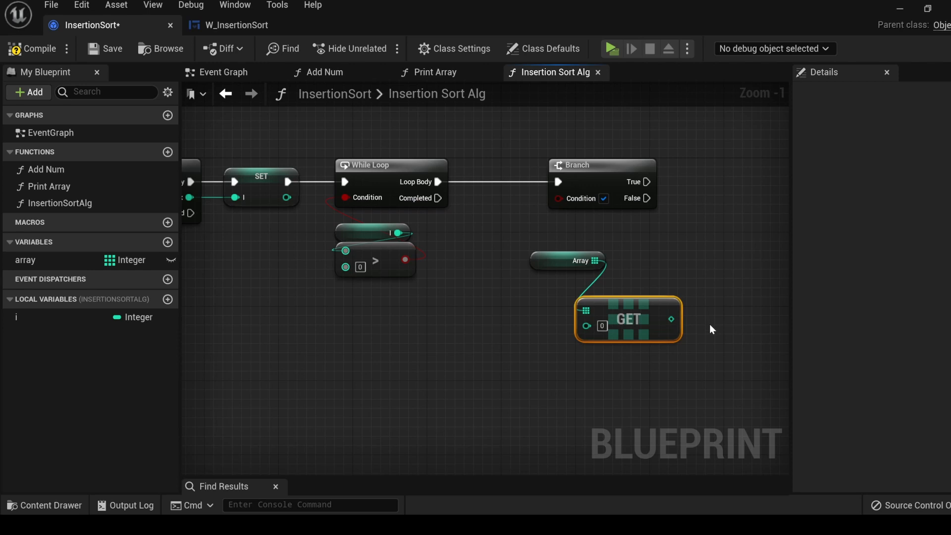
mouse_move(591, 371)
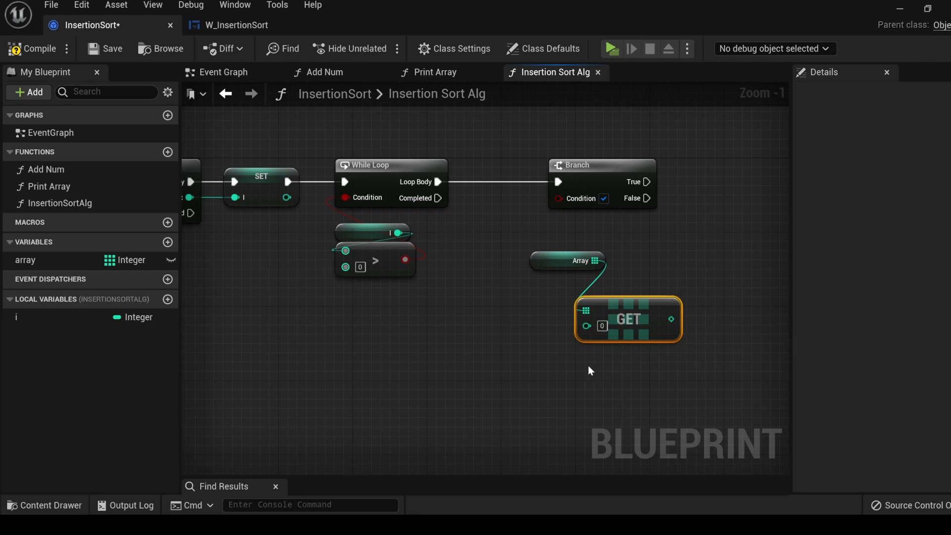
click(17, 317)
text(-)
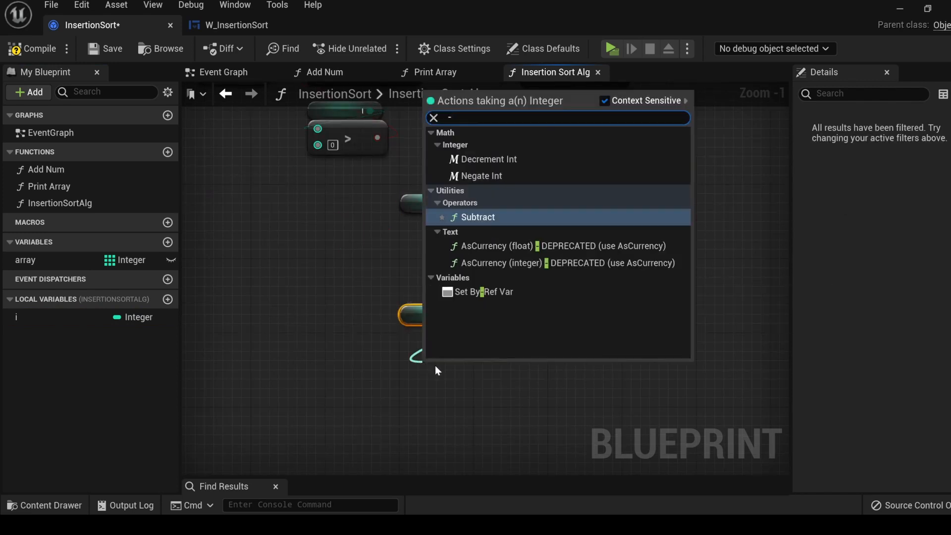
click(478, 217)
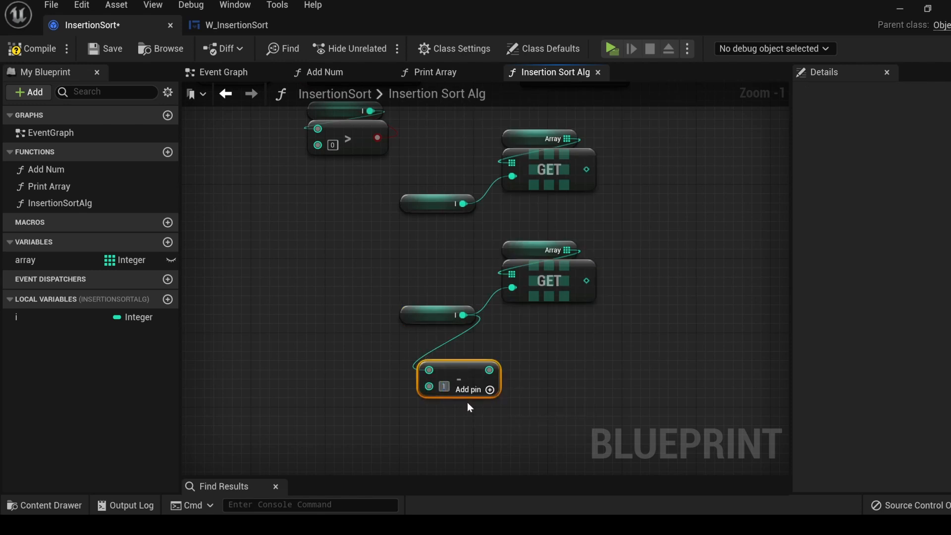
mouse_move(466, 370)
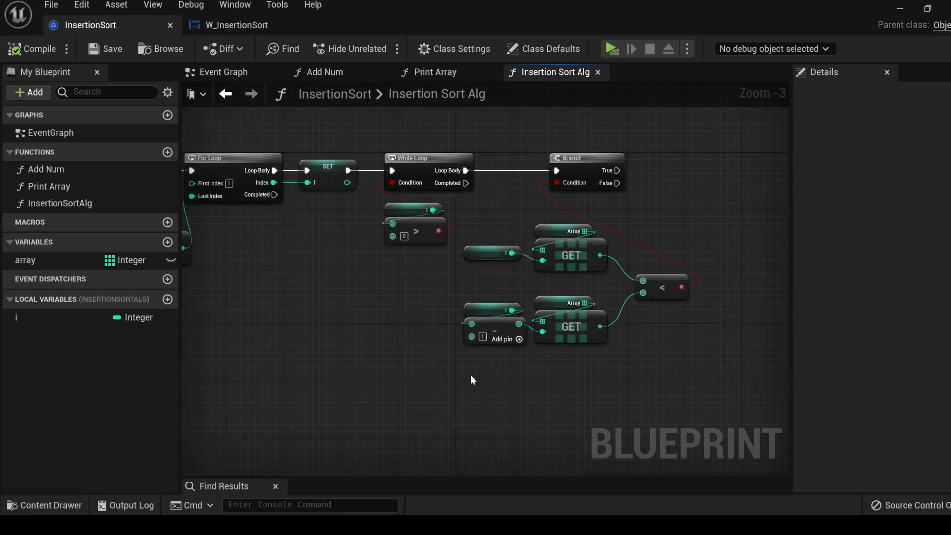
mouse_move(441, 384)
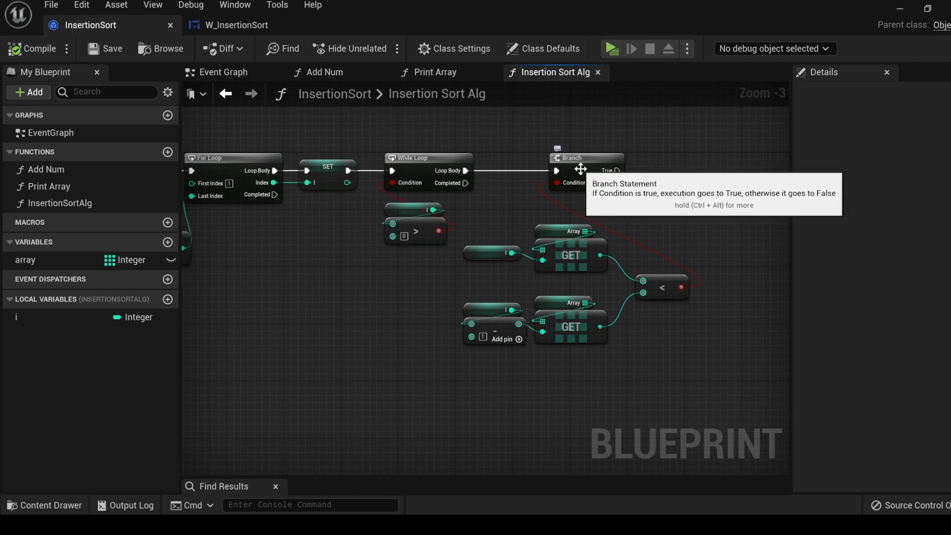
mouse_move(434, 271)
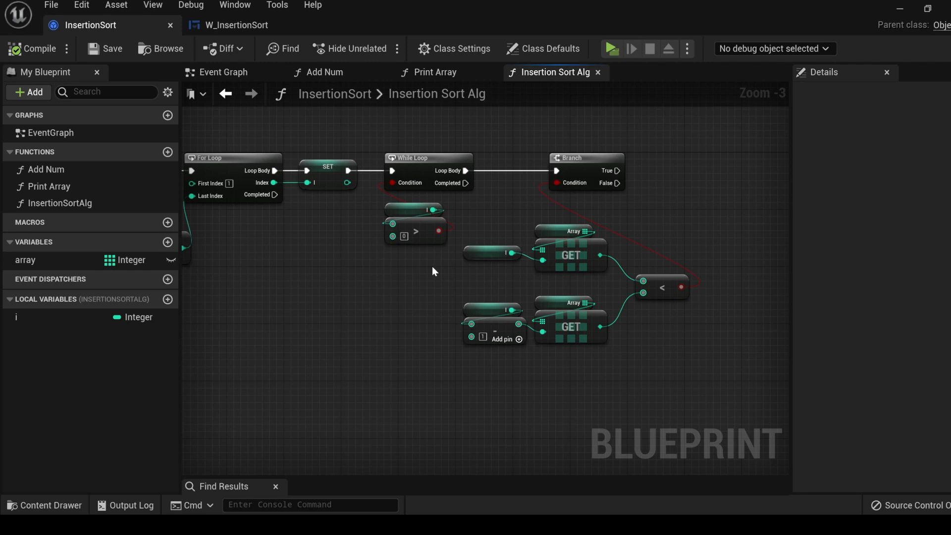
mouse_move(576, 280)
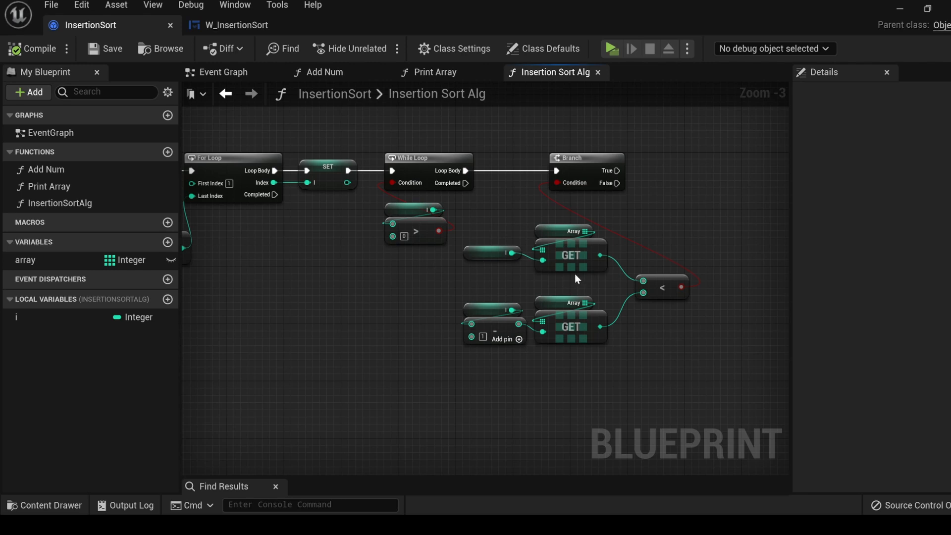
mouse_move(407, 177)
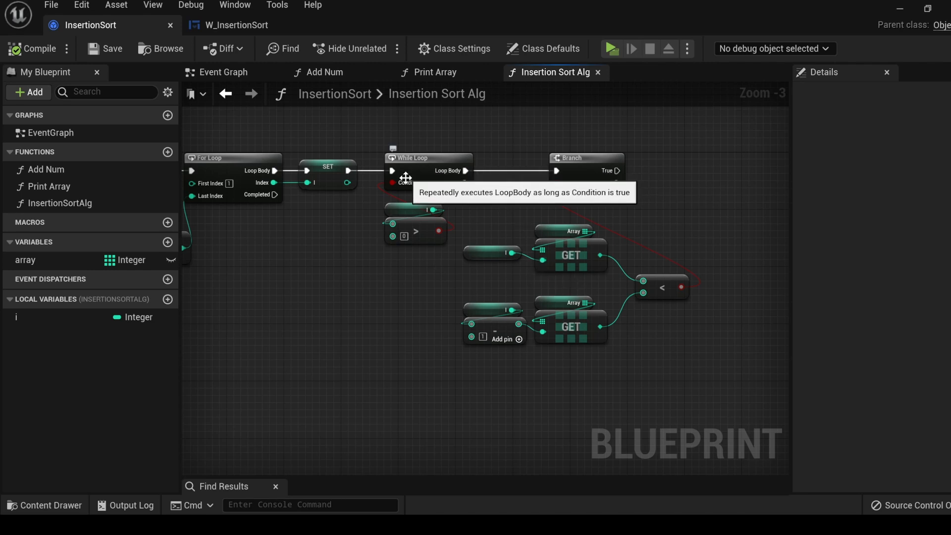
mouse_move(361, 275)
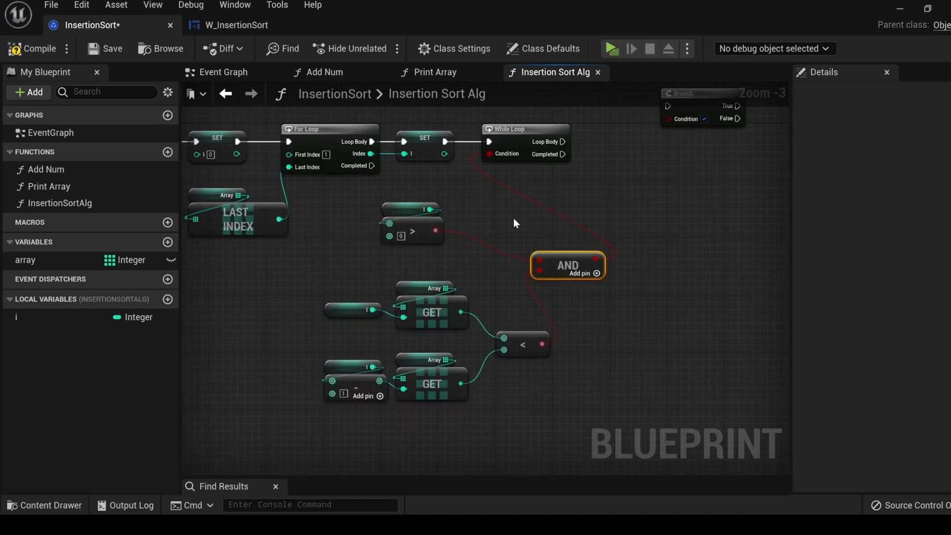
mouse_move(513, 175)
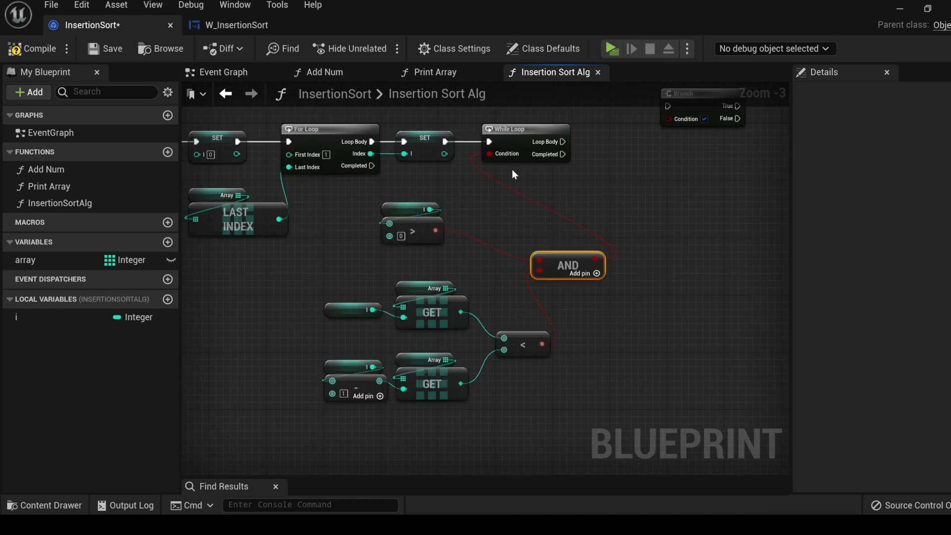
mouse_move(433, 220)
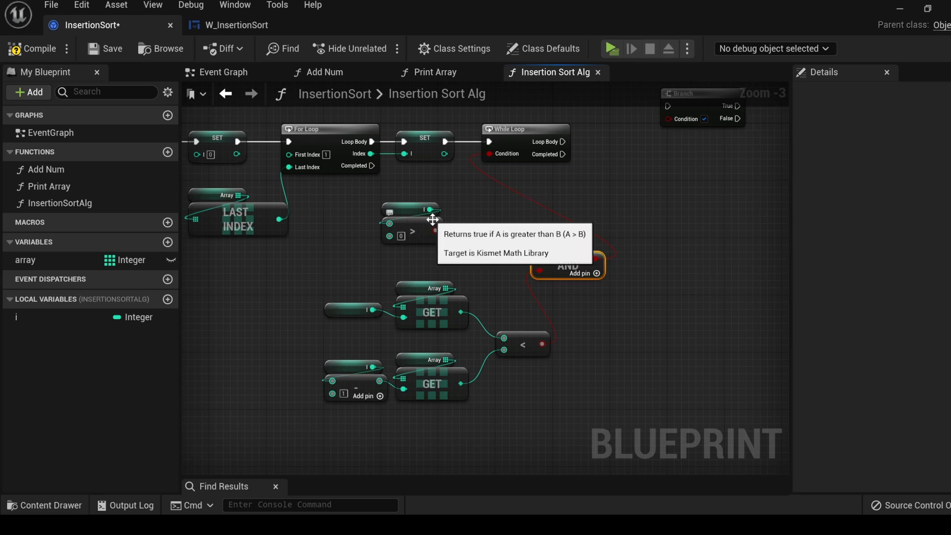
mouse_move(569, 279)
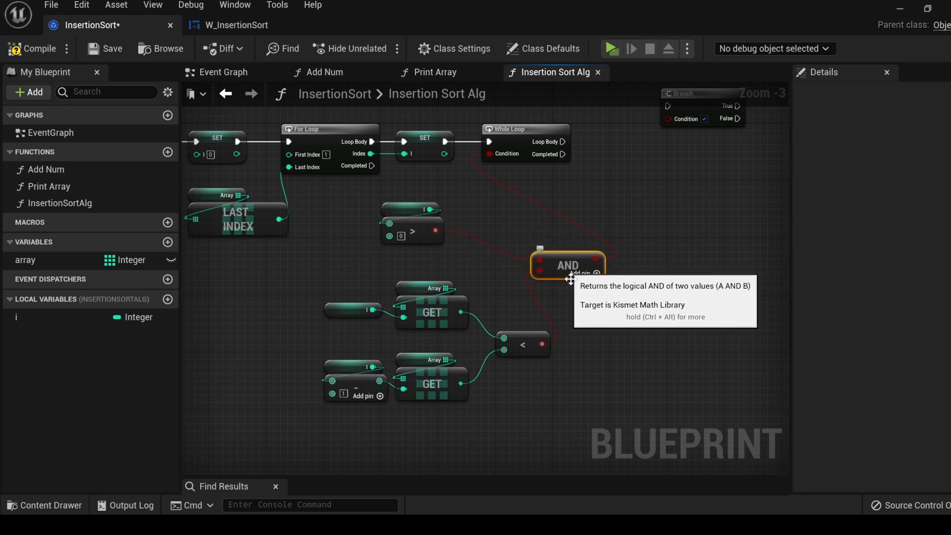
mouse_move(605, 223)
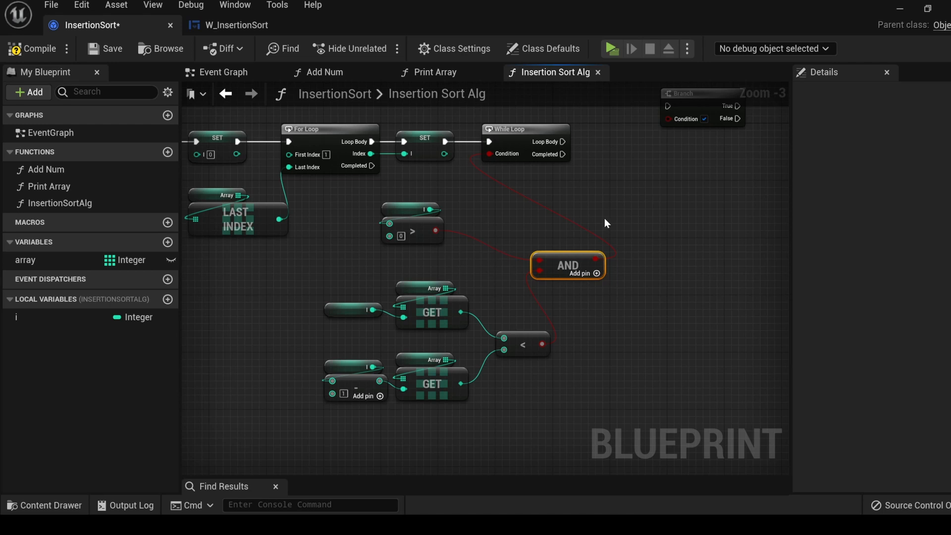
mouse_move(596, 229)
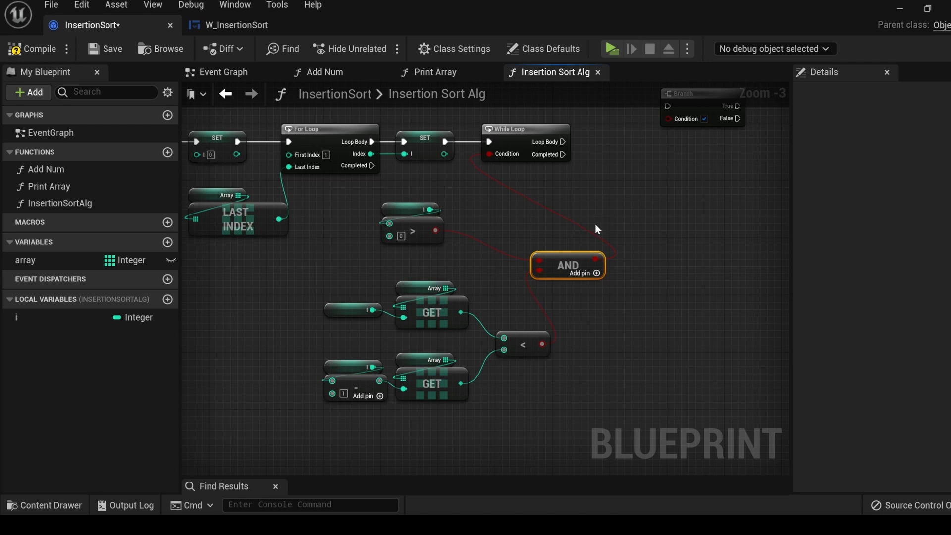
mouse_move(559, 192)
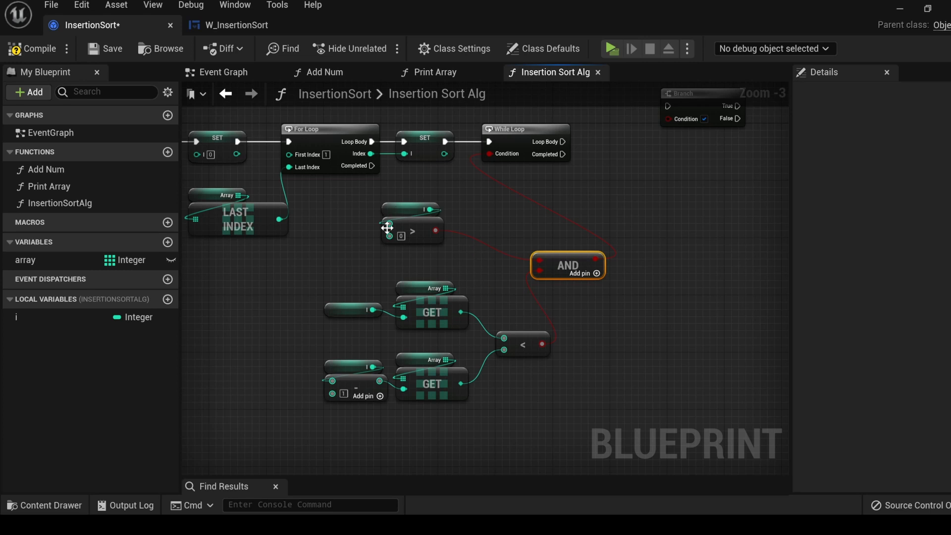
mouse_move(434, 240)
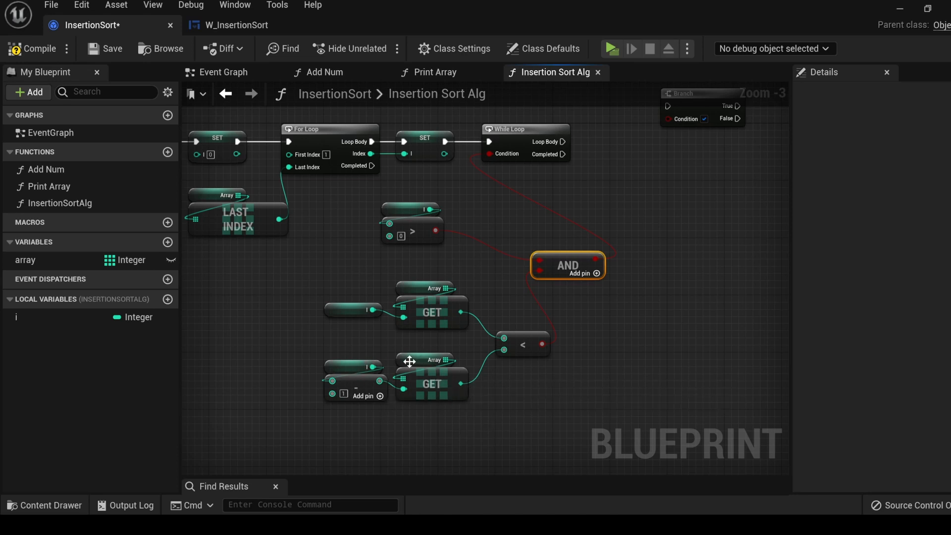
mouse_move(605, 334)
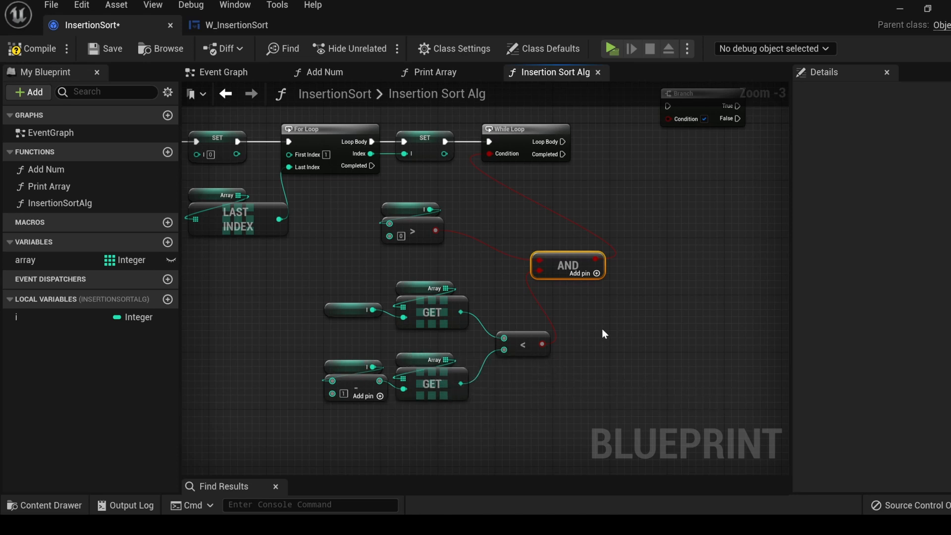
mouse_move(629, 235)
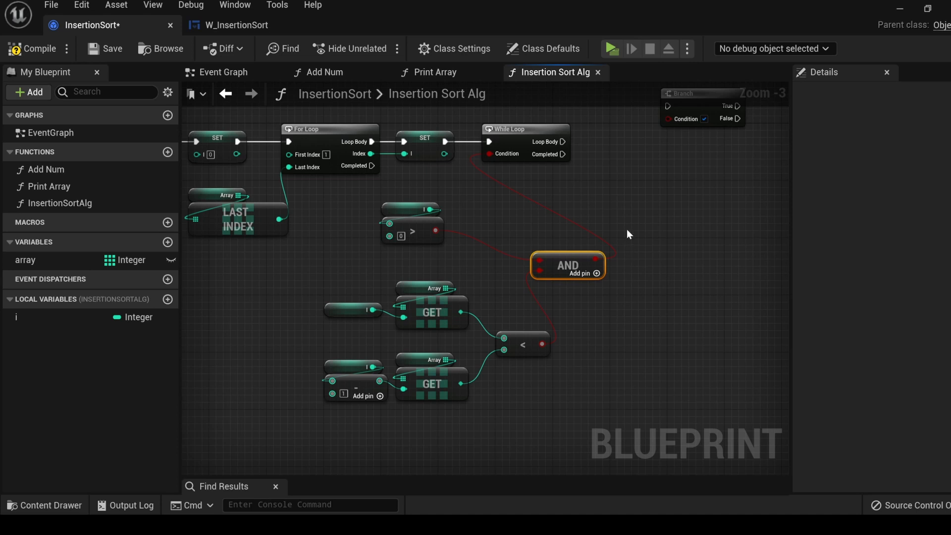
mouse_move(539, 147)
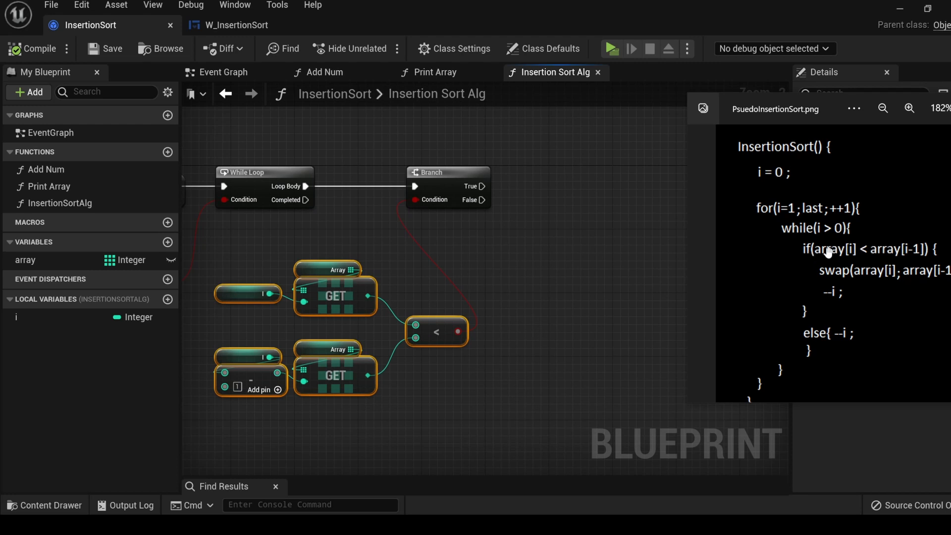
mouse_move(855, 298)
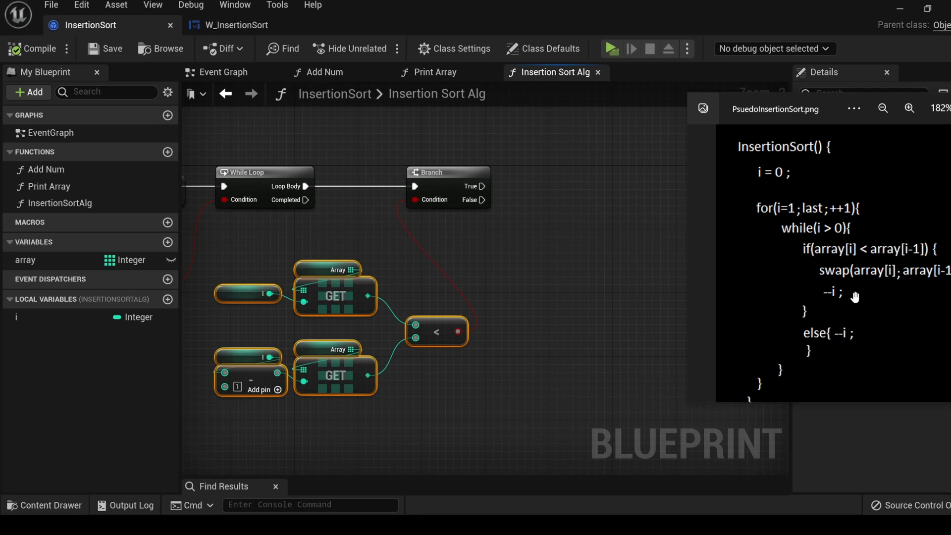
Step: Add a Swap Array Elements node on the Branch True path and wire i into its index subtraction
click(26, 260)
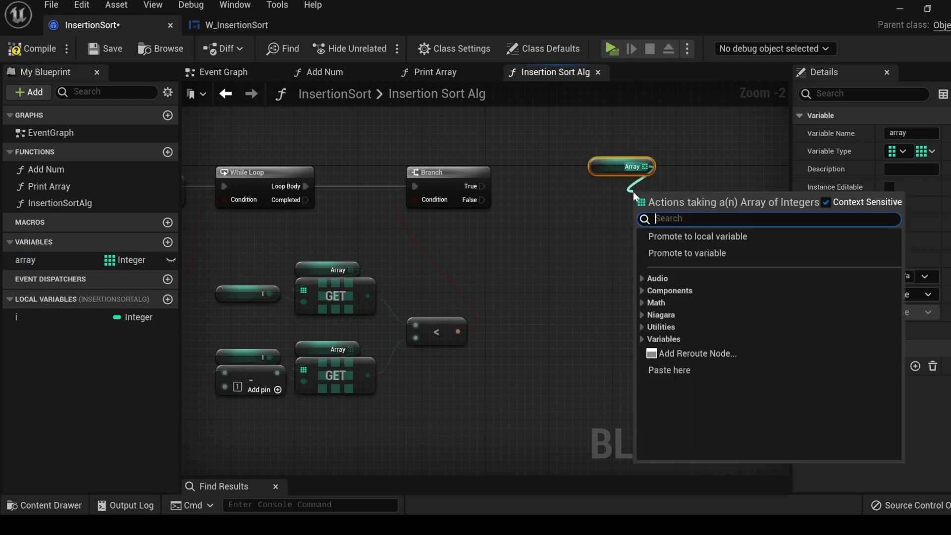
text(s)
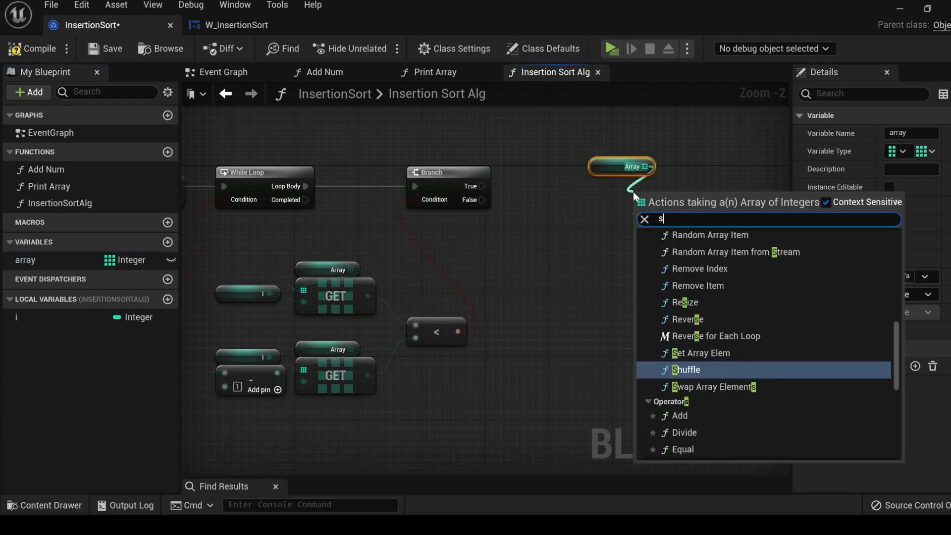
click(714, 387)
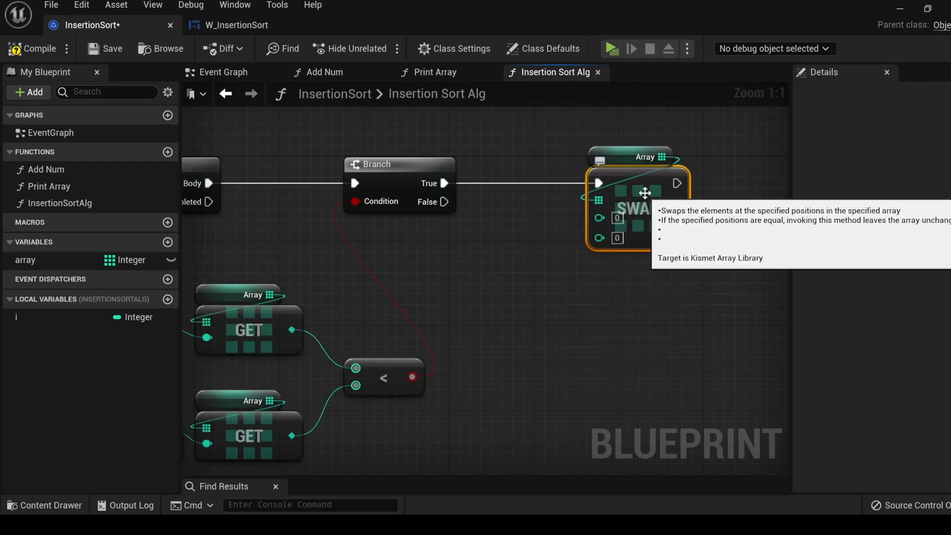
mouse_move(576, 243)
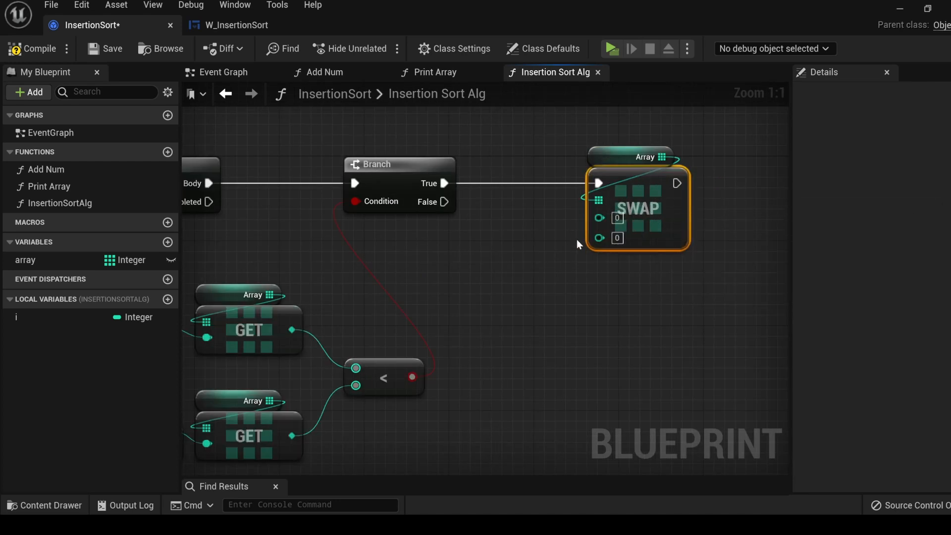
mouse_move(585, 254)
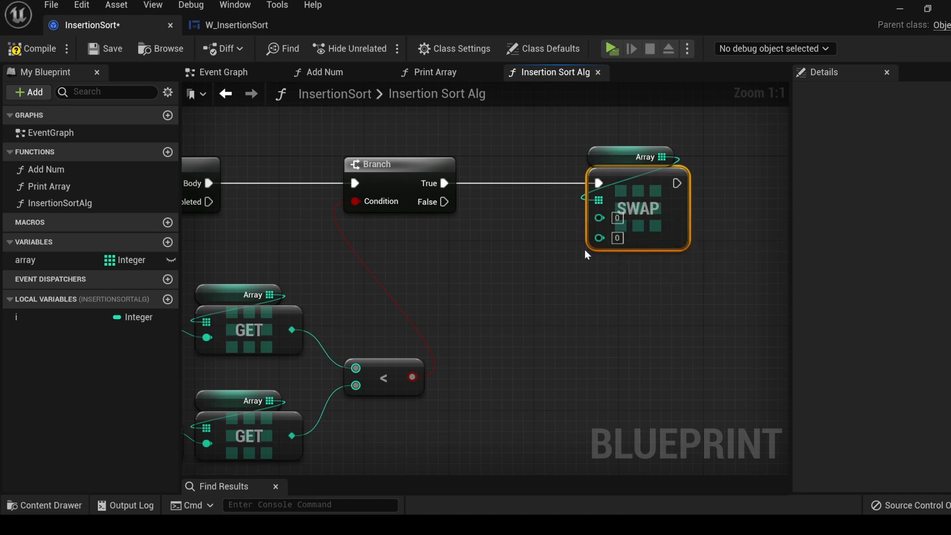
mouse_move(582, 237)
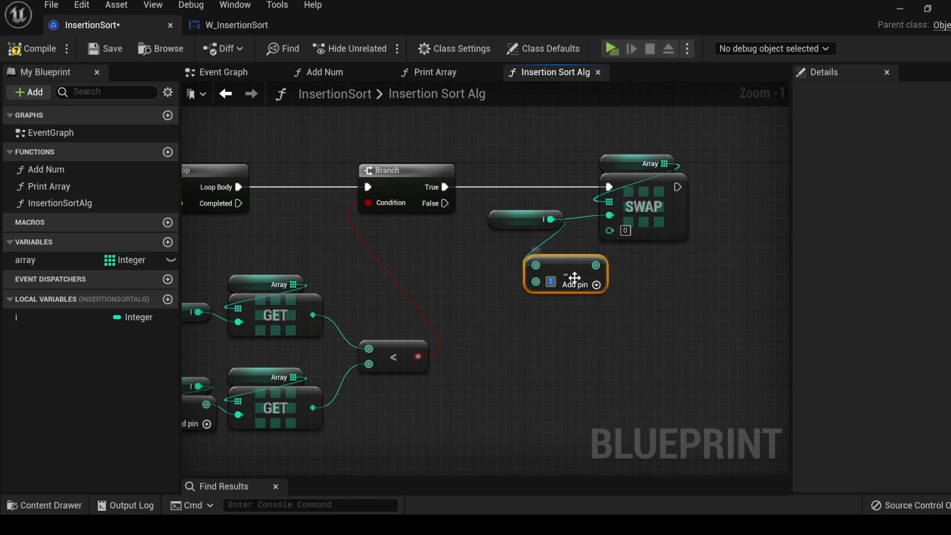
drag(596, 265, 631, 270)
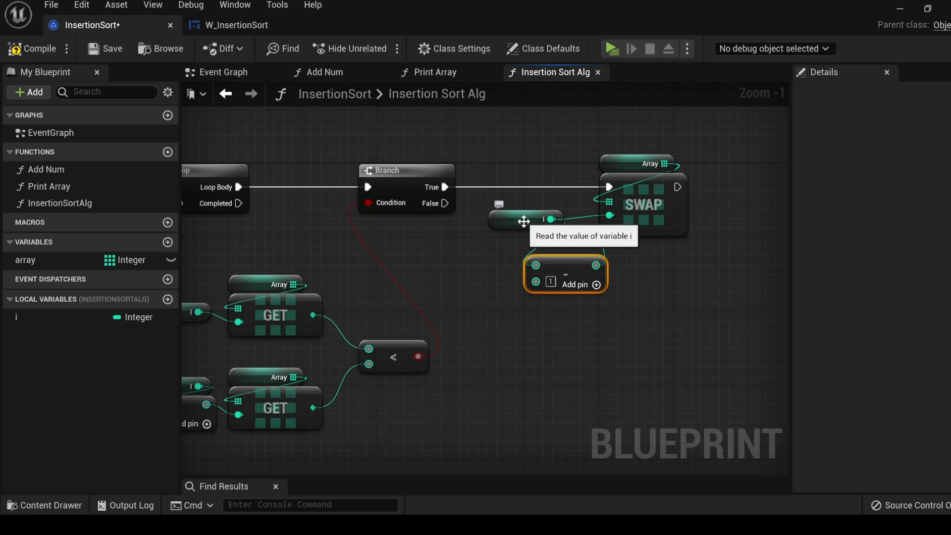
mouse_move(626, 213)
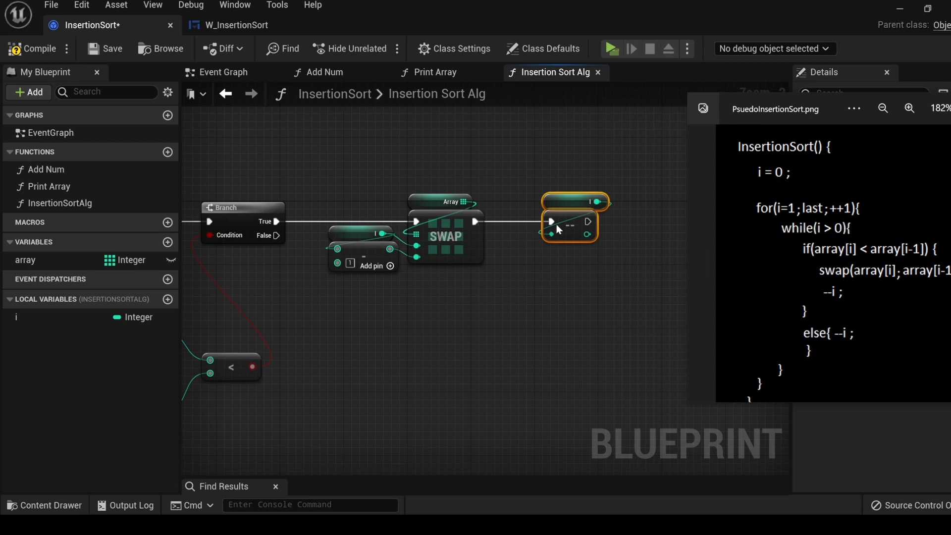
mouse_move(248, 265)
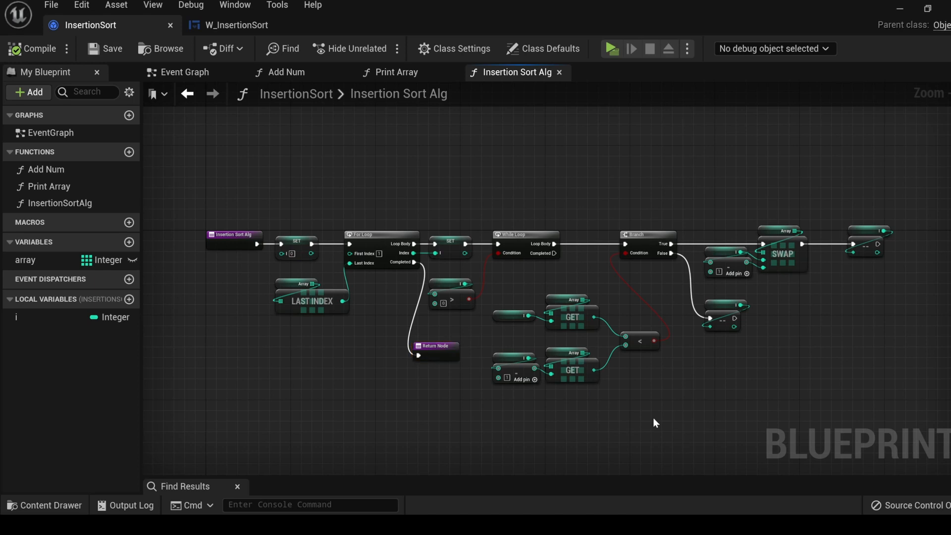
mouse_move(672, 418)
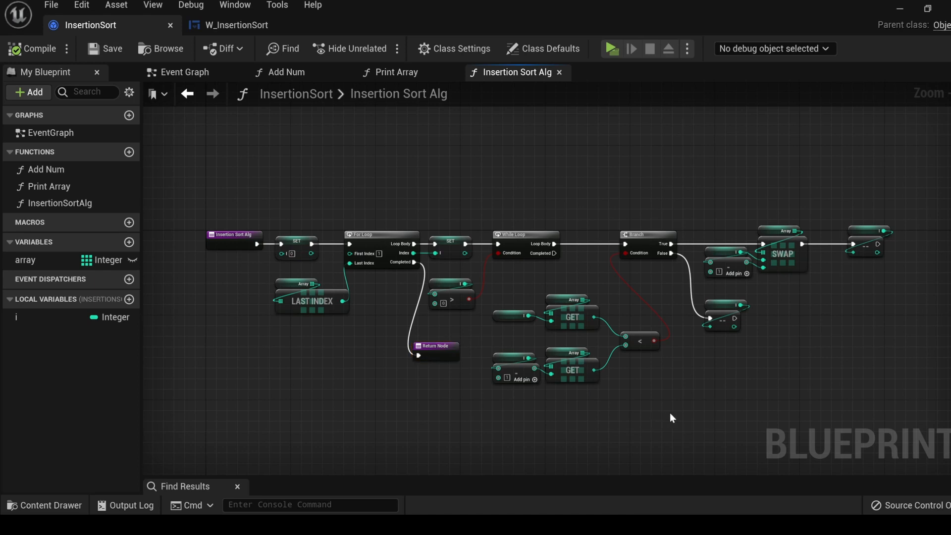
mouse_move(685, 415)
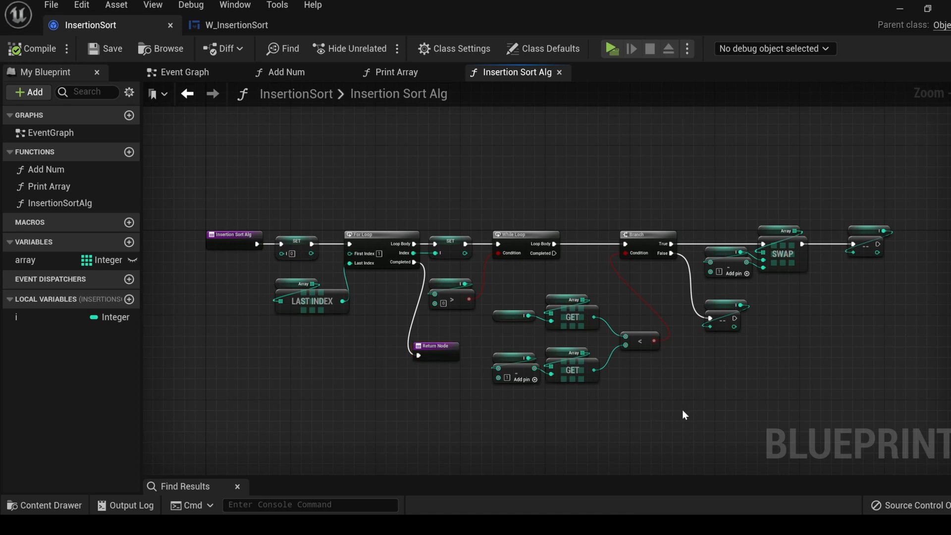
mouse_move(223, 49)
text(S)
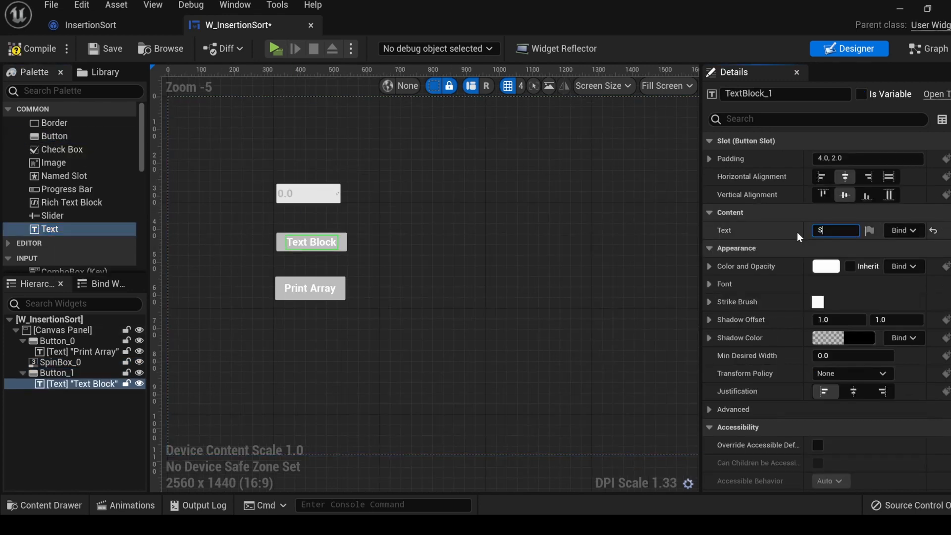
Step: Label the button Sort, create its On Clicked event, and bring in the InsertionSort object reference
text(ort)
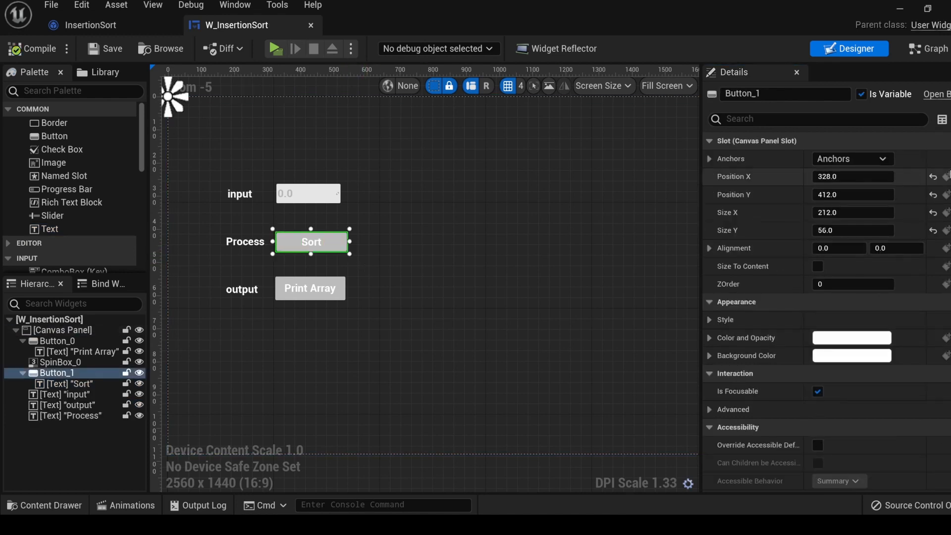
scroll(down, 3)
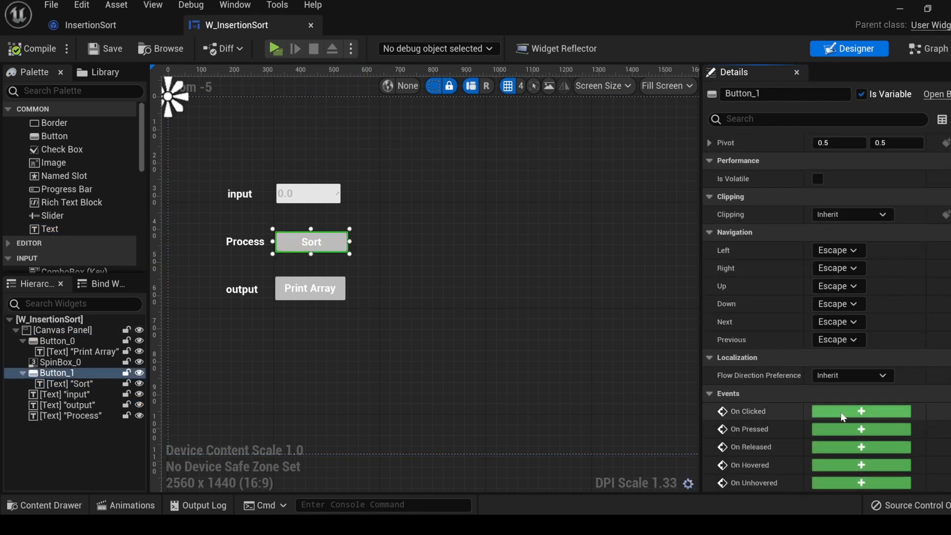
click(860, 411)
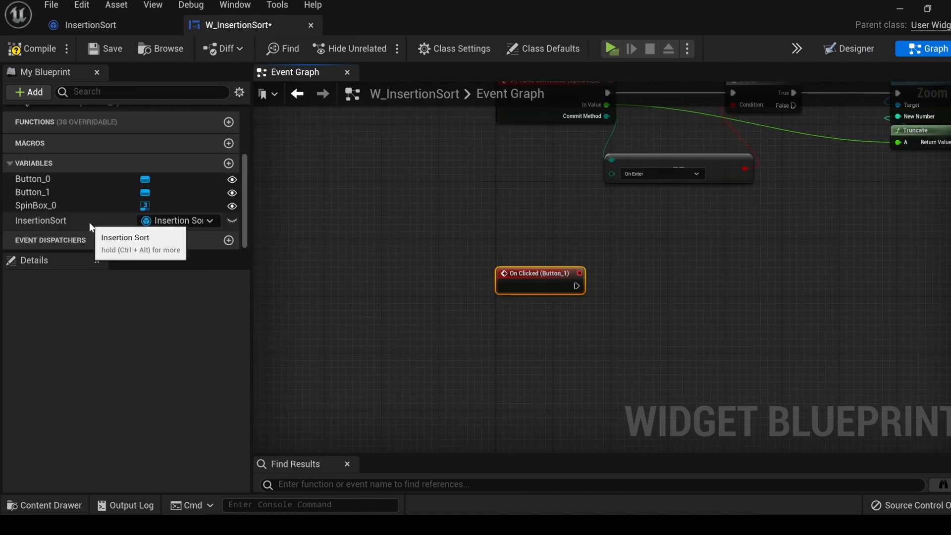
click(40, 220)
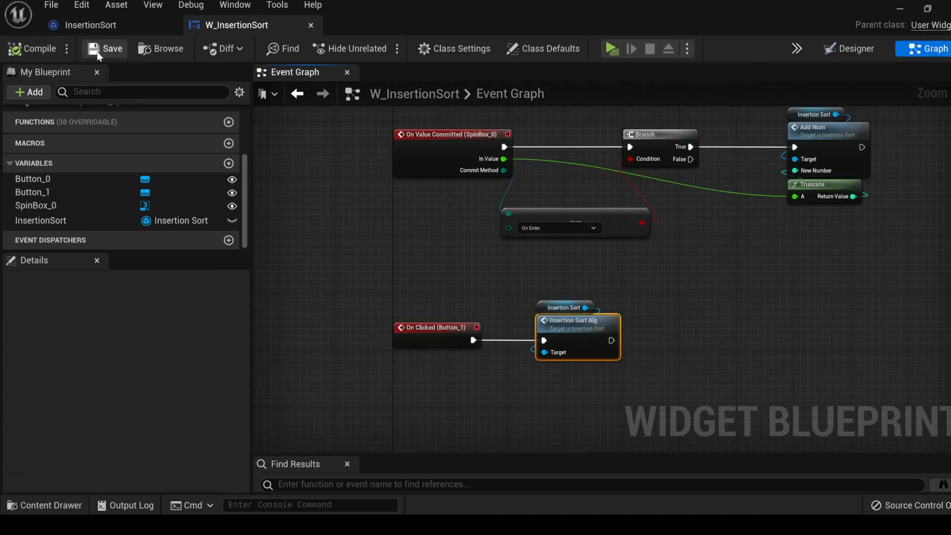
mouse_move(611, 49)
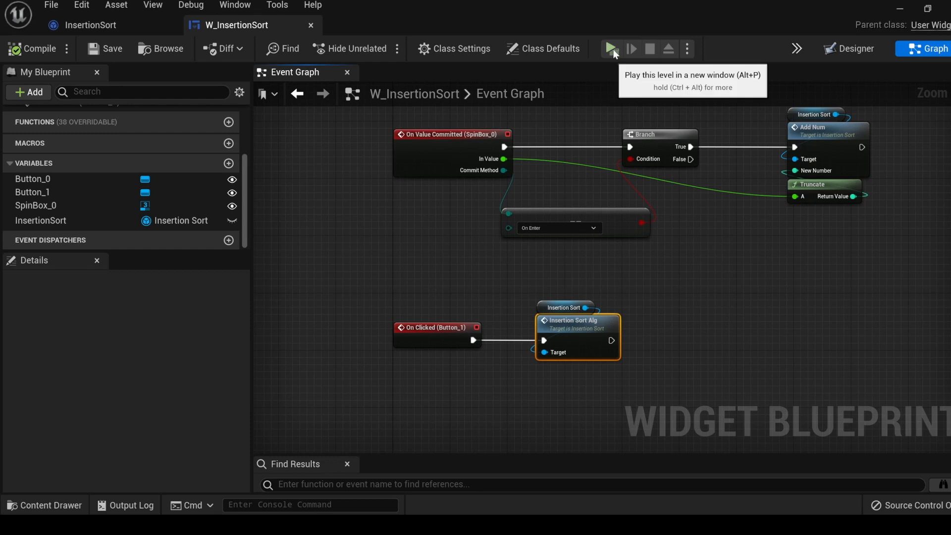
Step: Play the level, enter numbers 6 and 2.0, sort them and print the array in ascending order
click(611, 49)
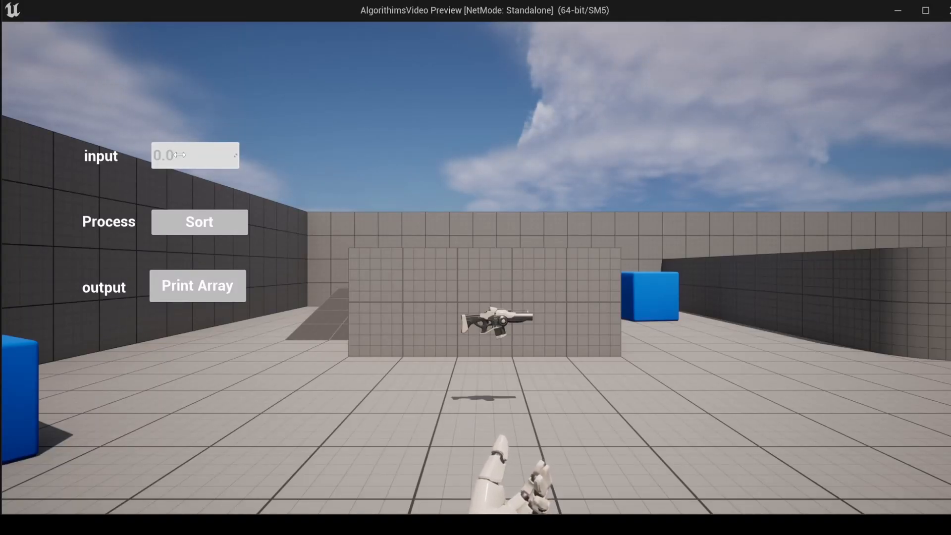
text(6)
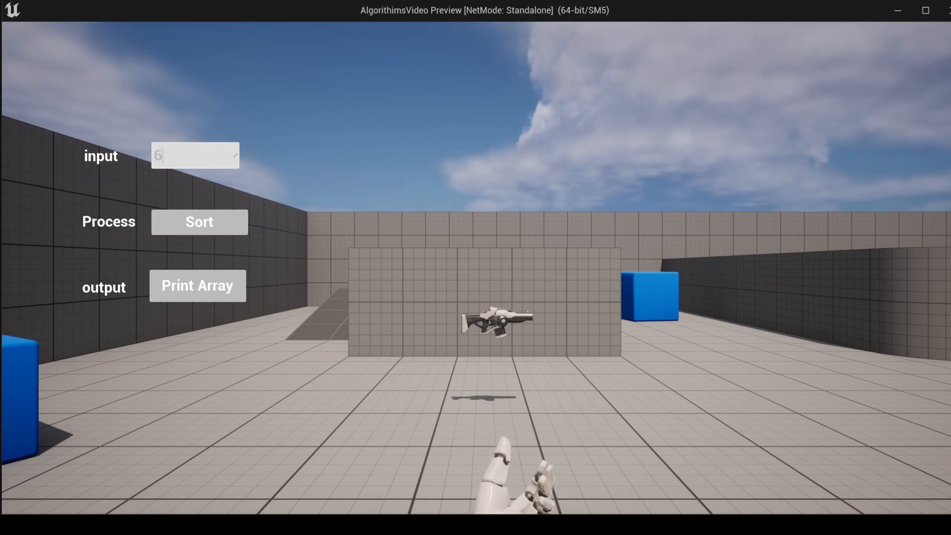
text(2.0)
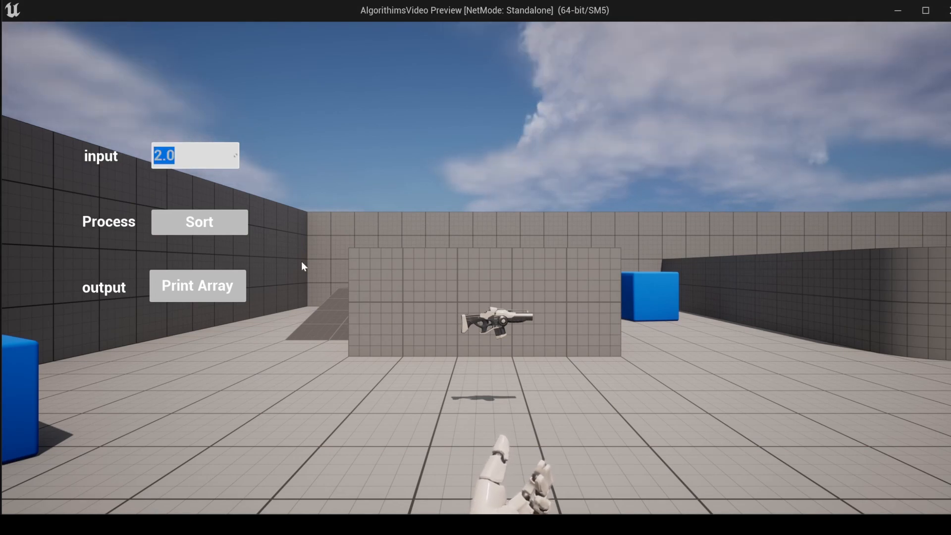
click(197, 285)
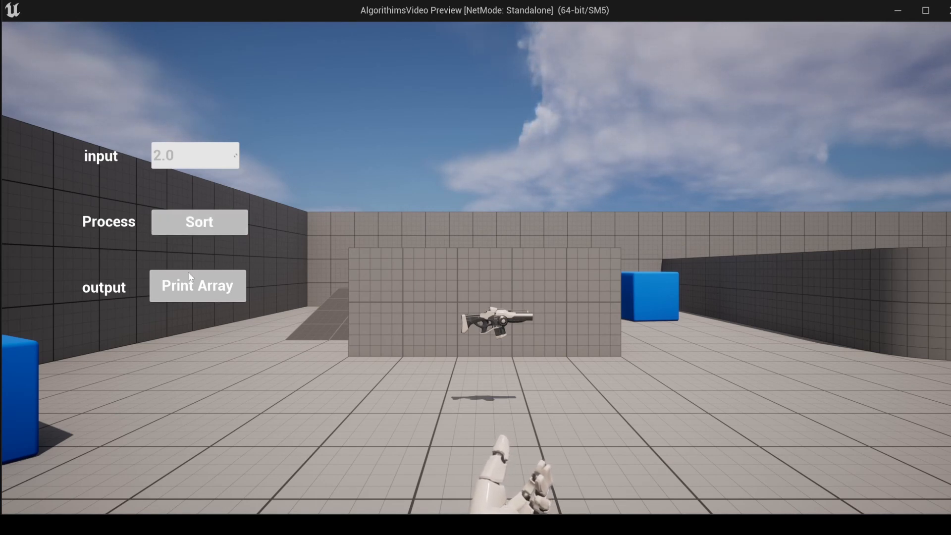
click(197, 285)
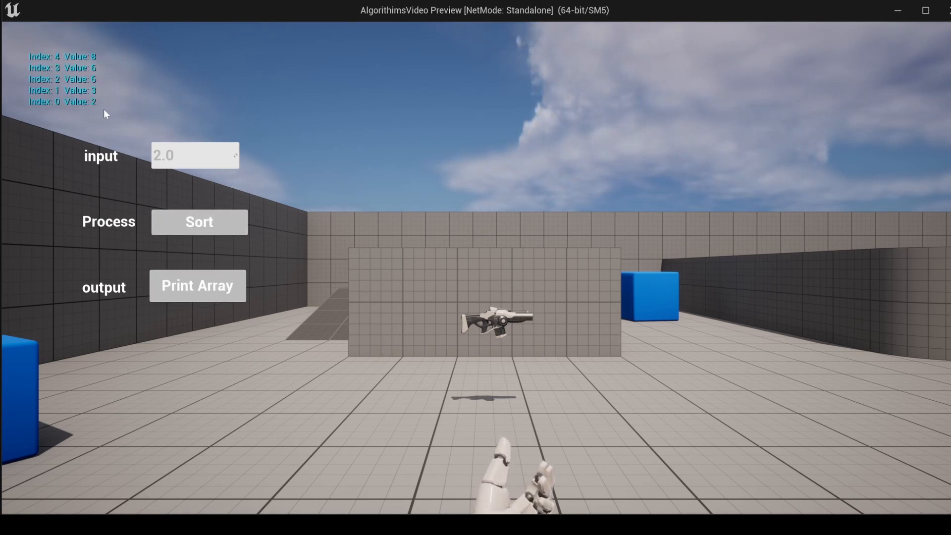
mouse_move(104, 80)
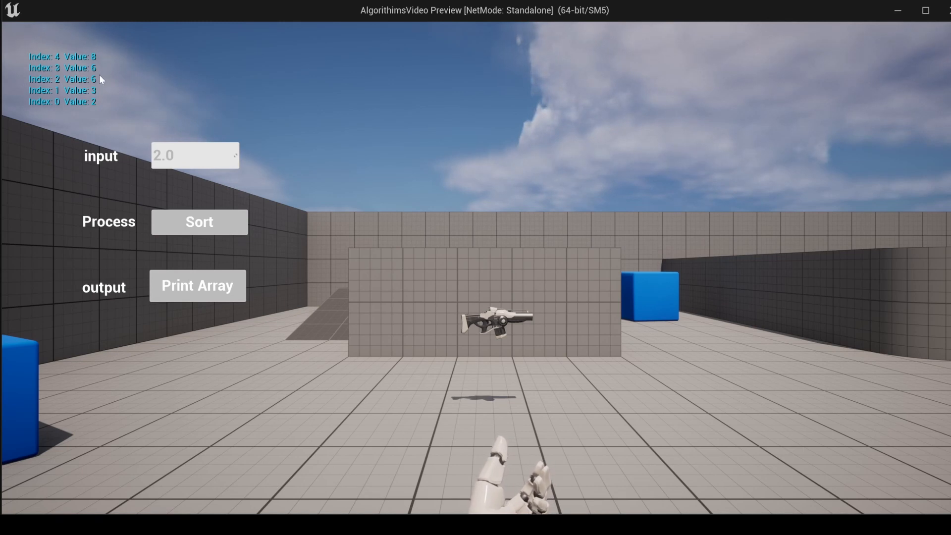